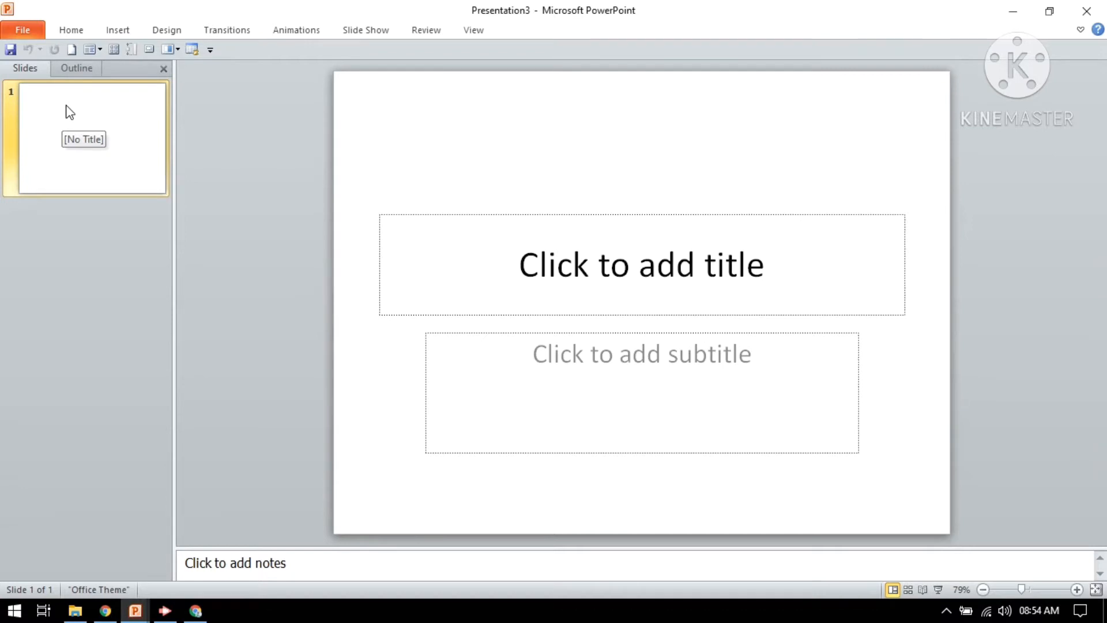
{"action": "mouse_move", "coordinate": [807, 16]}
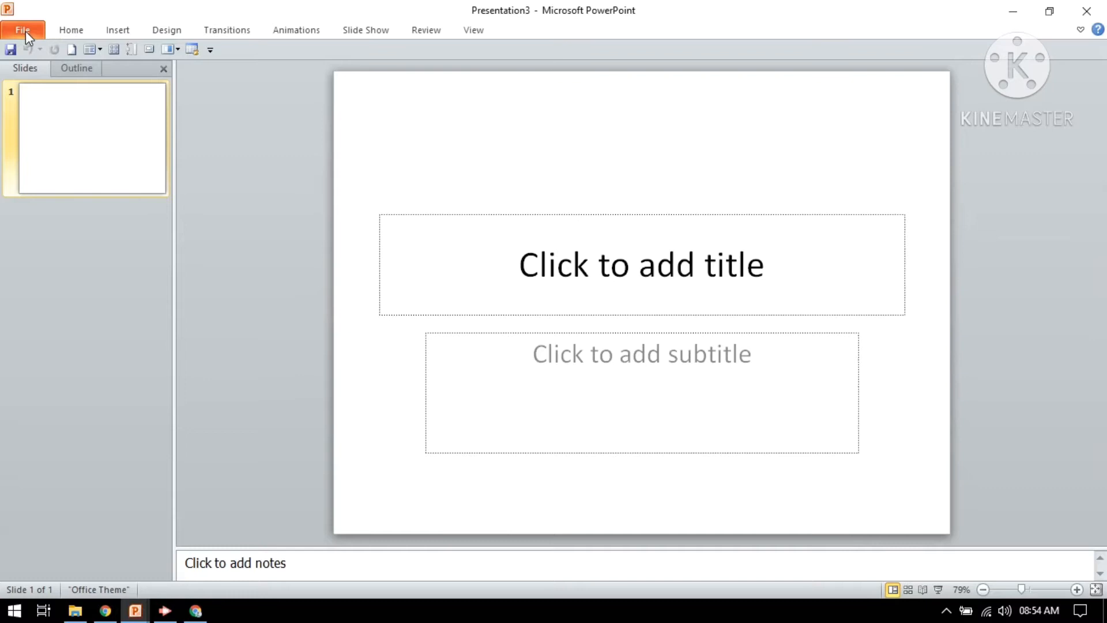
Step: Browse the File, Design, Animations and Slide Show ribbons, ending back on Home
{"action": "left_click", "coordinate": [23, 30]}
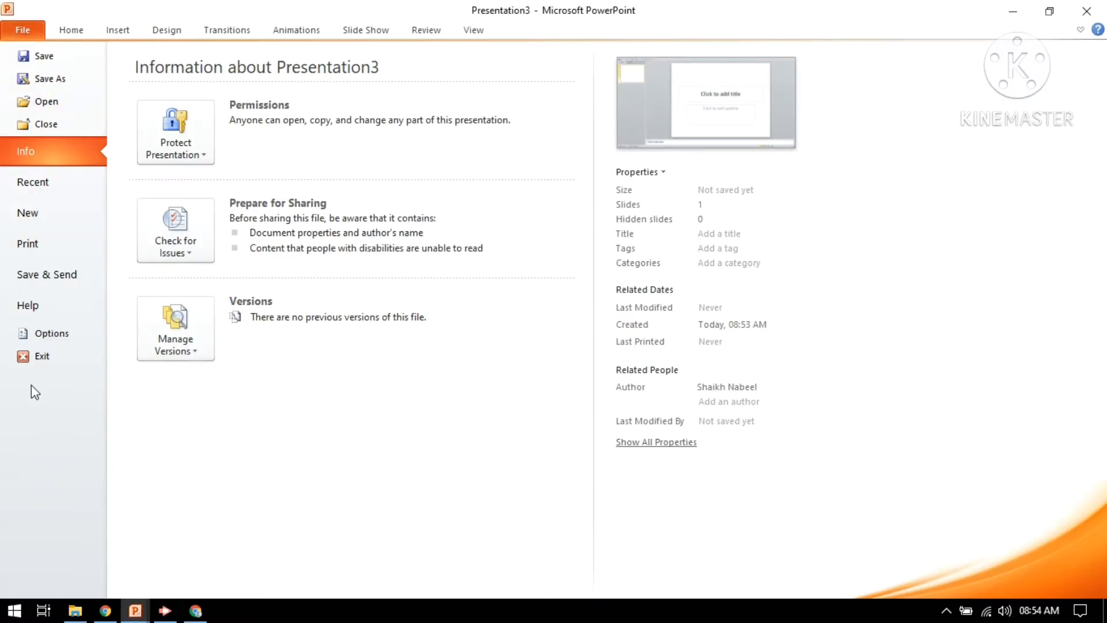
{"action": "mouse_move", "coordinate": [28, 305]}
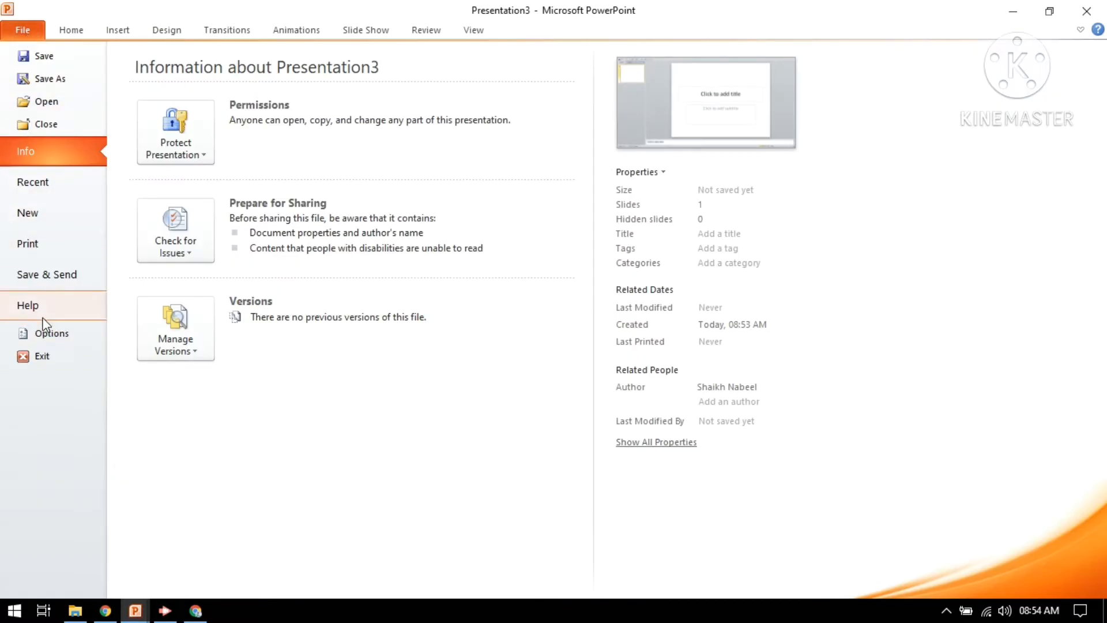
{"action": "mouse_move", "coordinate": [32, 243]}
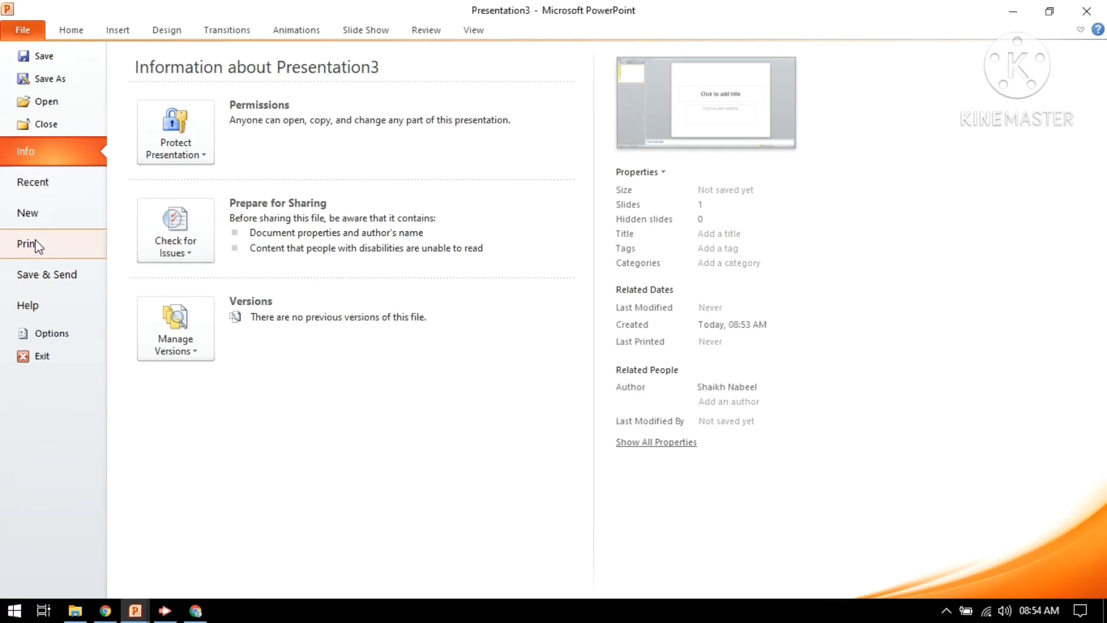
{"action": "mouse_move", "coordinate": [38, 219]}
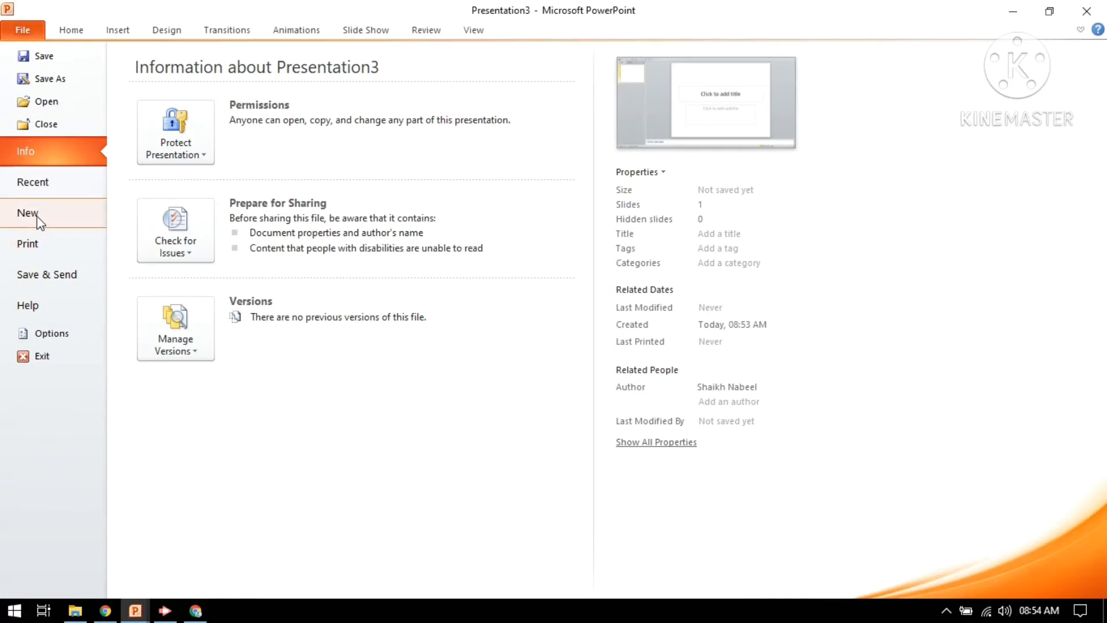
{"action": "mouse_move", "coordinate": [747, 53]}
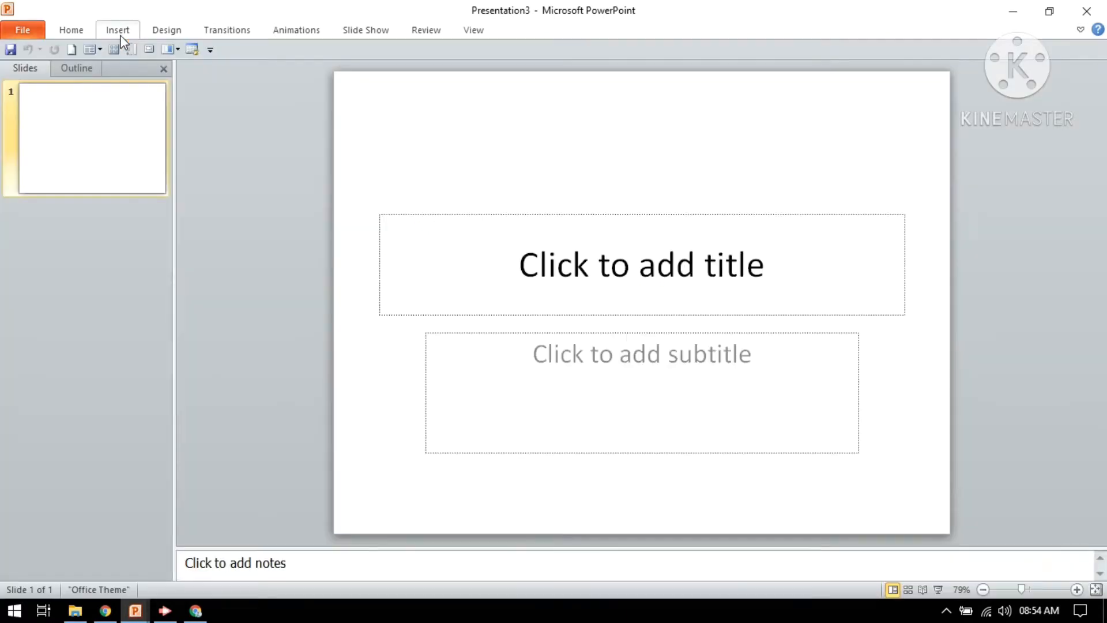
{"action": "mouse_move", "coordinate": [205, 21]}
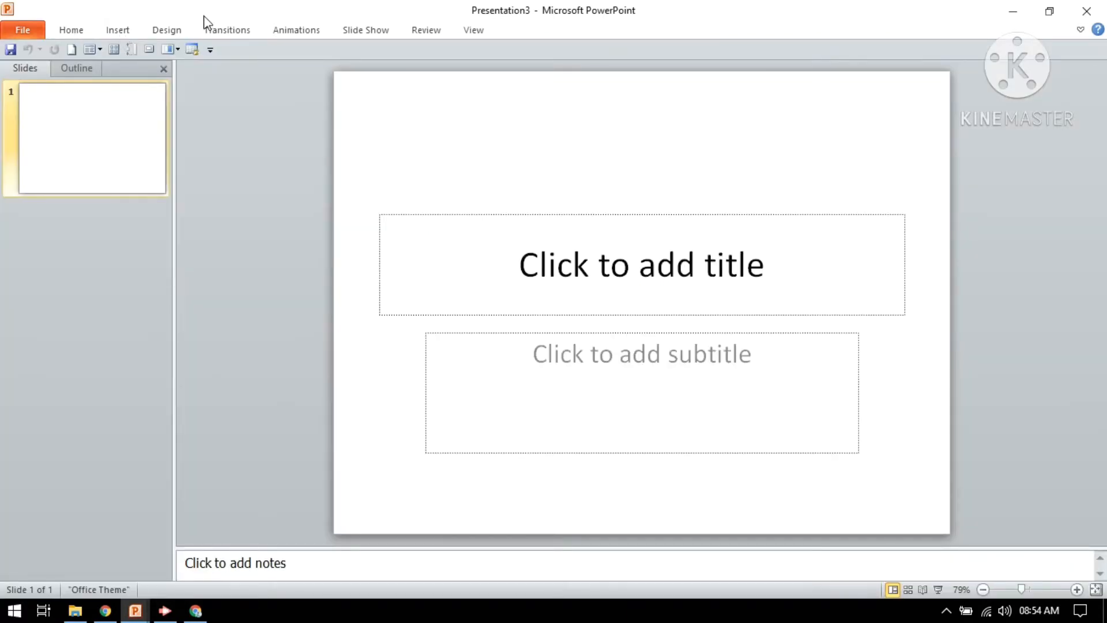
{"action": "left_click", "coordinate": [166, 29]}
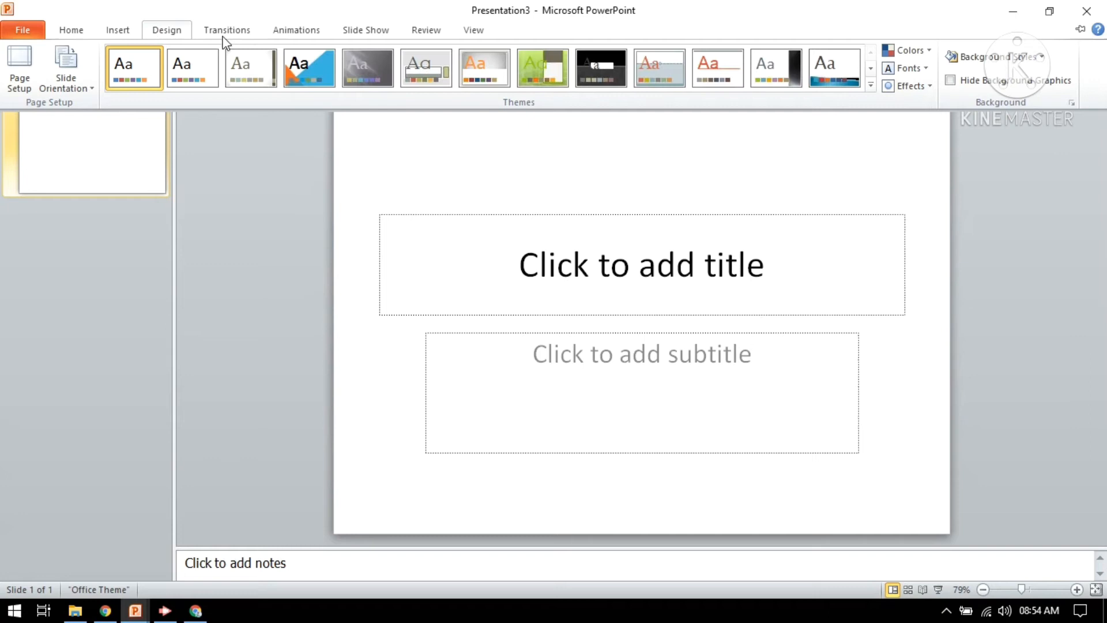
{"action": "mouse_move", "coordinate": [307, 41]}
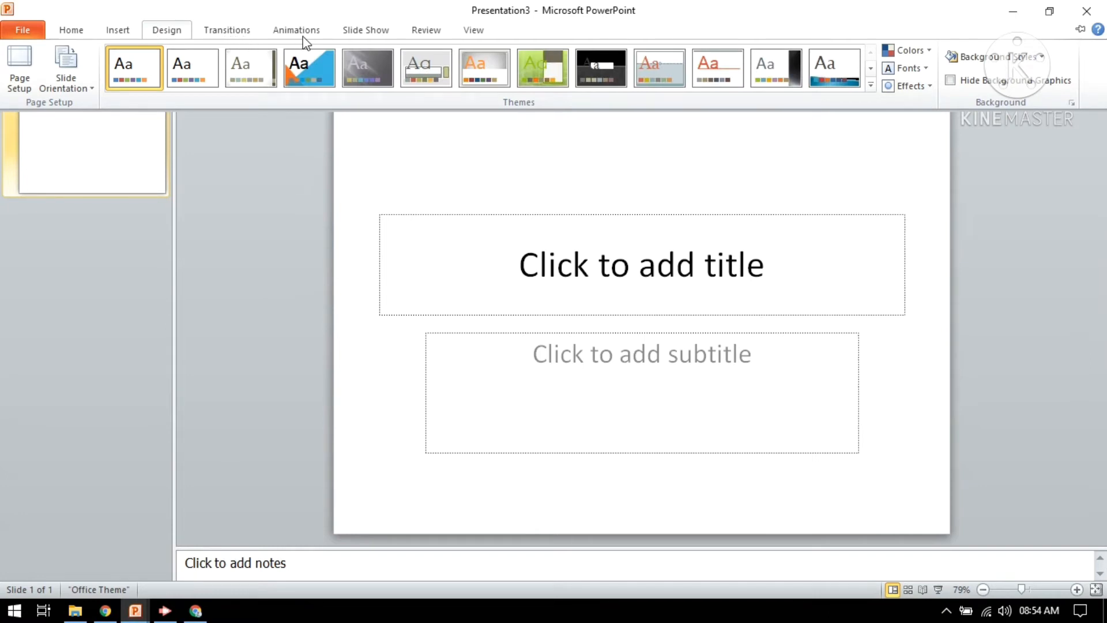
{"action": "left_click", "coordinate": [296, 30]}
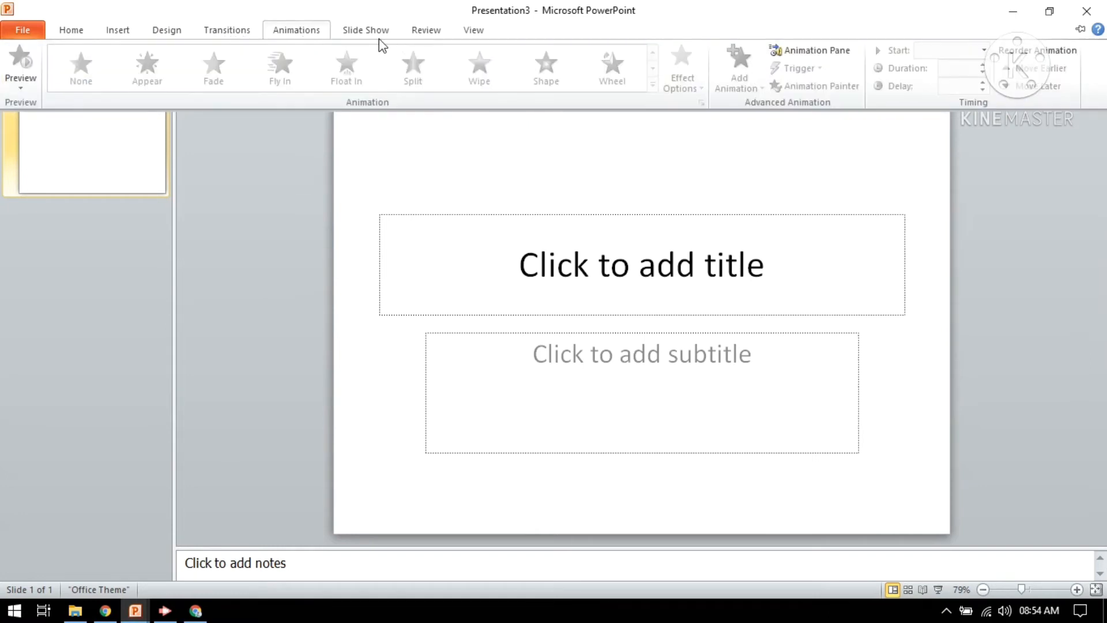
{"action": "left_click", "coordinate": [366, 30]}
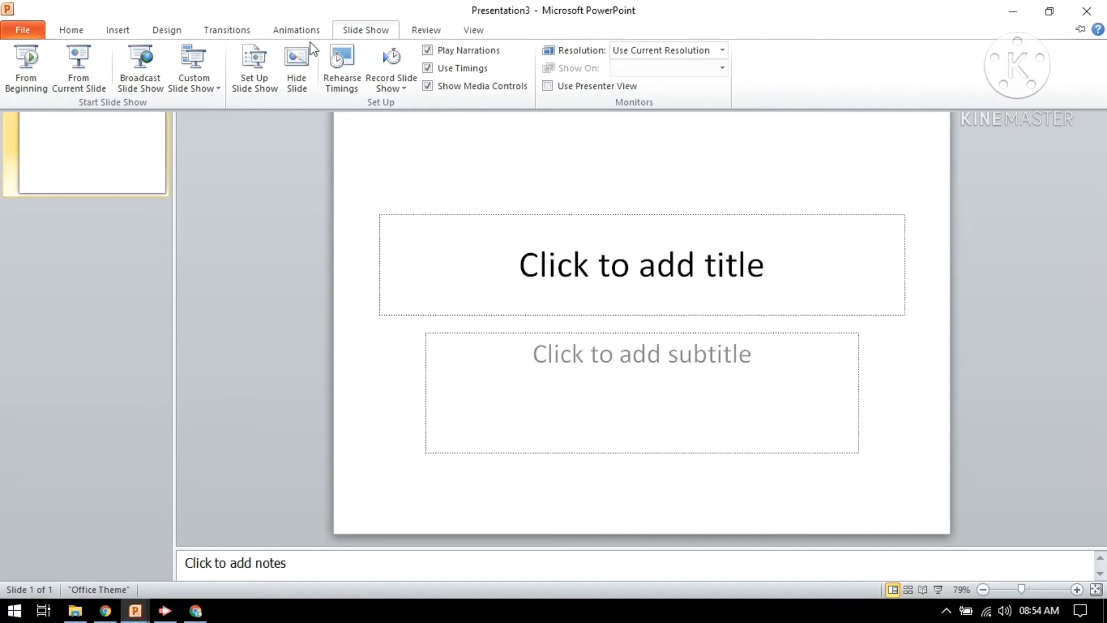
{"action": "mouse_move", "coordinate": [67, 34]}
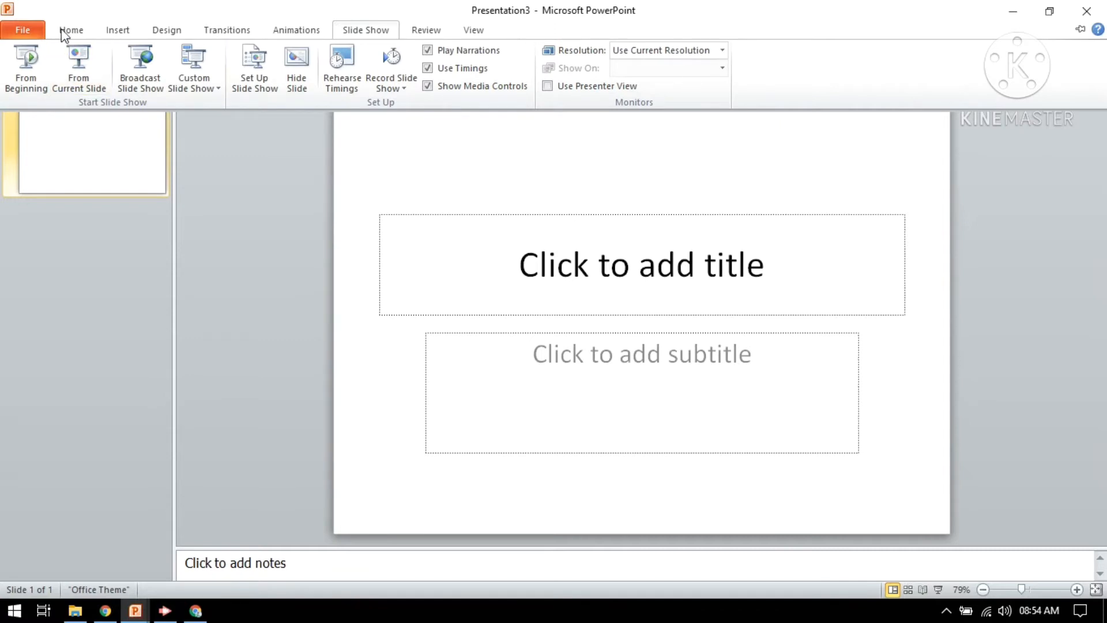
{"action": "left_click", "coordinate": [70, 30]}
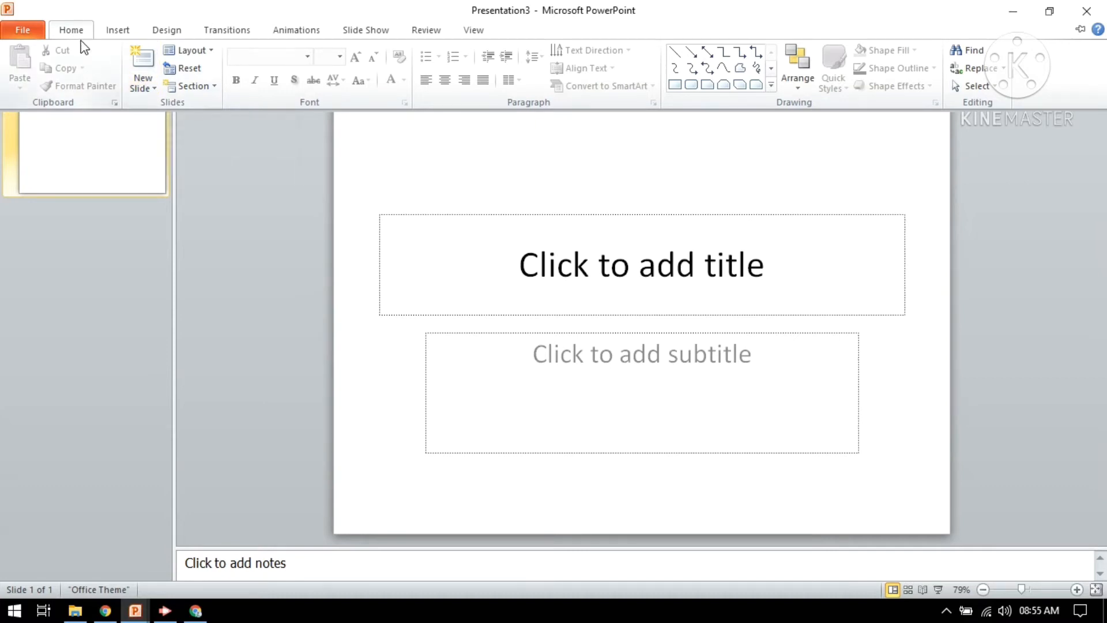
Step: Add a Blank-layout slide after the title slide, then select slide 1 in the Slides pane
{"action": "left_click", "coordinate": [141, 88]}
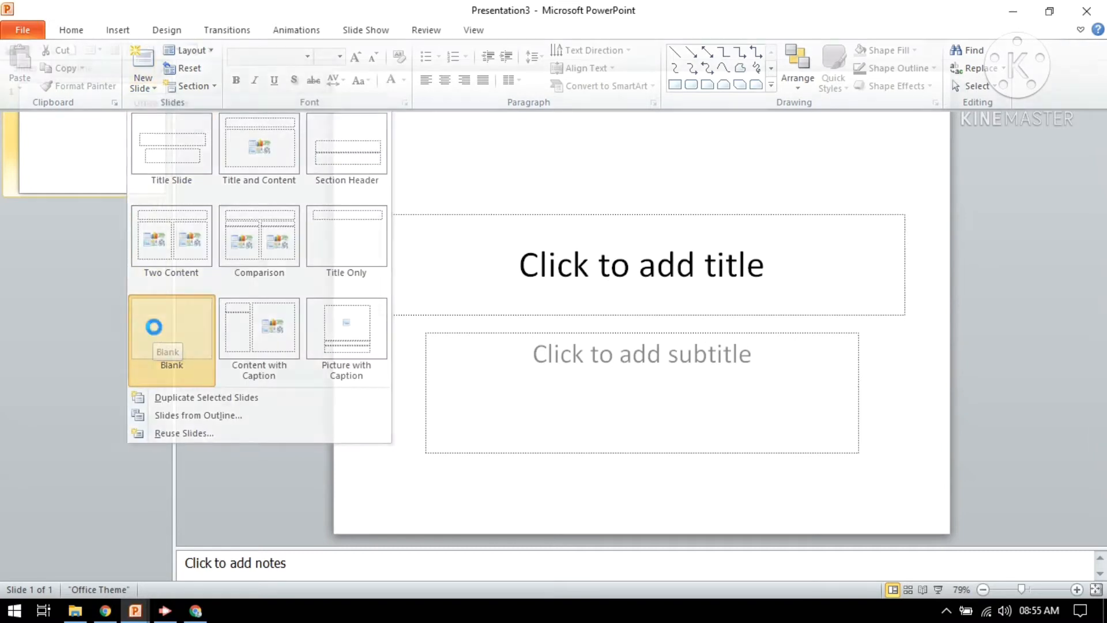
{"action": "left_click", "coordinate": [171, 327]}
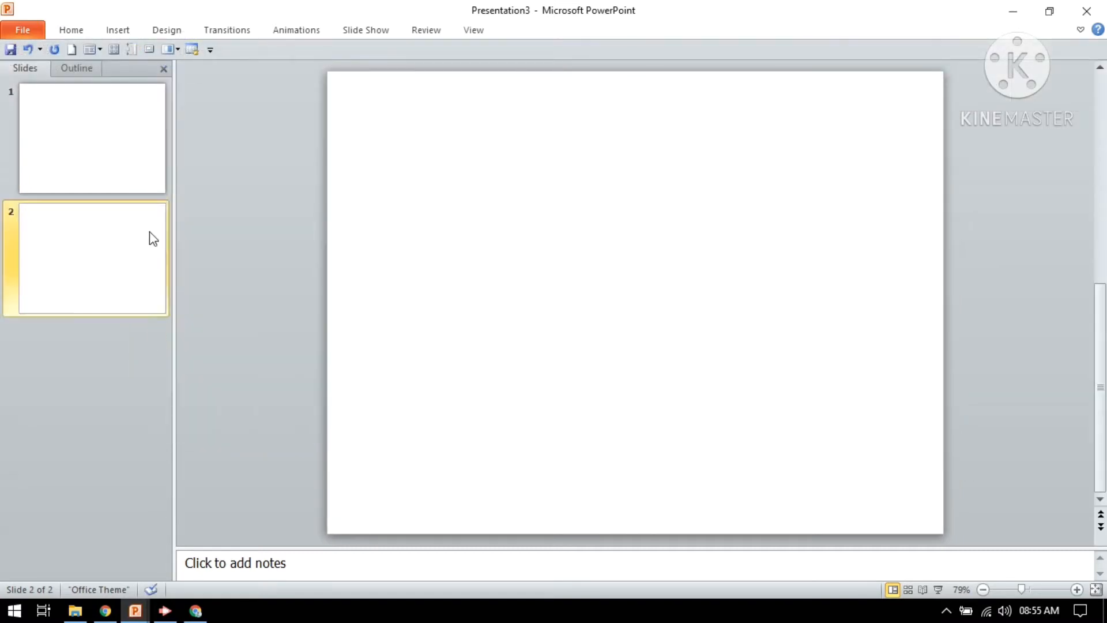
{"action": "left_click", "coordinate": [91, 137]}
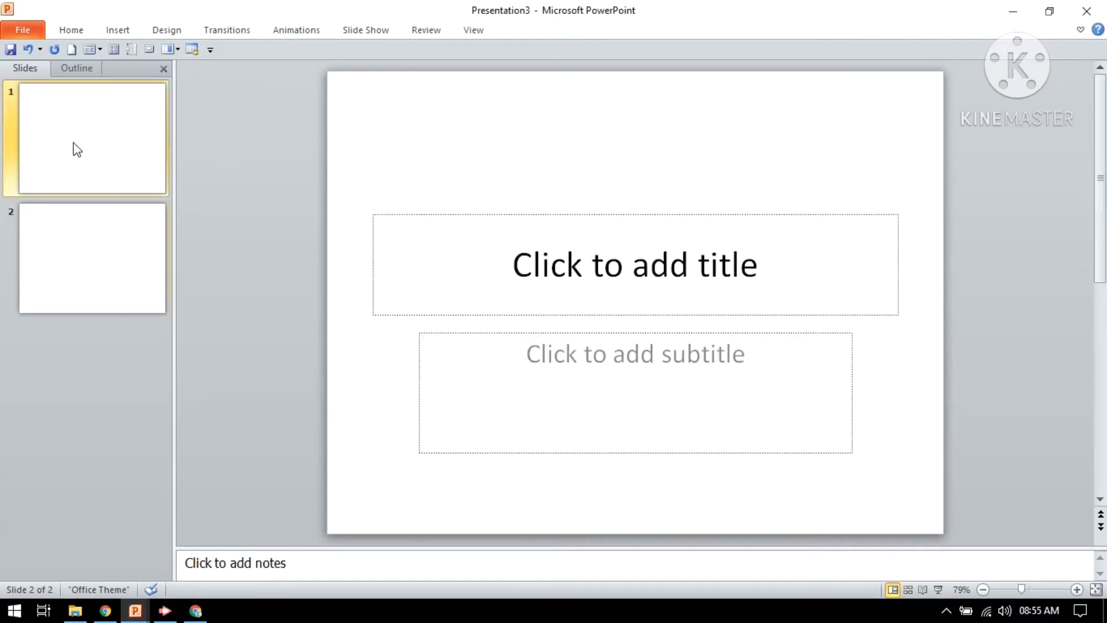
{"action": "left_click", "coordinate": [92, 138]}
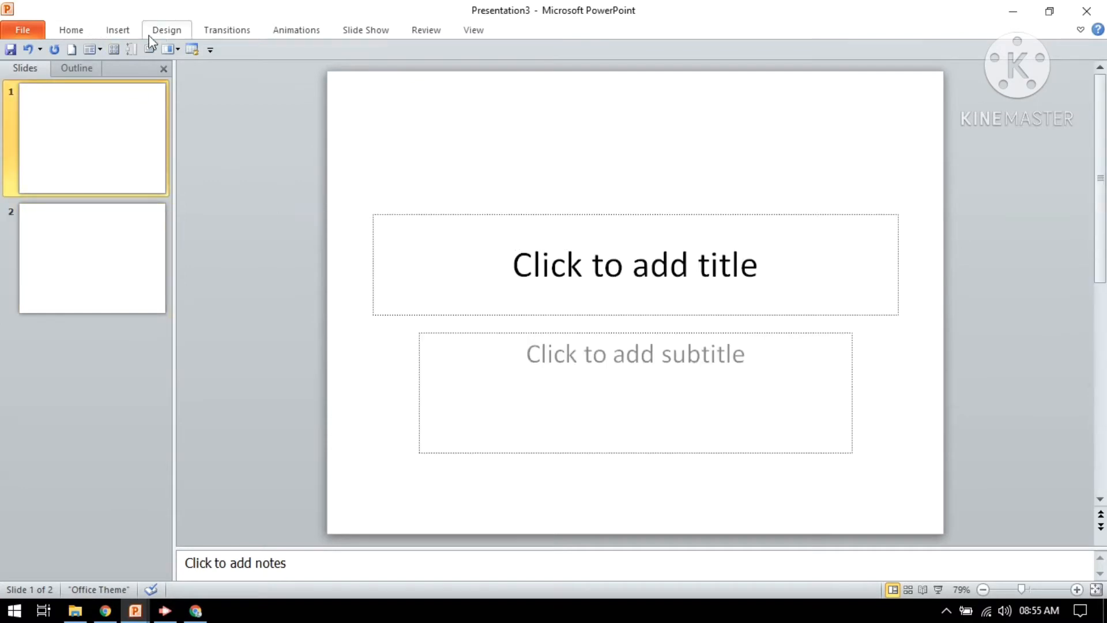
{"action": "left_click", "coordinate": [92, 258]}
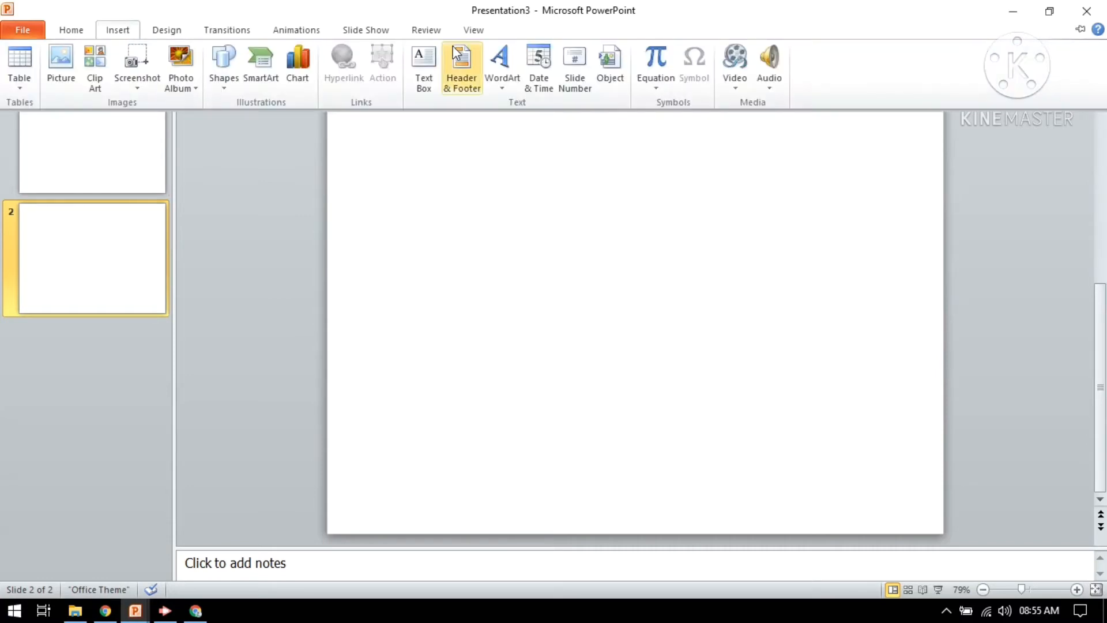
{"action": "mouse_move", "coordinate": [422, 67]}
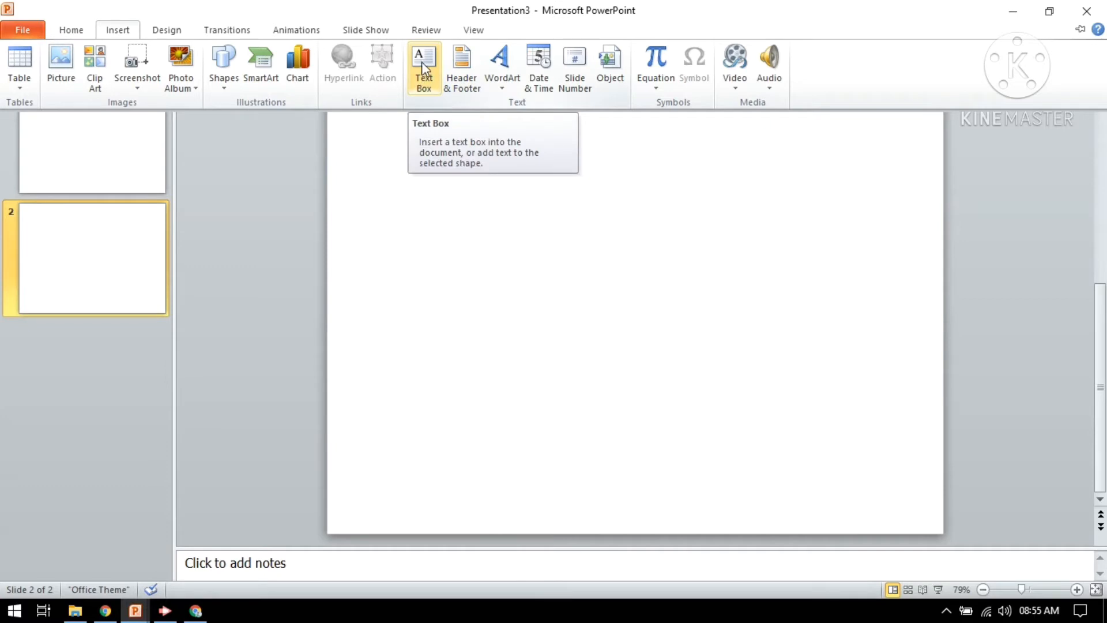
Step: Add a text box near the top of slide 2 reading 'Wha is ymndfbf'
{"action": "left_click", "coordinate": [423, 67]}
{"action": "type", "text": "w"}
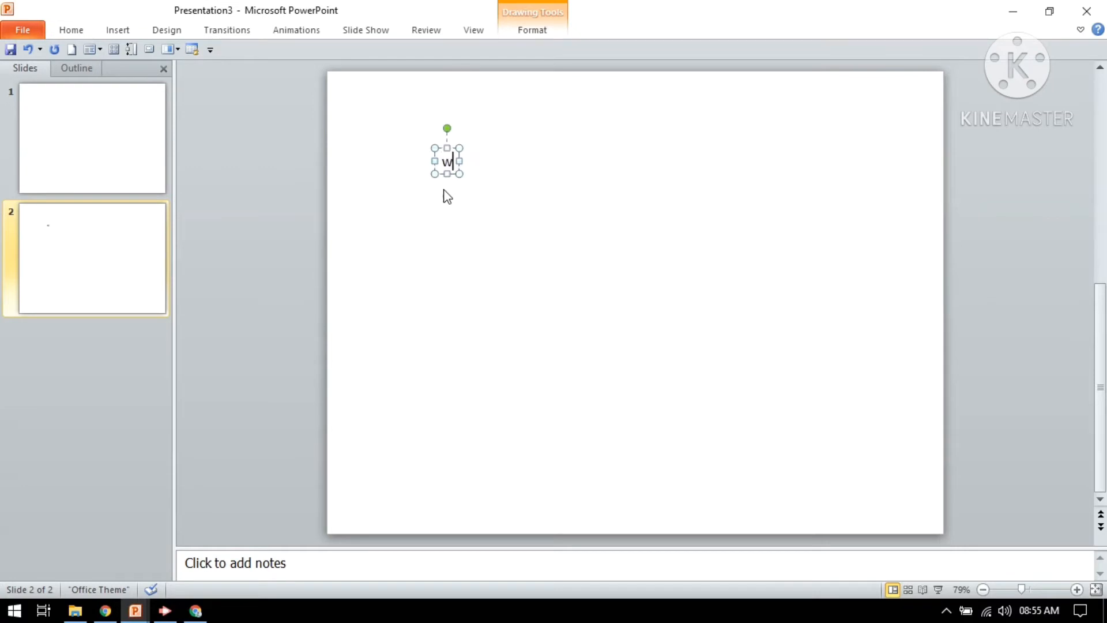
{"action": "type", "text": "ha is"}
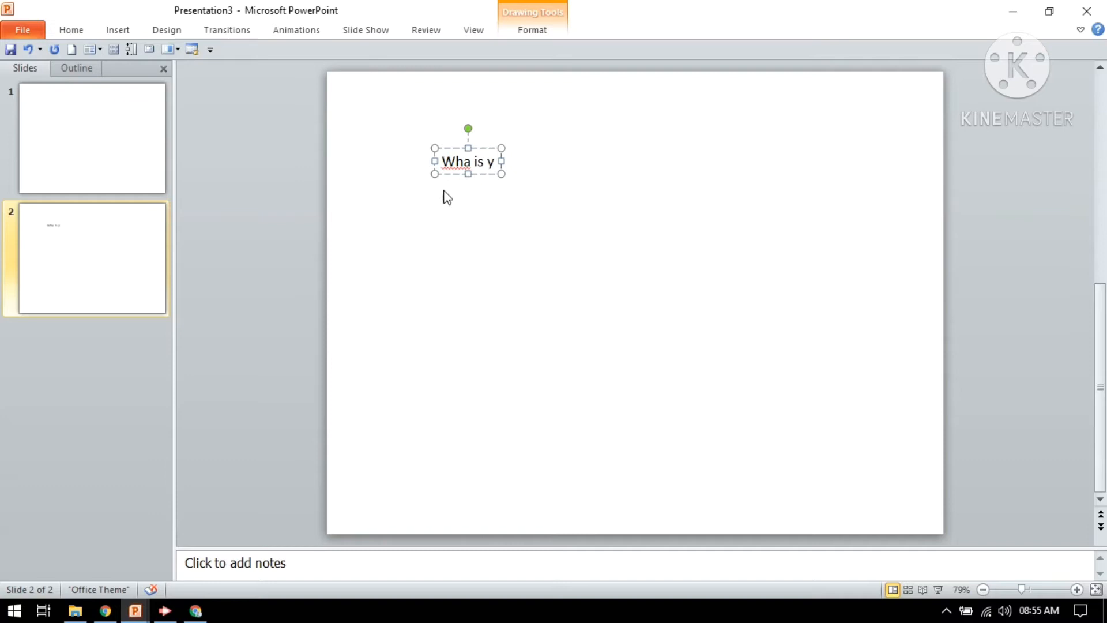
{"action": "type", "text": "ymndfbf"}
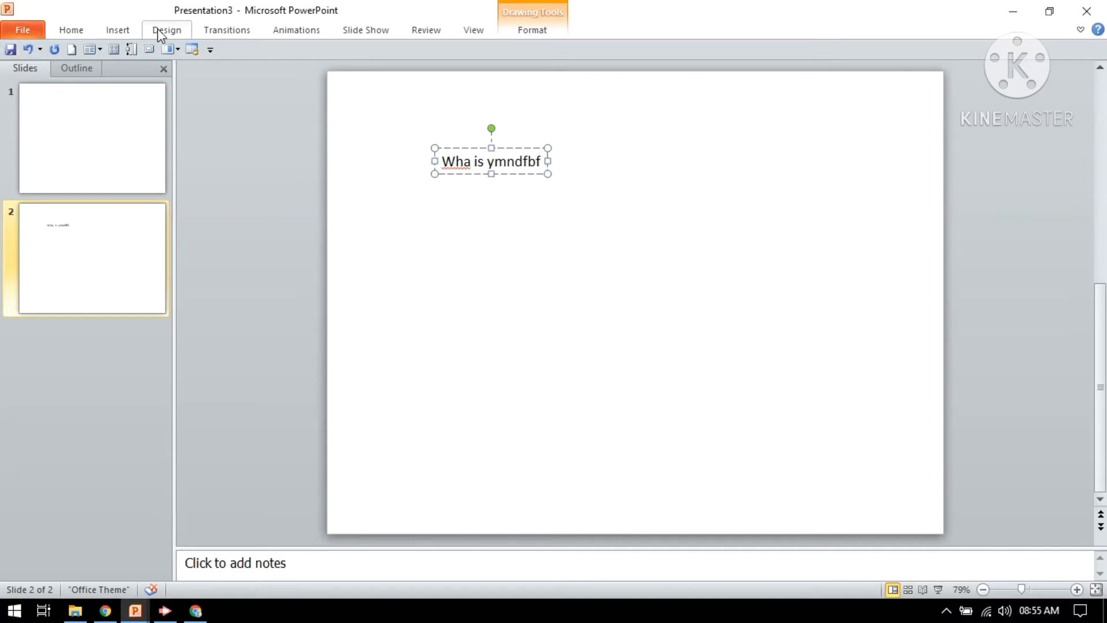
{"action": "left_click", "coordinate": [166, 30]}
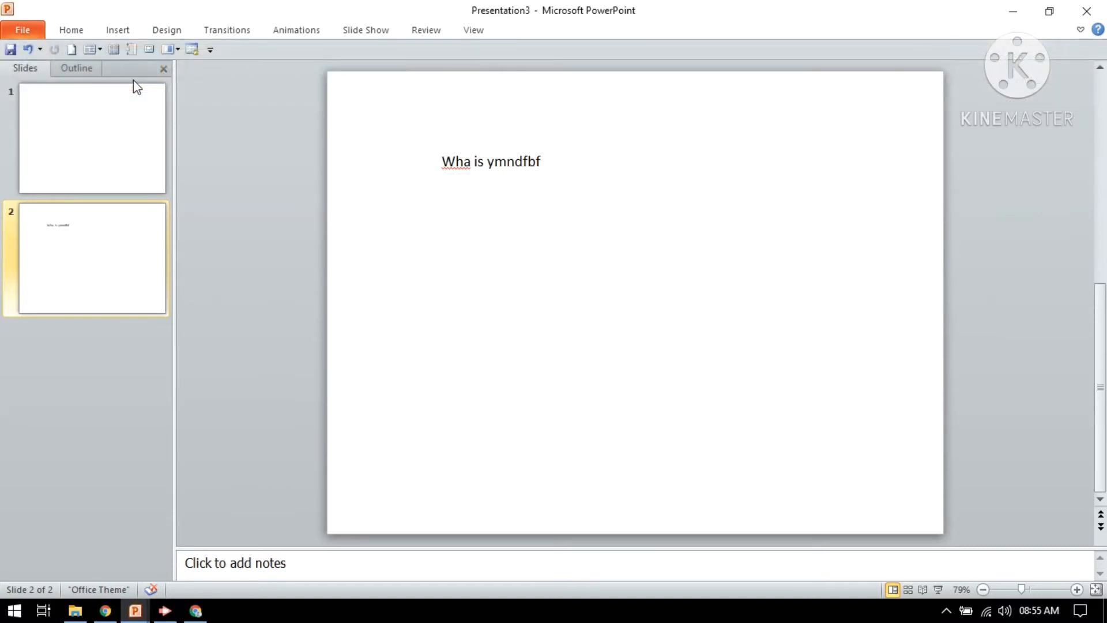
Step: Try the Angles theme, then apply the Austin theme to both slides
{"action": "left_click", "coordinate": [167, 30]}
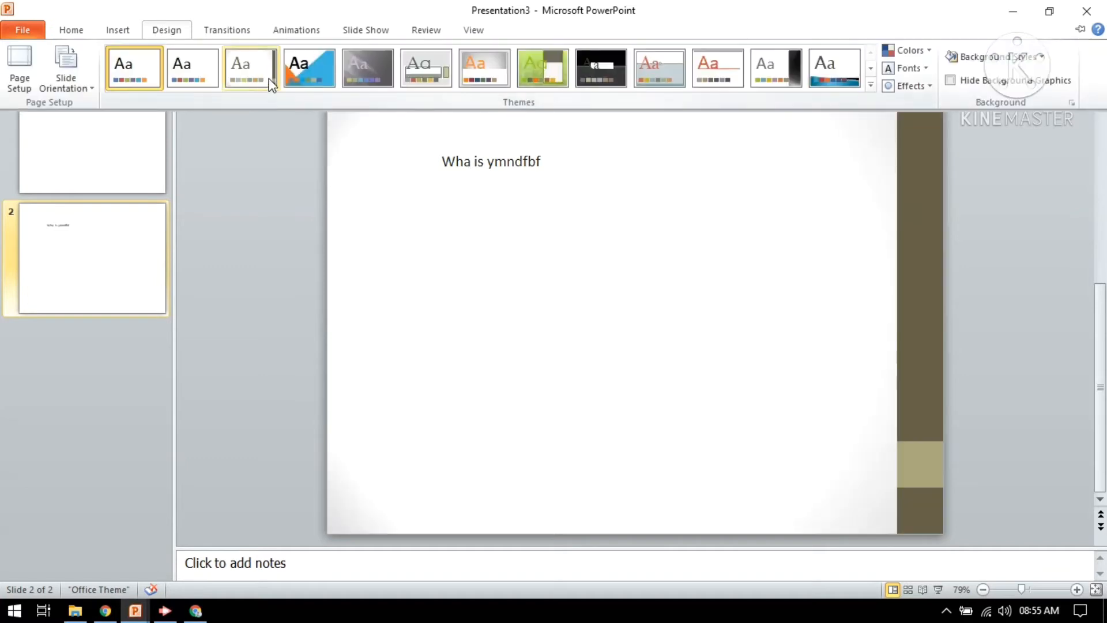
{"action": "left_click", "coordinate": [309, 68]}
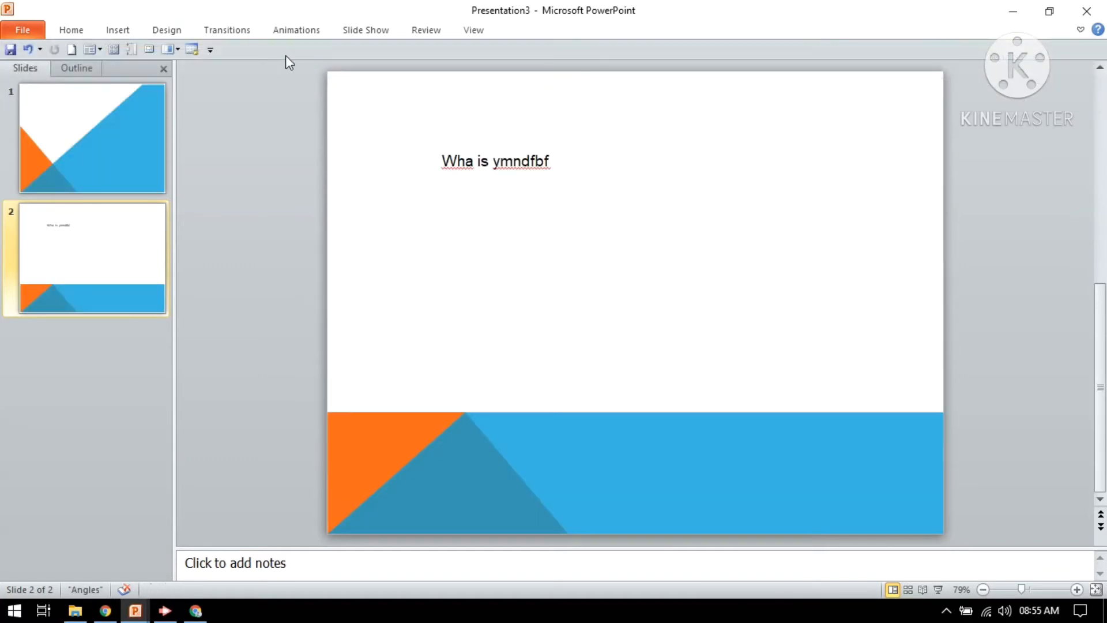
{"action": "left_click", "coordinate": [167, 29]}
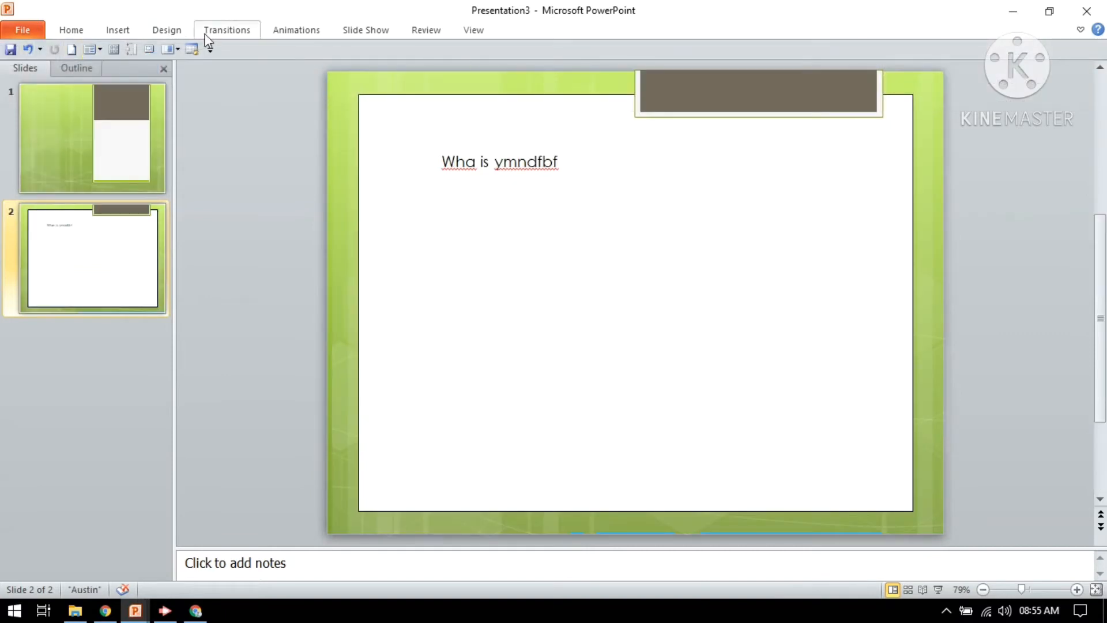
{"action": "left_click", "coordinate": [167, 30]}
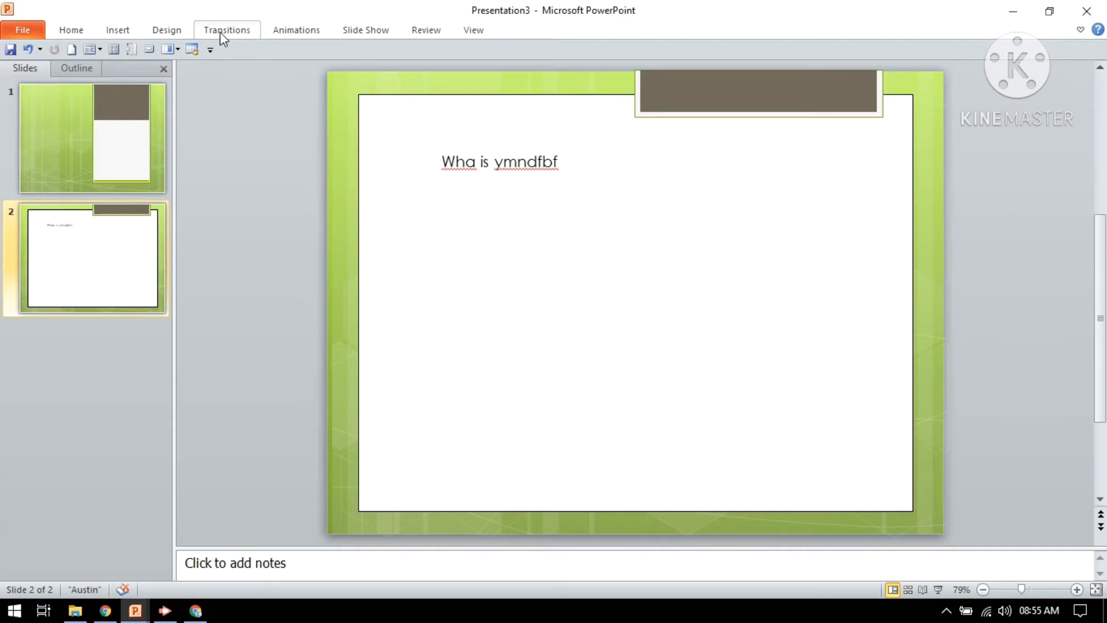
{"action": "left_click", "coordinate": [226, 29]}
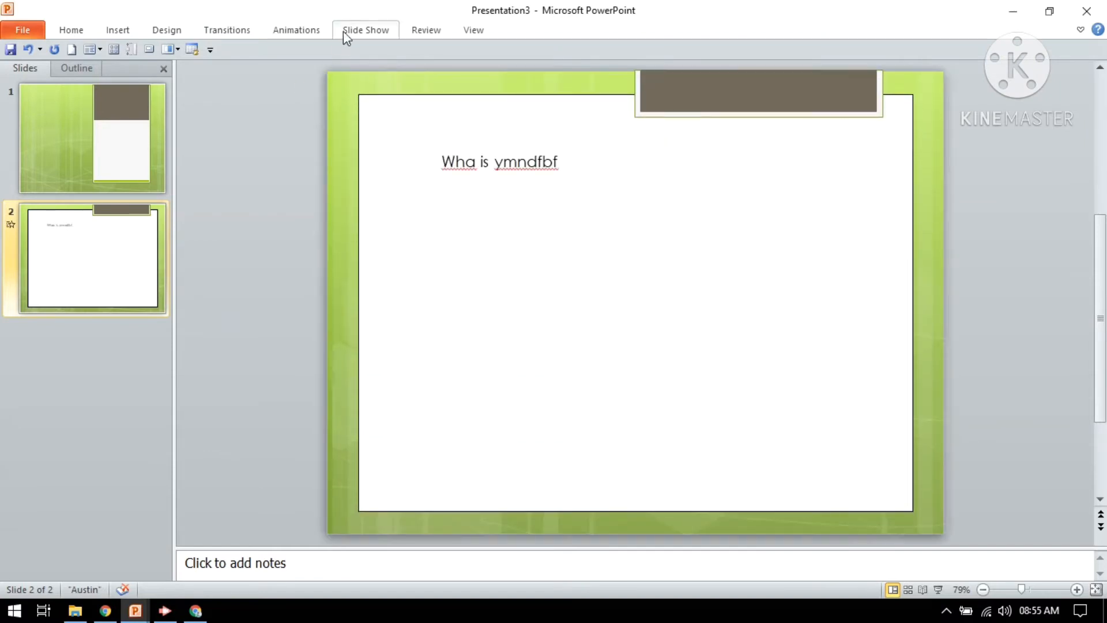
Step: Try Push, Wipe, Random Bars, Shape and Uncover on slide 2, settling on Cover
{"action": "left_click", "coordinate": [365, 29]}
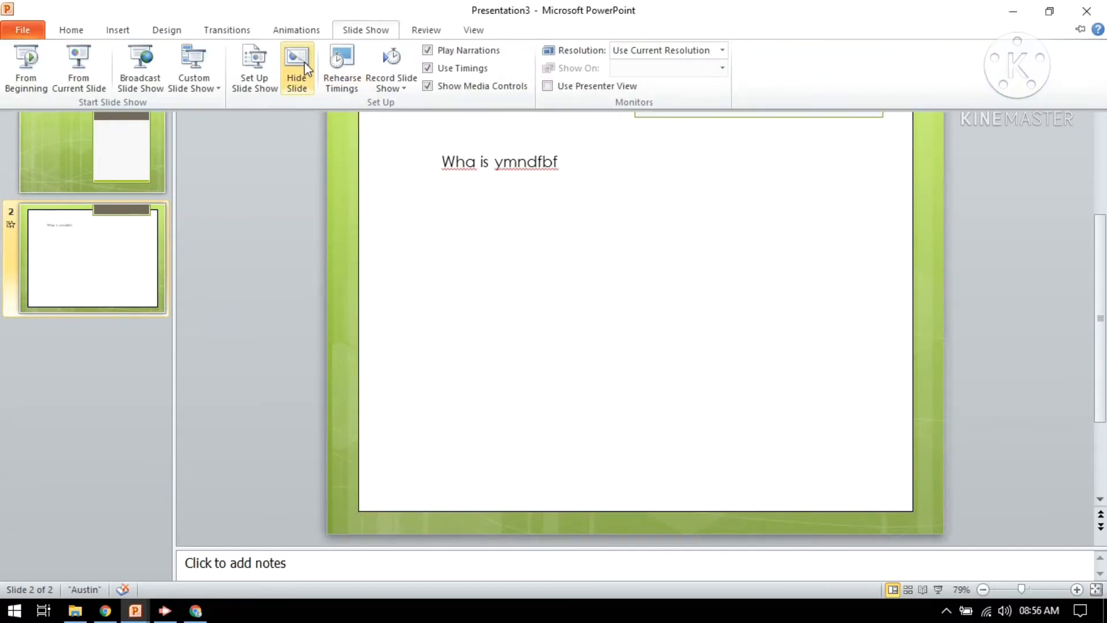
{"action": "mouse_move", "coordinate": [365, 29]}
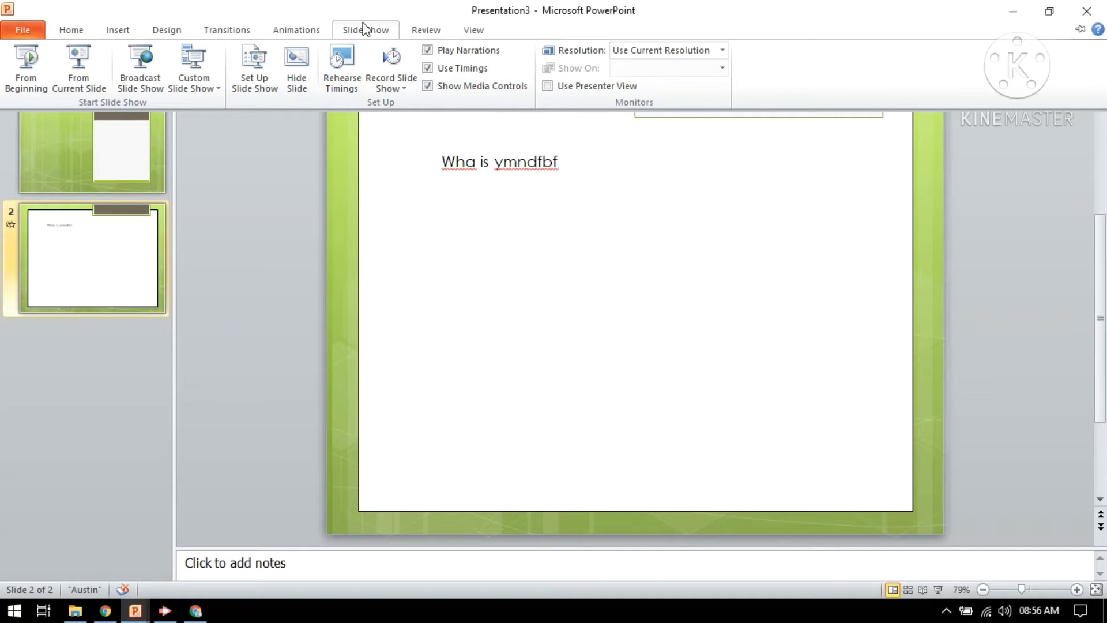
{"action": "left_click", "coordinate": [227, 30]}
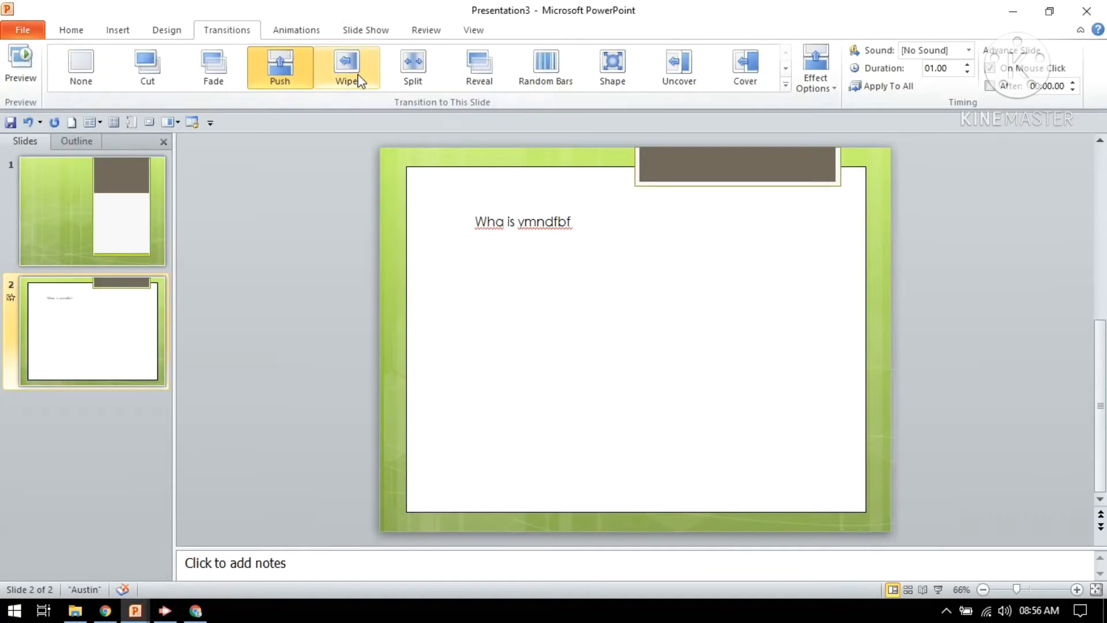
{"action": "left_click", "coordinate": [346, 66]}
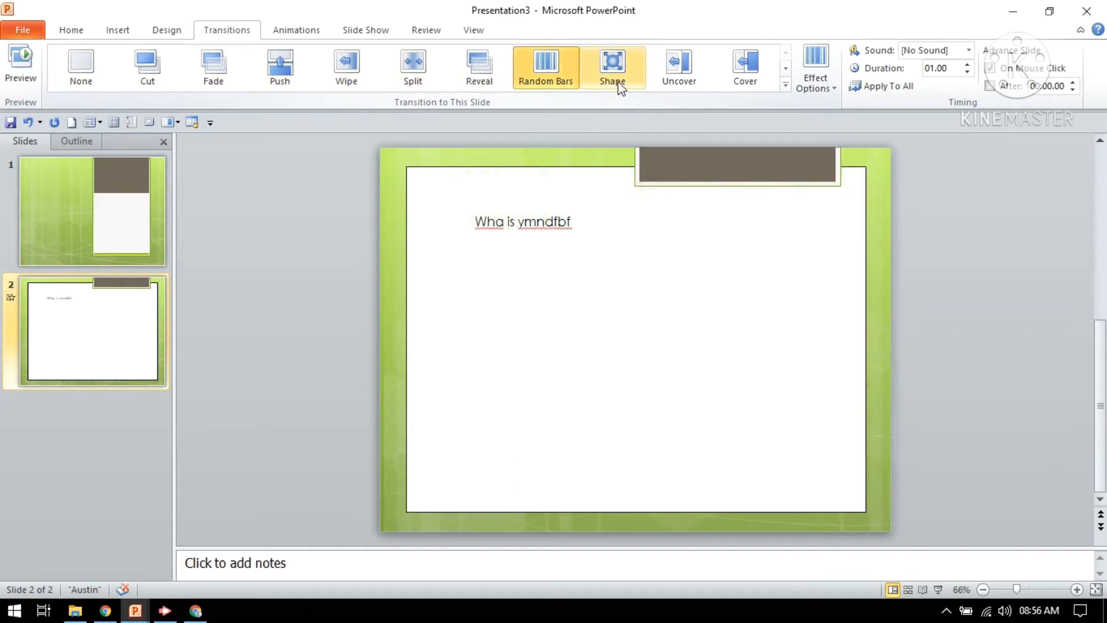
{"action": "left_click", "coordinate": [678, 67]}
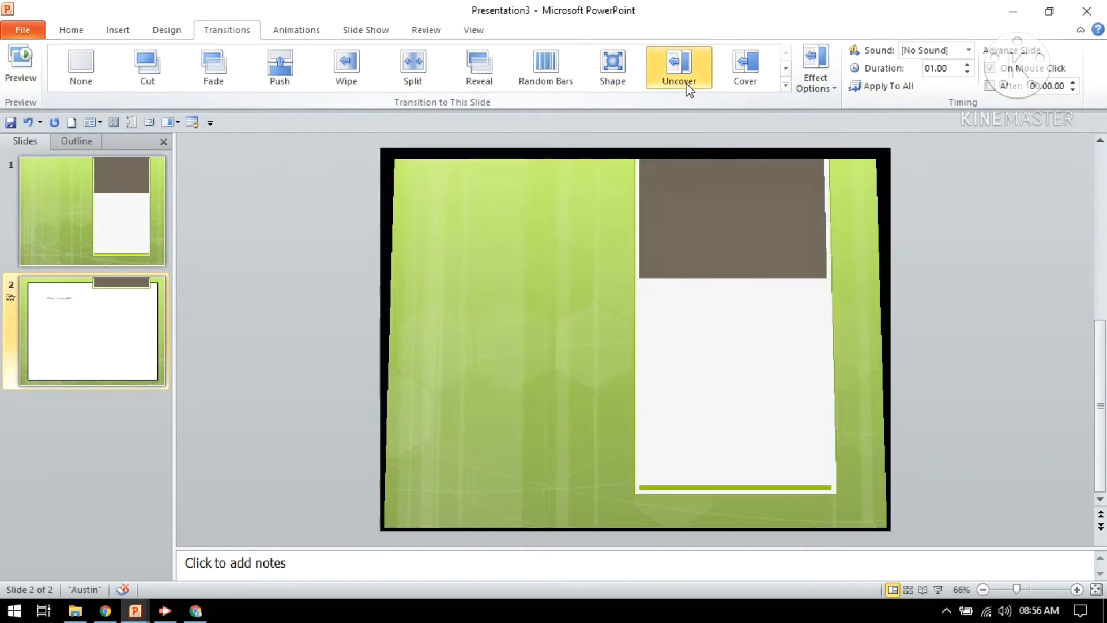
{"action": "left_click", "coordinate": [745, 67]}
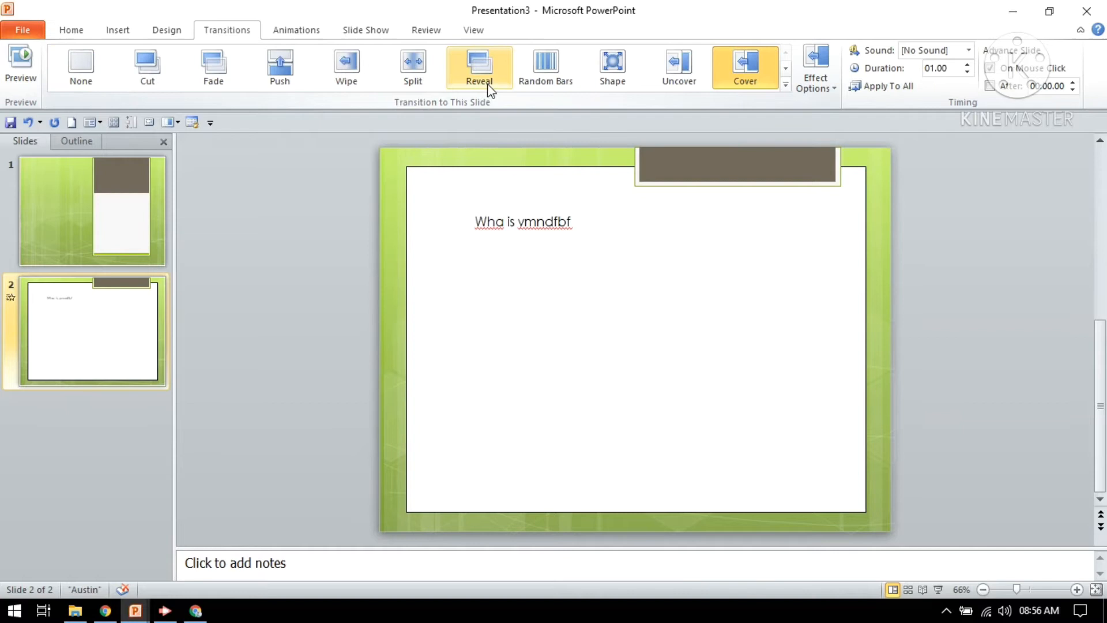
{"action": "mouse_move", "coordinate": [295, 29]}
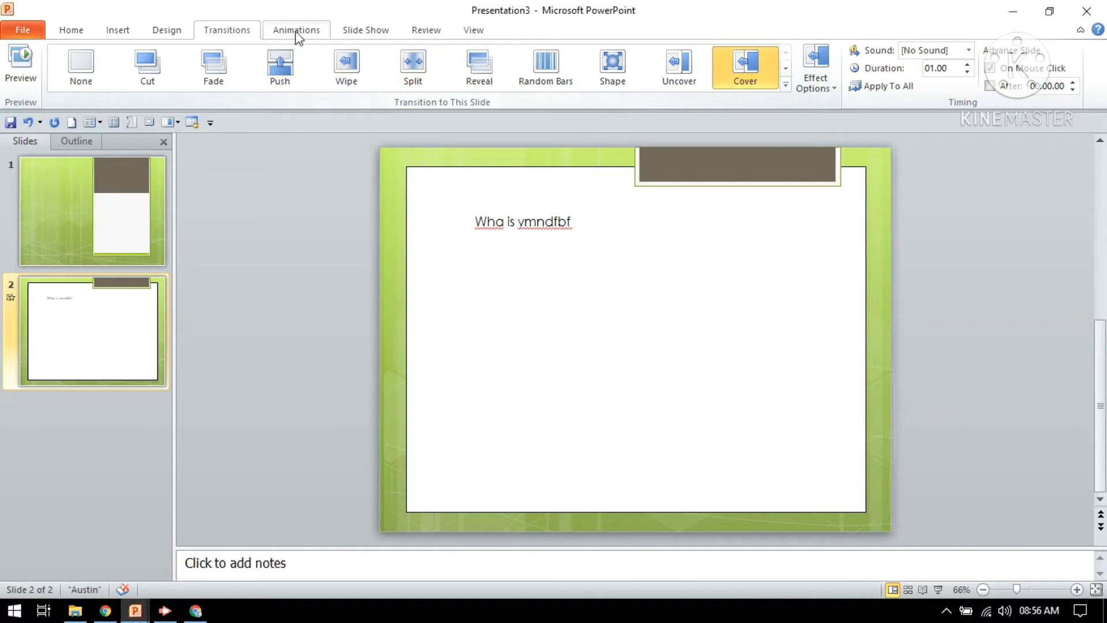
Step: Select the slide 2 text box and try the Appear and Fade animations
{"action": "left_click", "coordinate": [296, 29]}
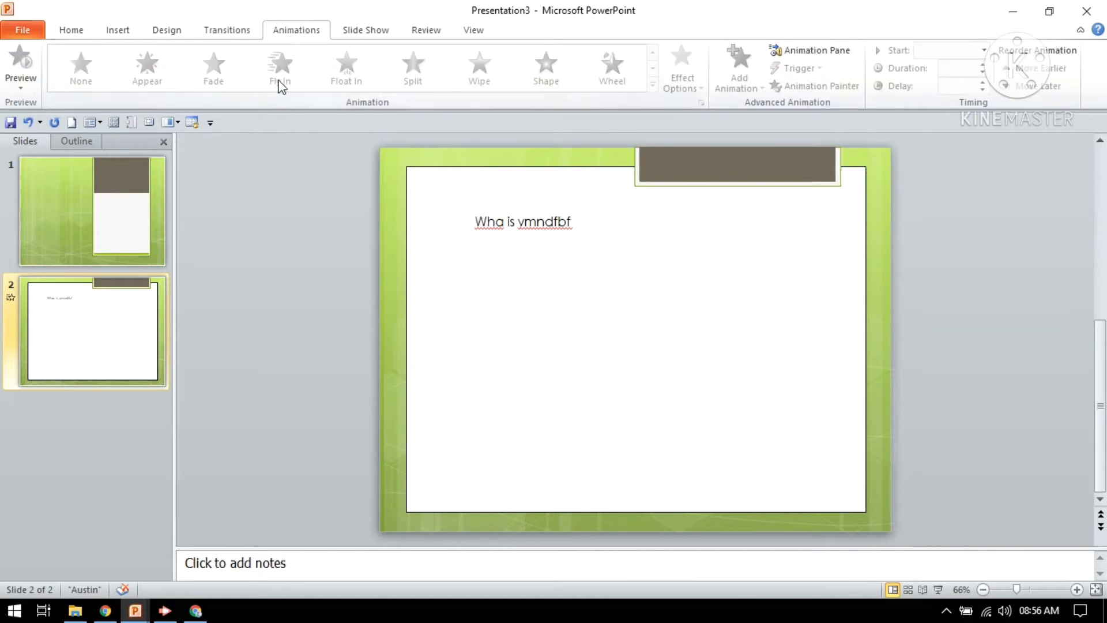
{"action": "left_click", "coordinate": [523, 222]}
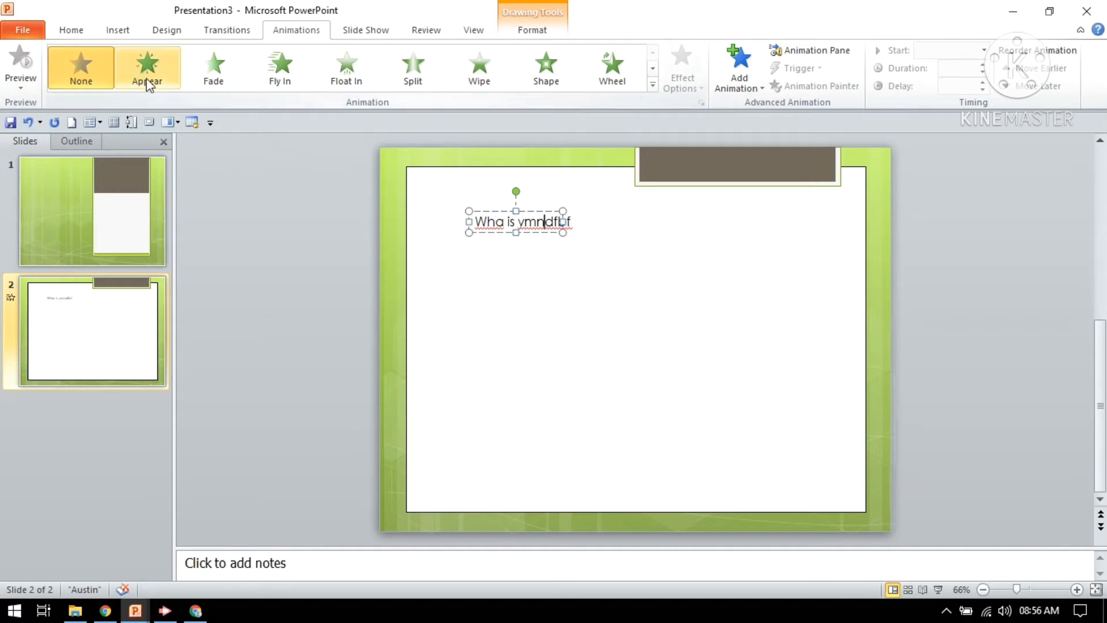
{"action": "left_click", "coordinate": [146, 67]}
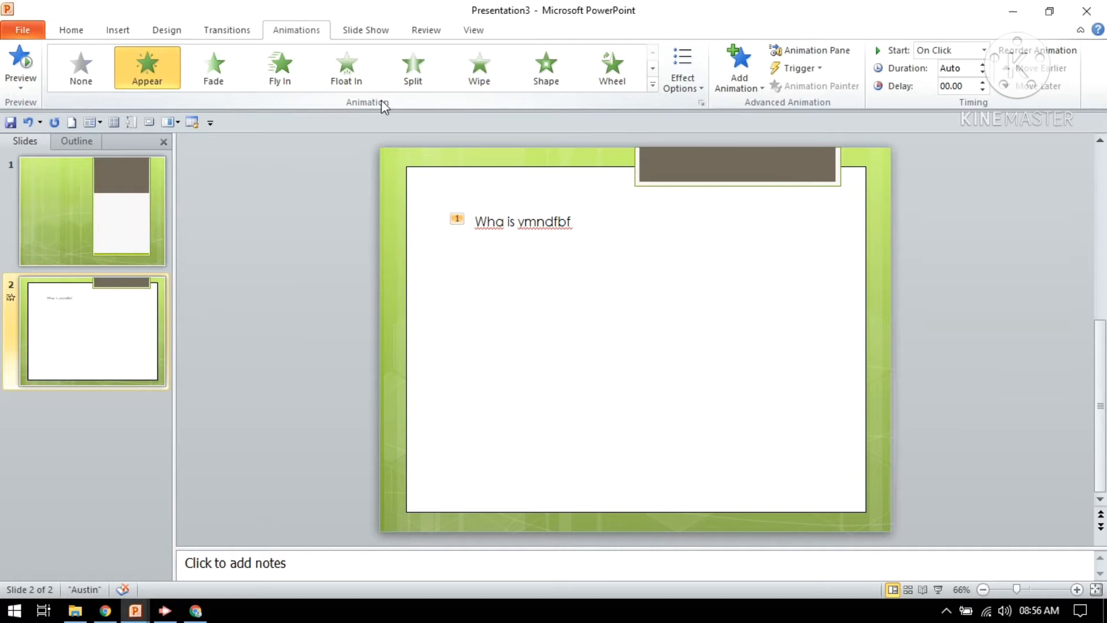
{"action": "left_click", "coordinate": [214, 67]}
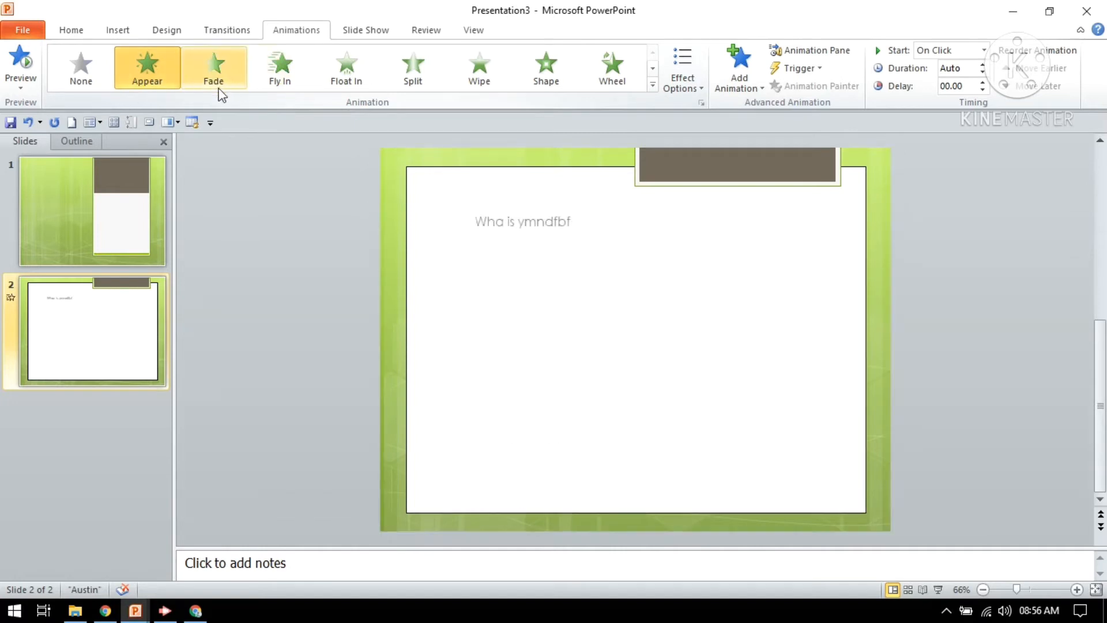
{"action": "left_click", "coordinate": [213, 68]}
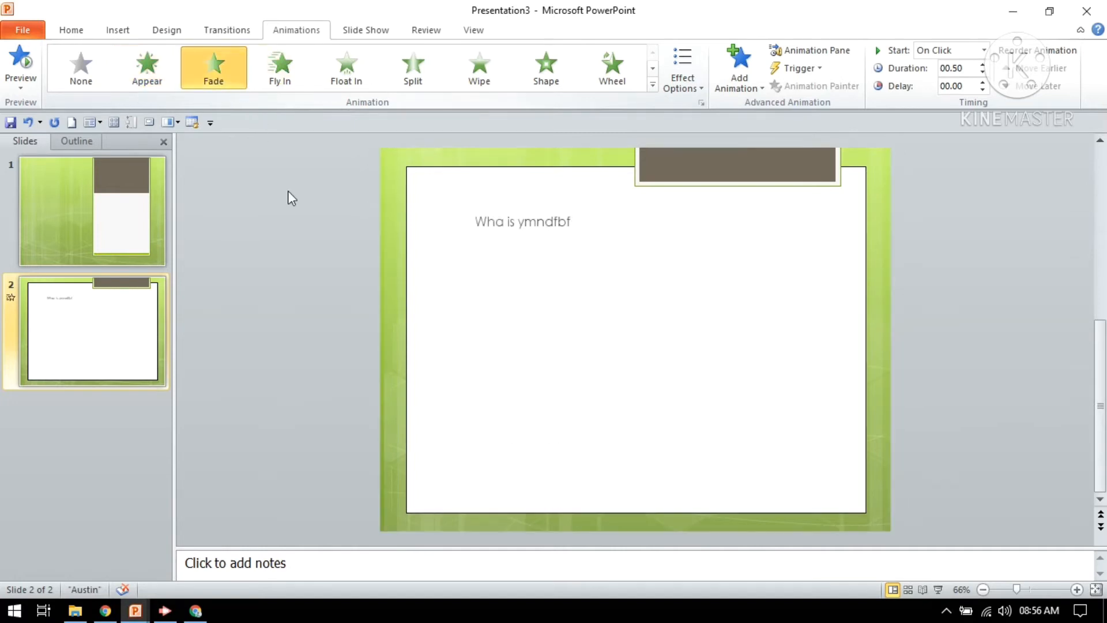
Step: Try Fly In, Float In and Split, then apply the Wipe animation
{"action": "left_click", "coordinate": [280, 68]}
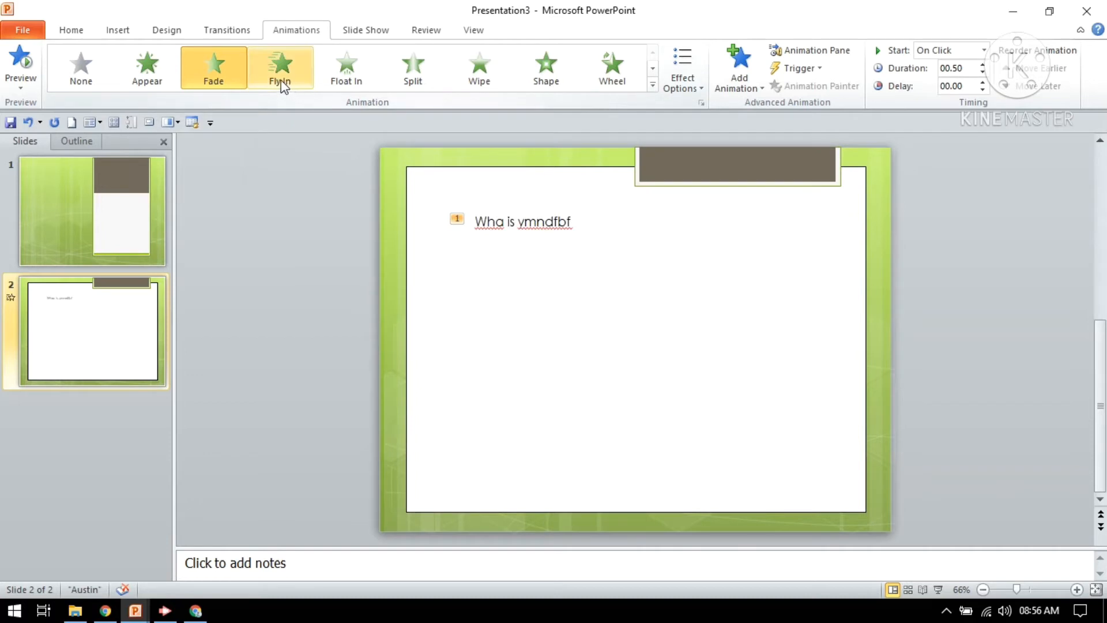
{"action": "left_click", "coordinate": [280, 67]}
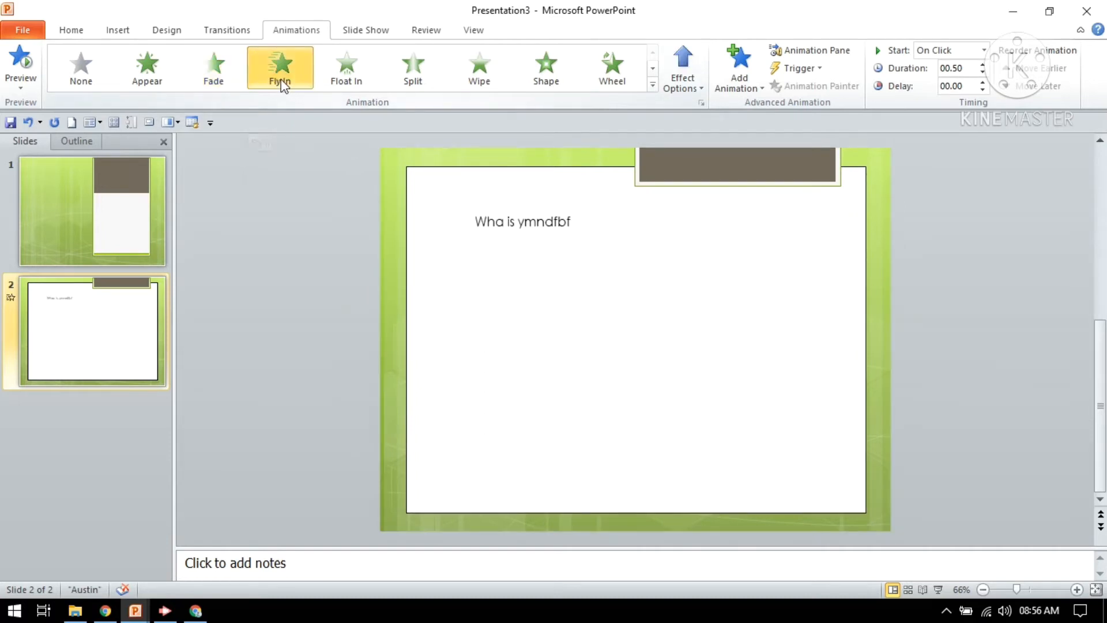
{"action": "left_click", "coordinate": [280, 67]}
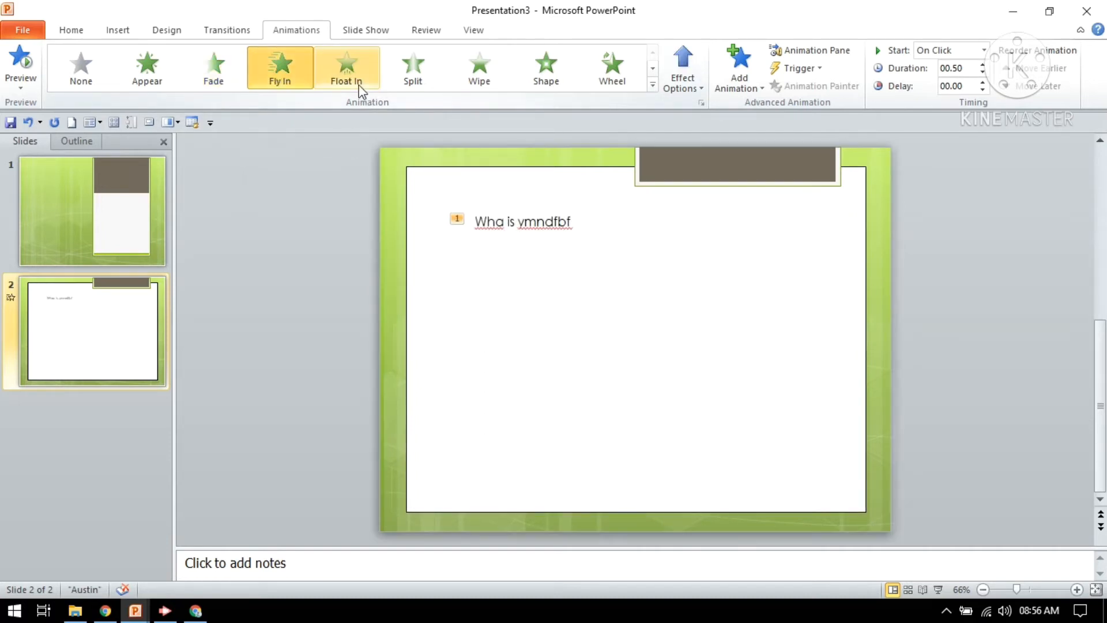
{"action": "left_click", "coordinate": [347, 67]}
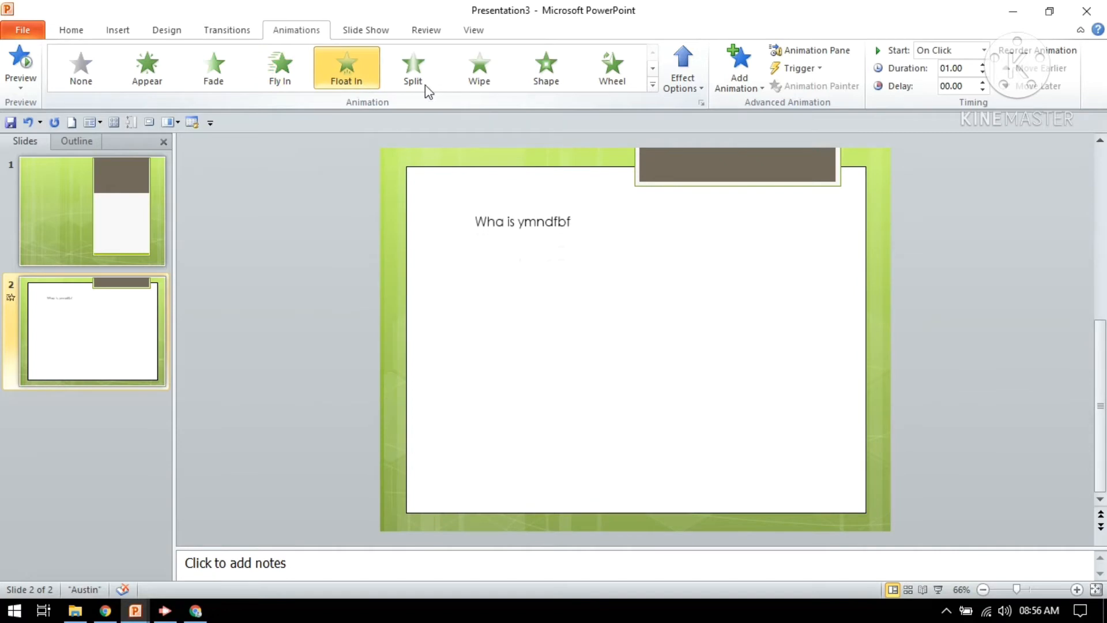
{"action": "left_click", "coordinate": [412, 67]}
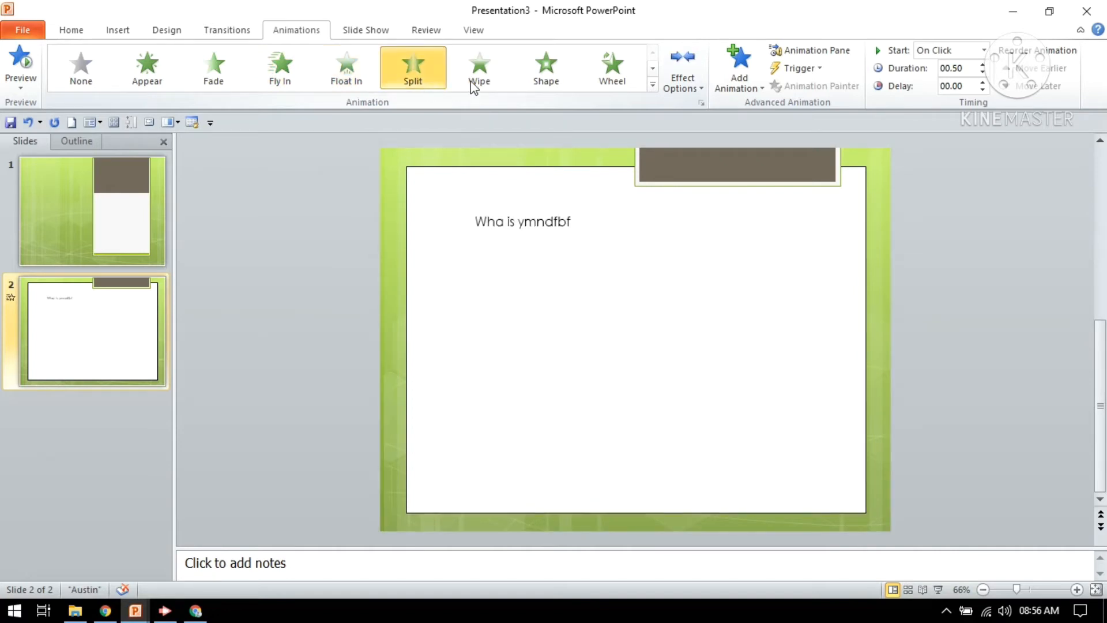
{"action": "left_click", "coordinate": [479, 67]}
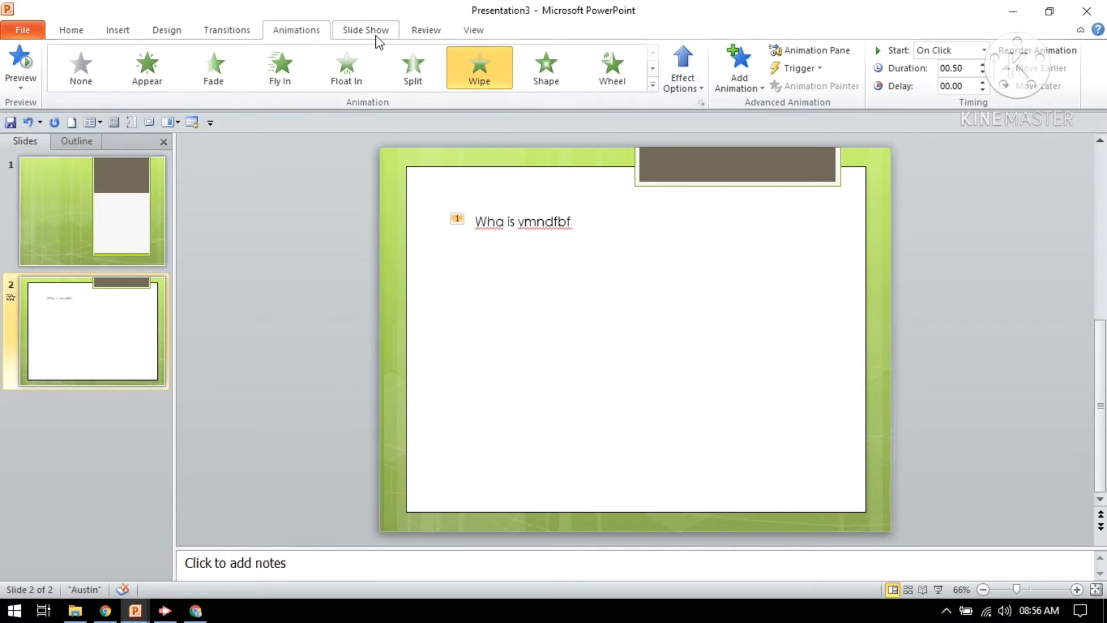
{"action": "left_click", "coordinate": [365, 30]}
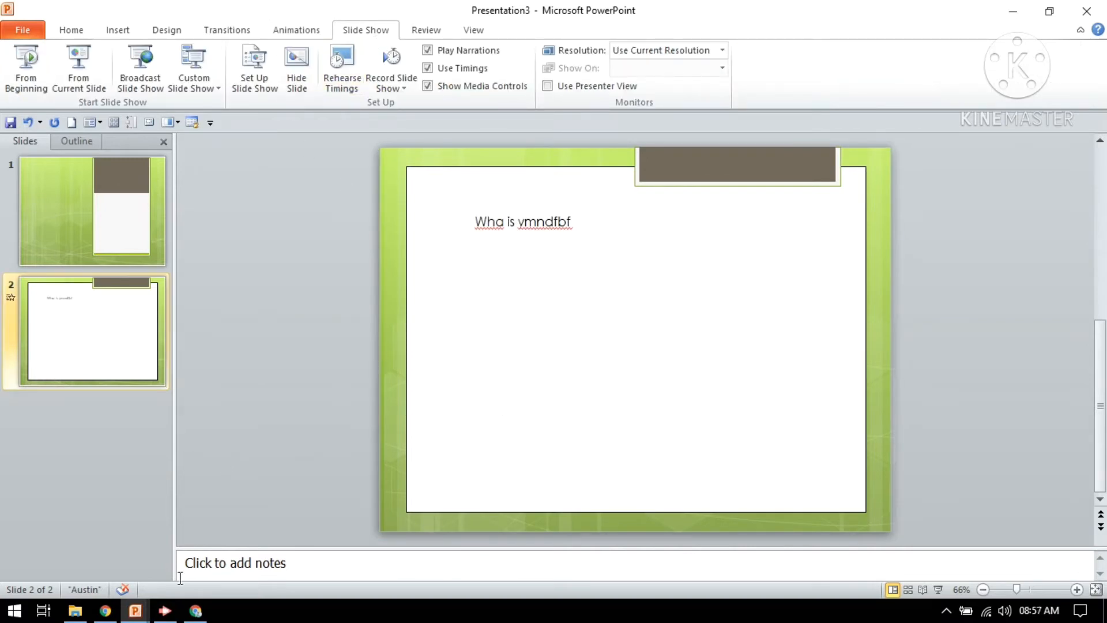
{"action": "mouse_move", "coordinate": [341, 67]}
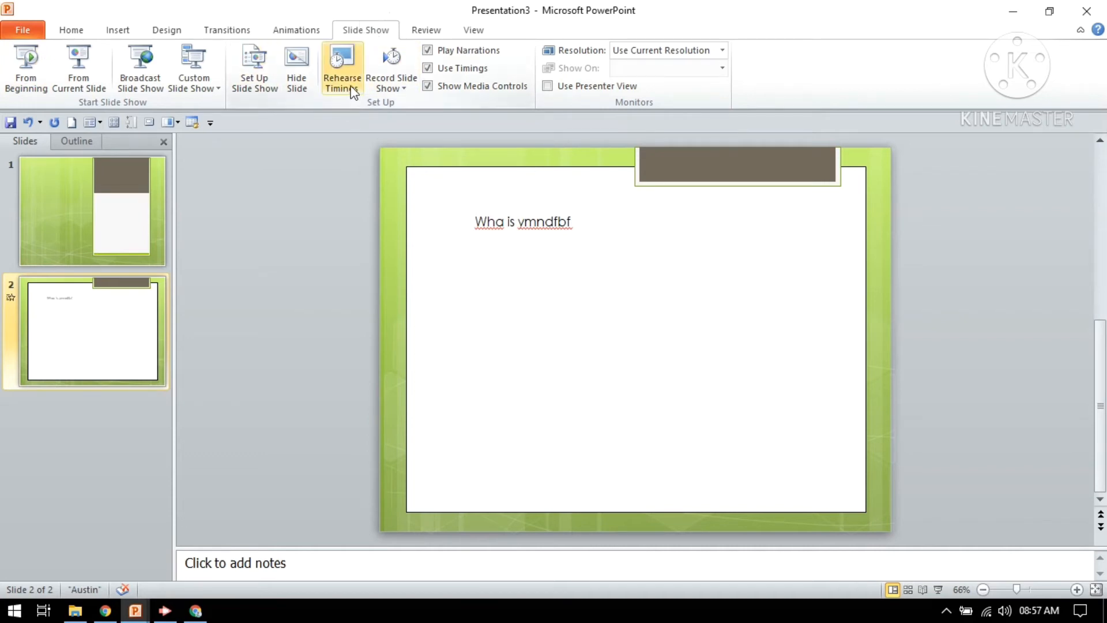
{"action": "left_click", "coordinate": [341, 67]}
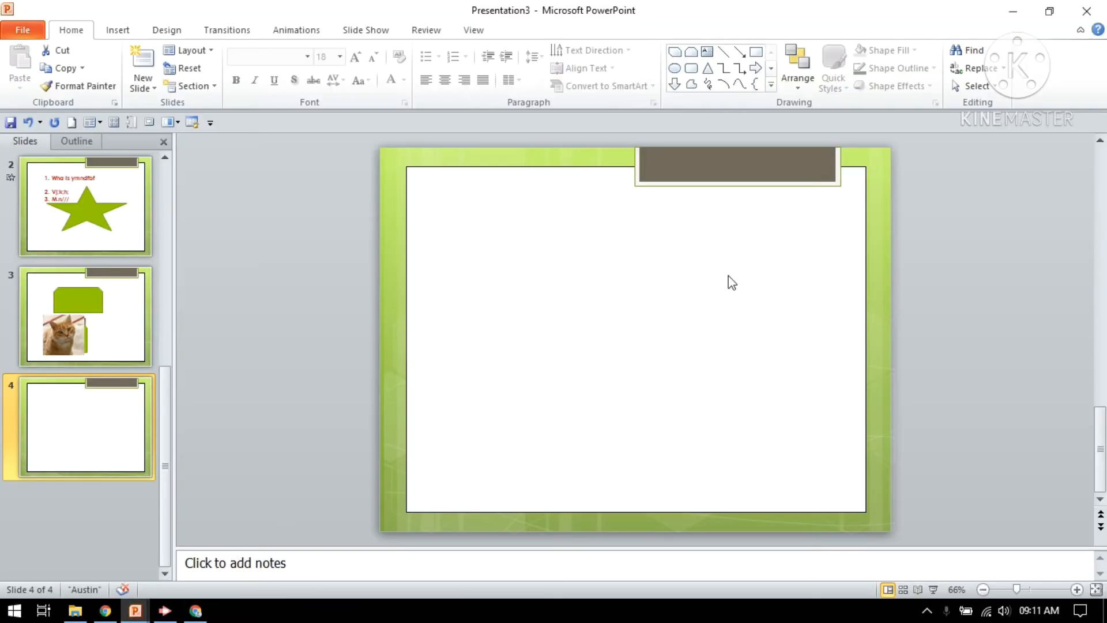
{"action": "mouse_move", "coordinate": [494, 265]}
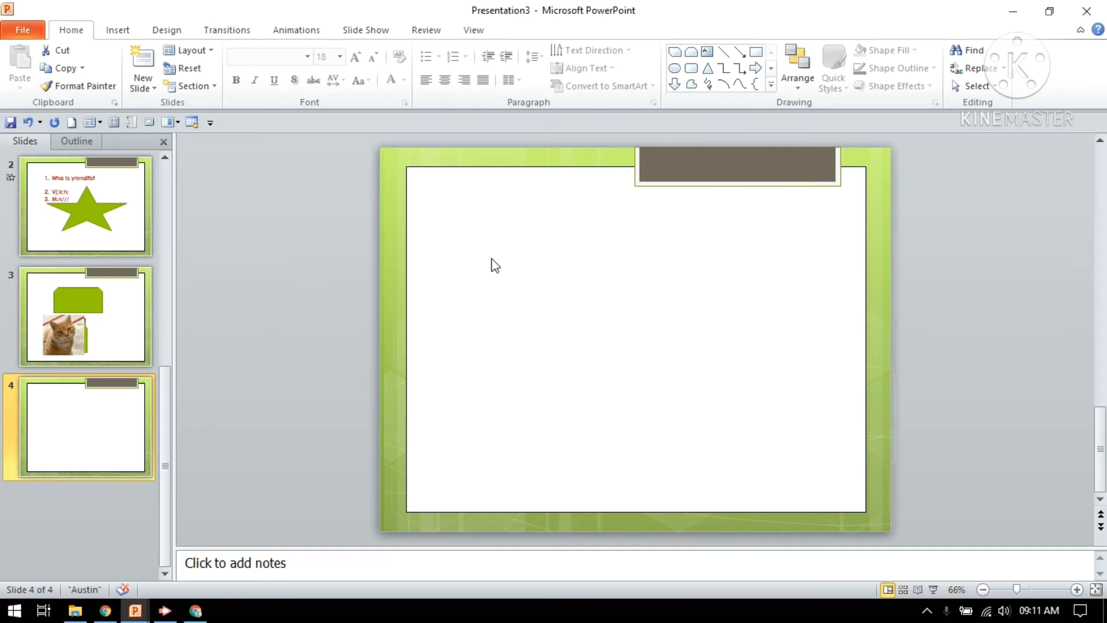
{"action": "mouse_move", "coordinate": [490, 219]}
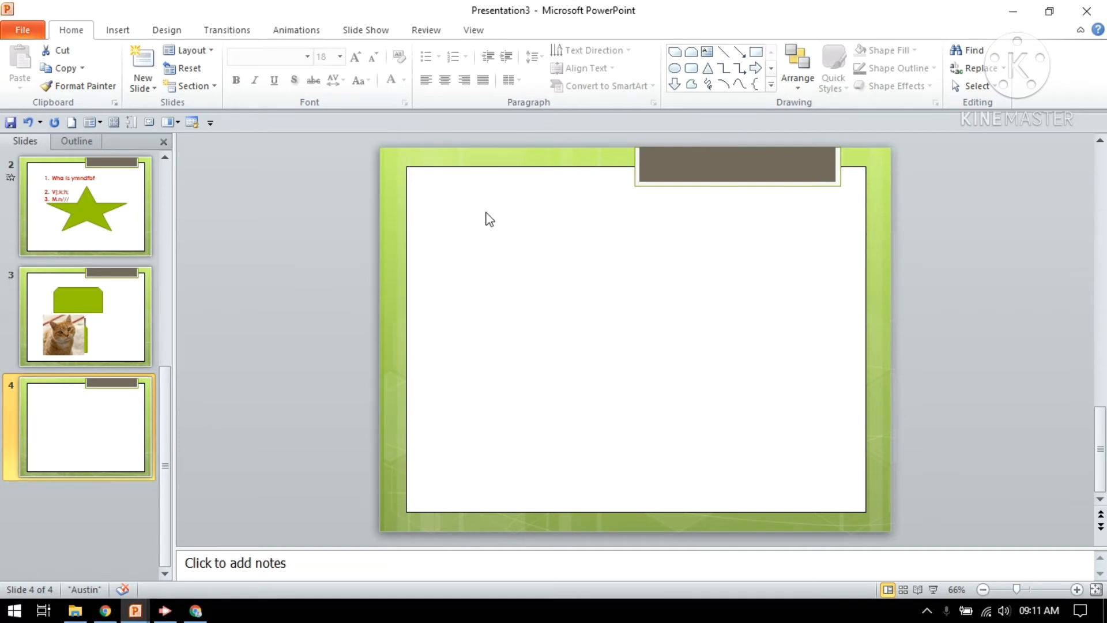
{"action": "mouse_move", "coordinate": [431, 198]}
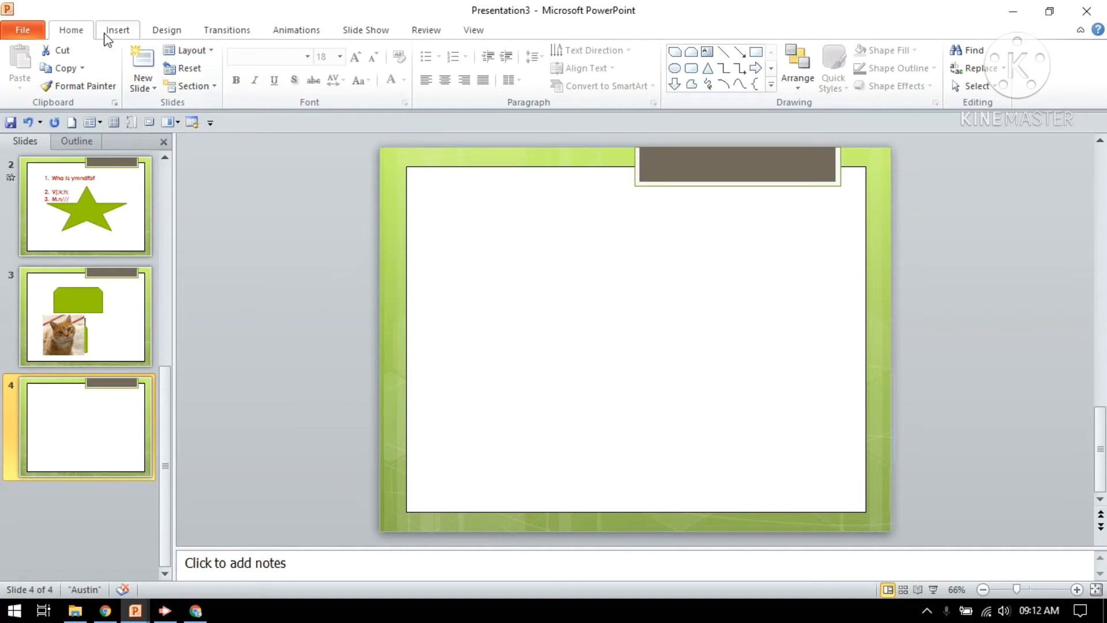
Step: Insert a text box on slide 4 reading 'whjdgjldgdlf' and reselect it
{"action": "left_click", "coordinate": [424, 64]}
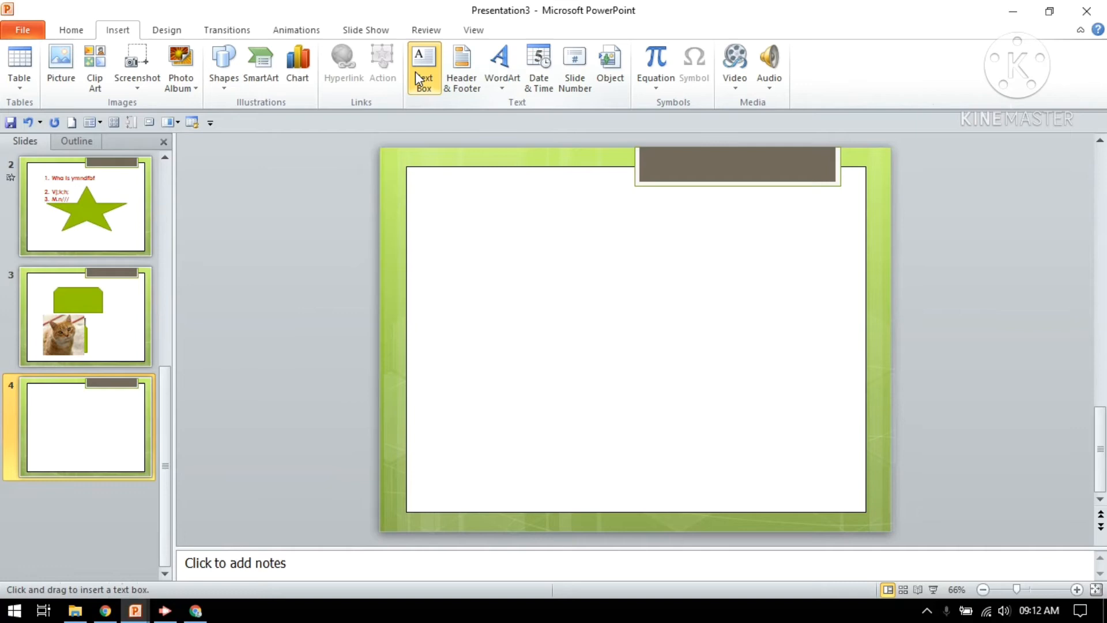
{"action": "left_click", "coordinate": [424, 69]}
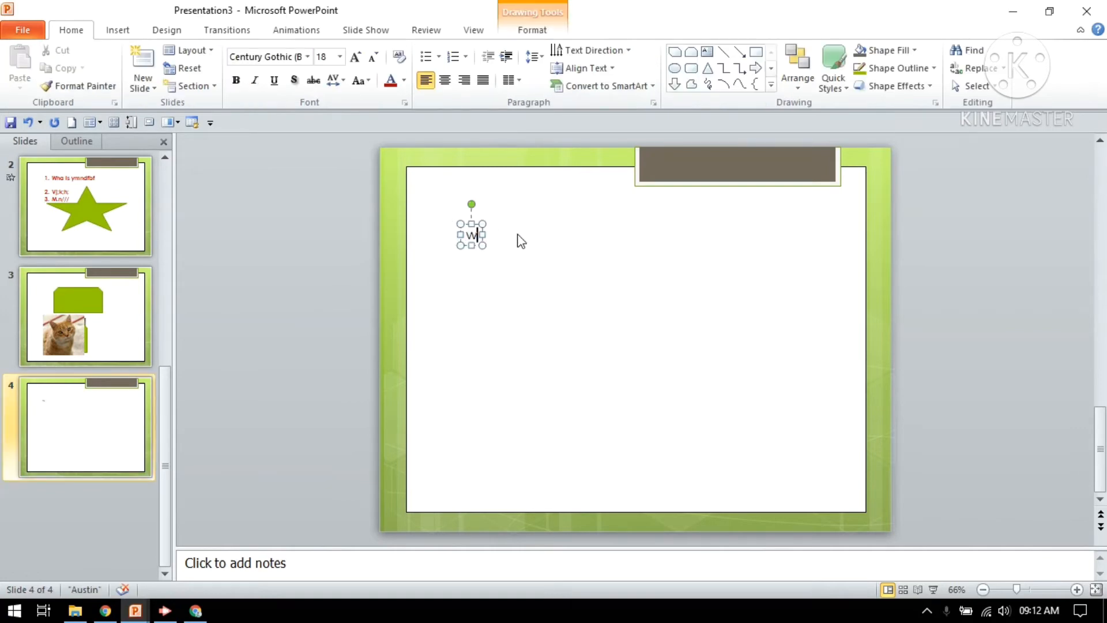
{"action": "type", "text": "whjdgjldgdlf"}
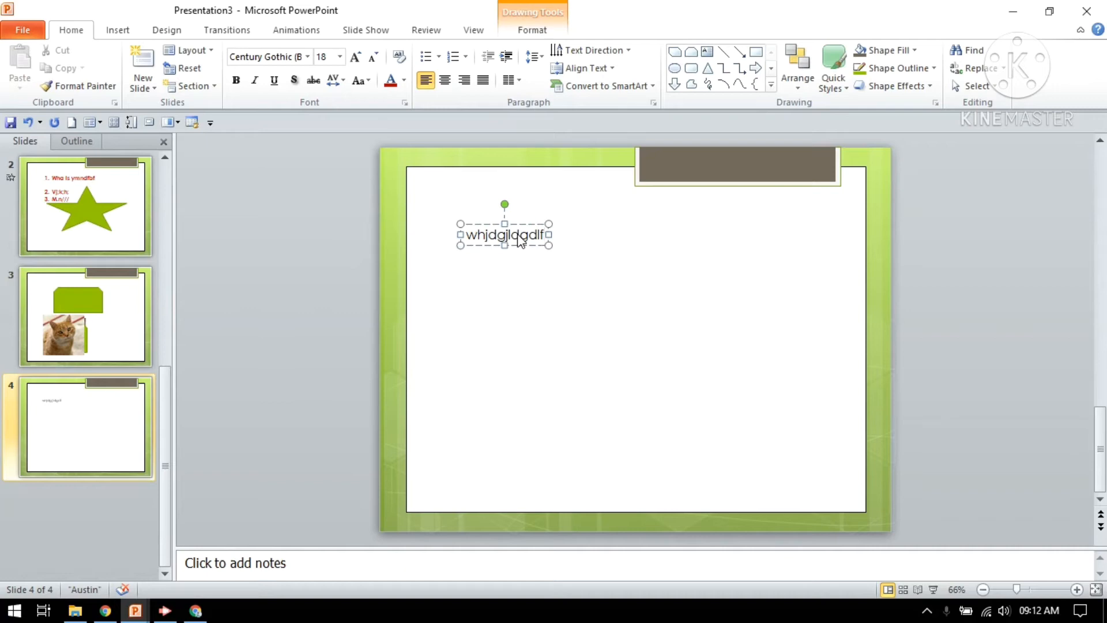
{"action": "left_click", "coordinate": [635, 388]}
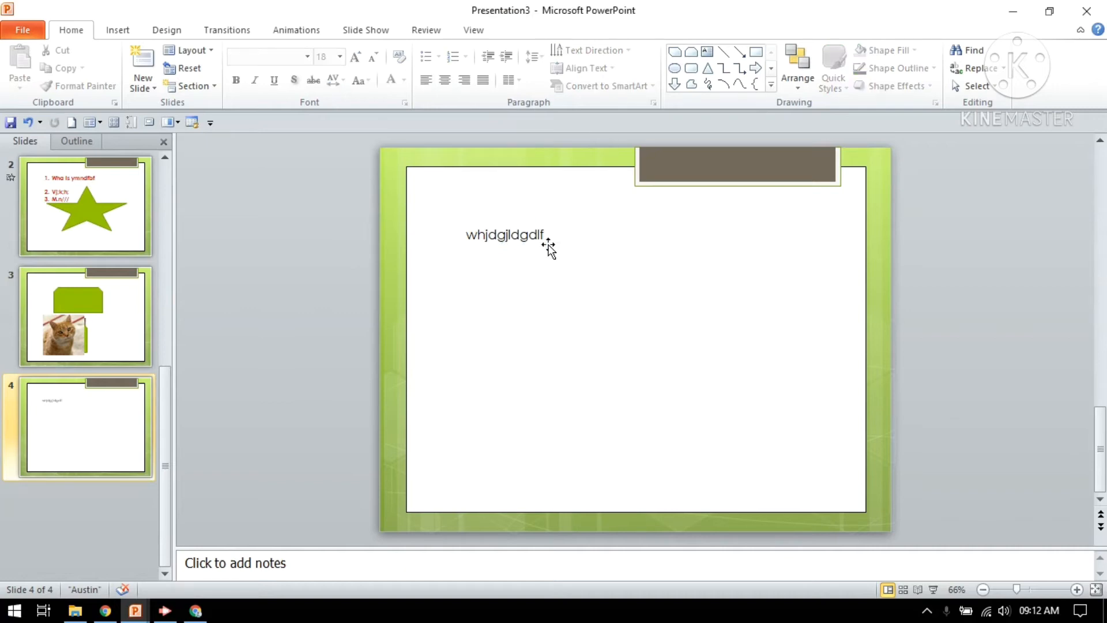
{"action": "left_click", "coordinate": [504, 235]}
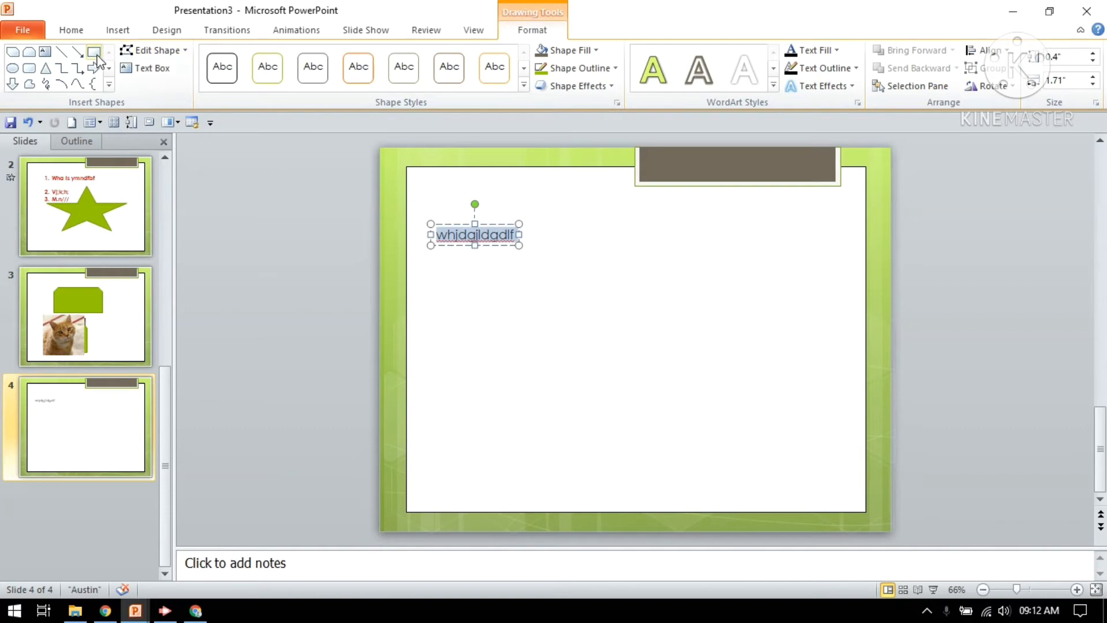
Step: Make the 'whjdgjldgdlf' text bold at 60 point
{"action": "left_click", "coordinate": [70, 29]}
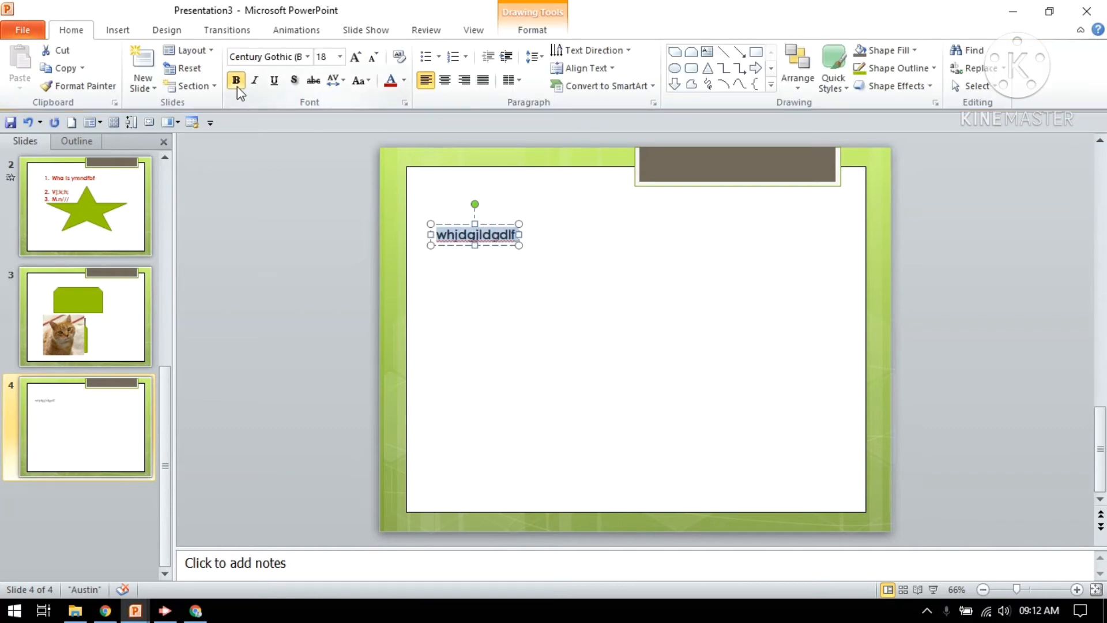
{"action": "left_click", "coordinate": [339, 57]}
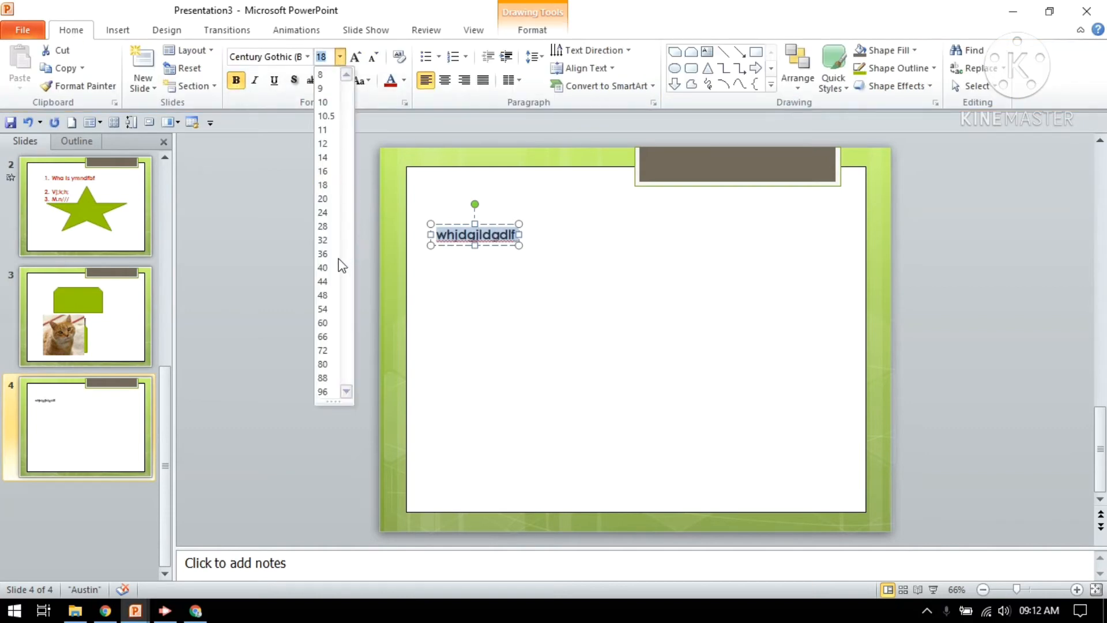
{"action": "left_click", "coordinate": [323, 323]}
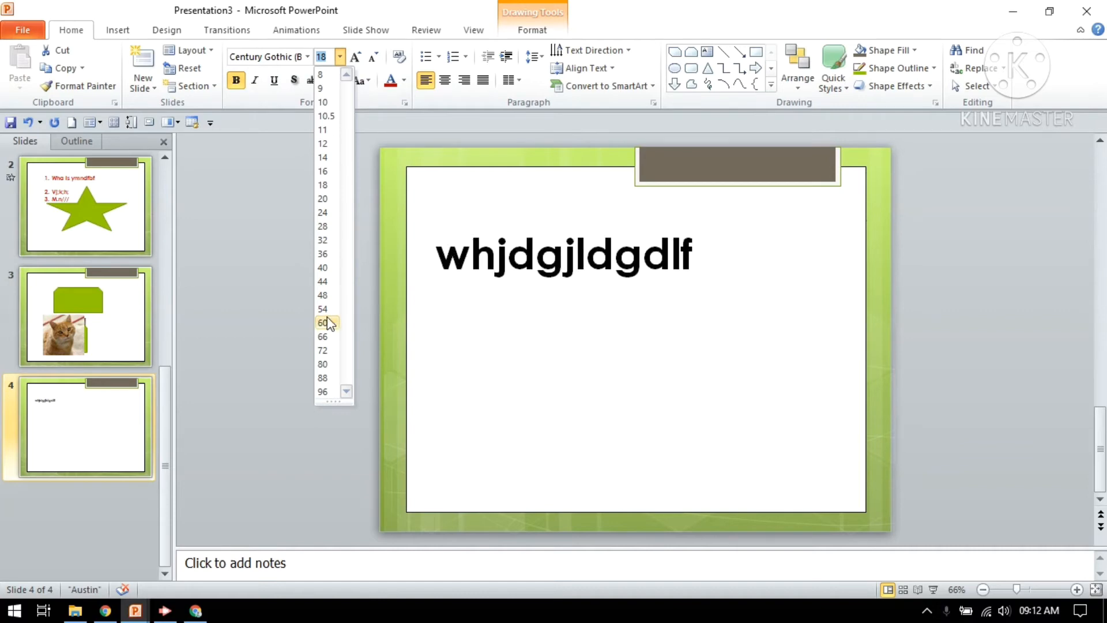
{"action": "left_click", "coordinate": [323, 323]}
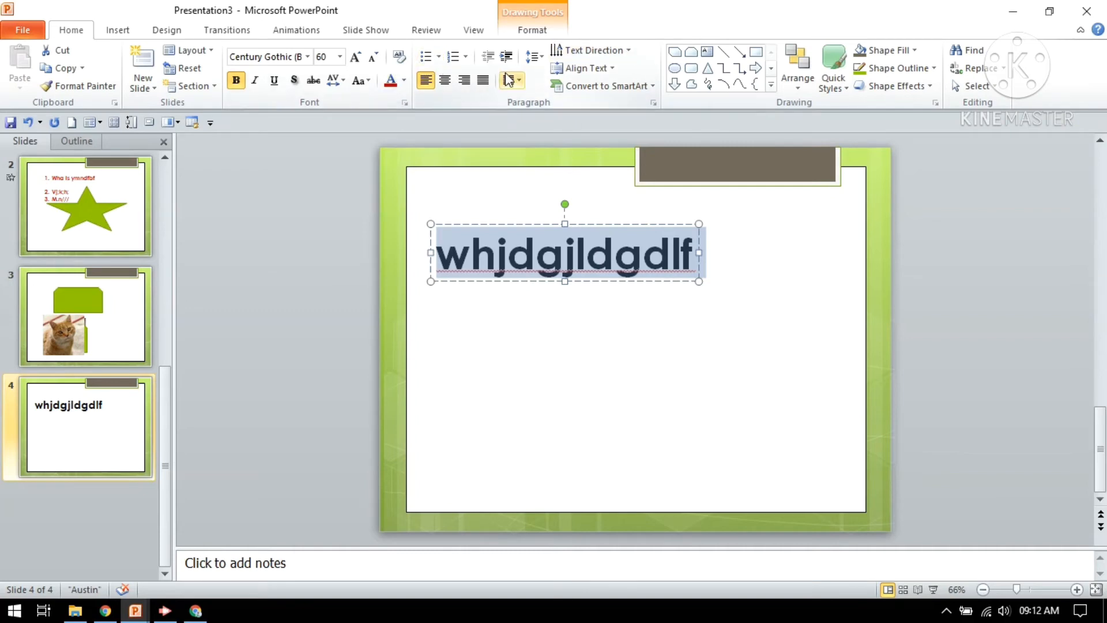
{"action": "mouse_move", "coordinate": [427, 56]}
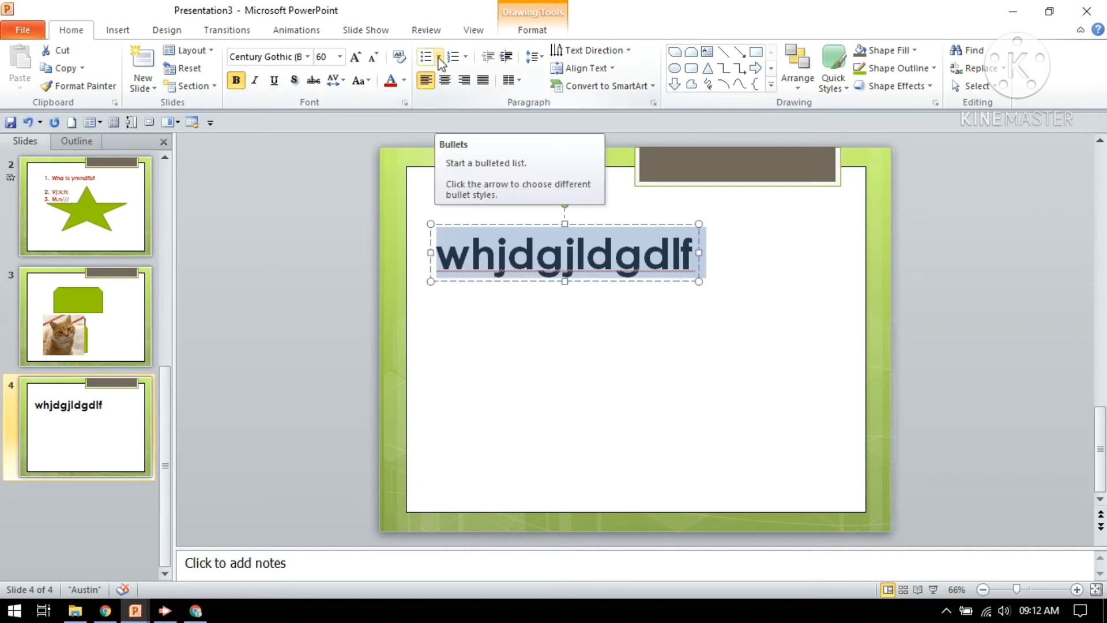
{"action": "mouse_move", "coordinate": [454, 56]}
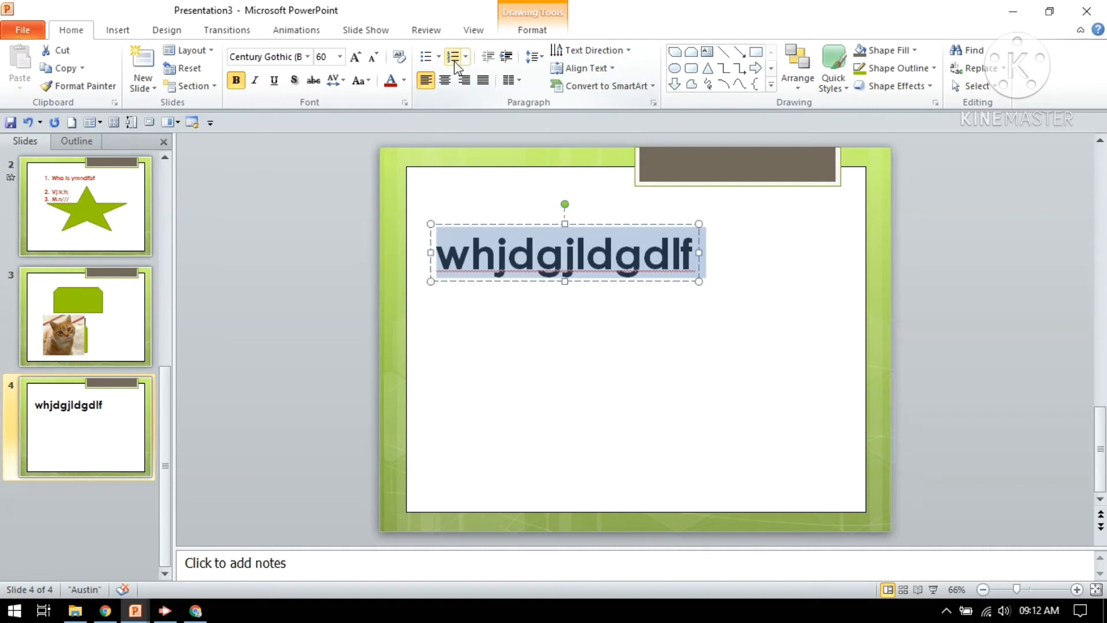
Step: Apply 1) 2) 3) numbering to the slide 4 text and type two more list entries
{"action": "left_click", "coordinate": [457, 57]}
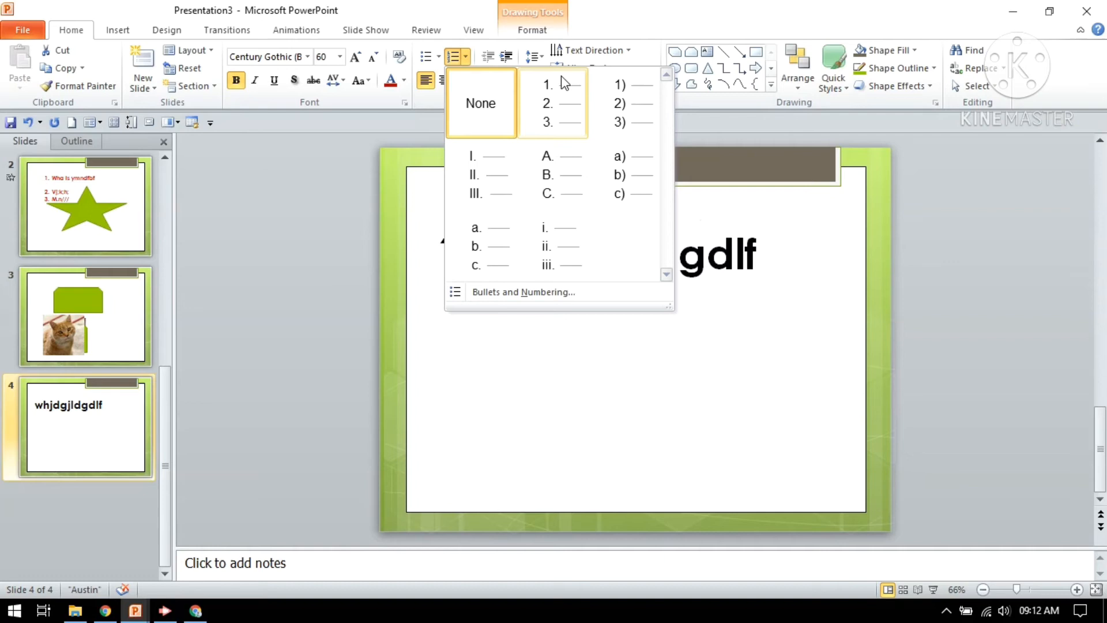
{"action": "mouse_move", "coordinate": [548, 148]}
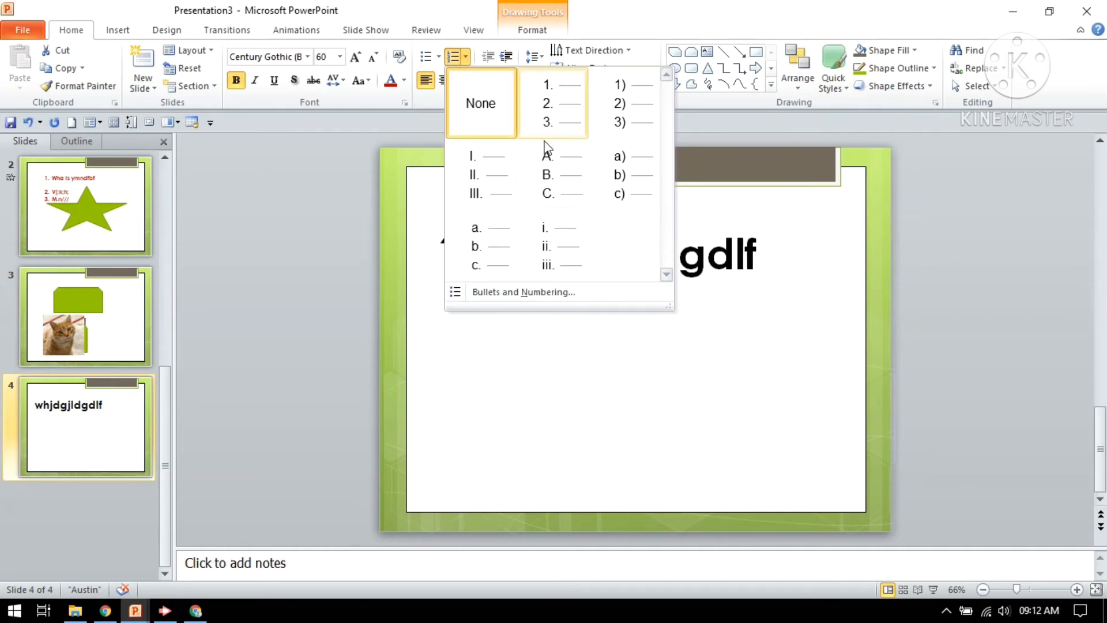
{"action": "mouse_move", "coordinate": [624, 129]}
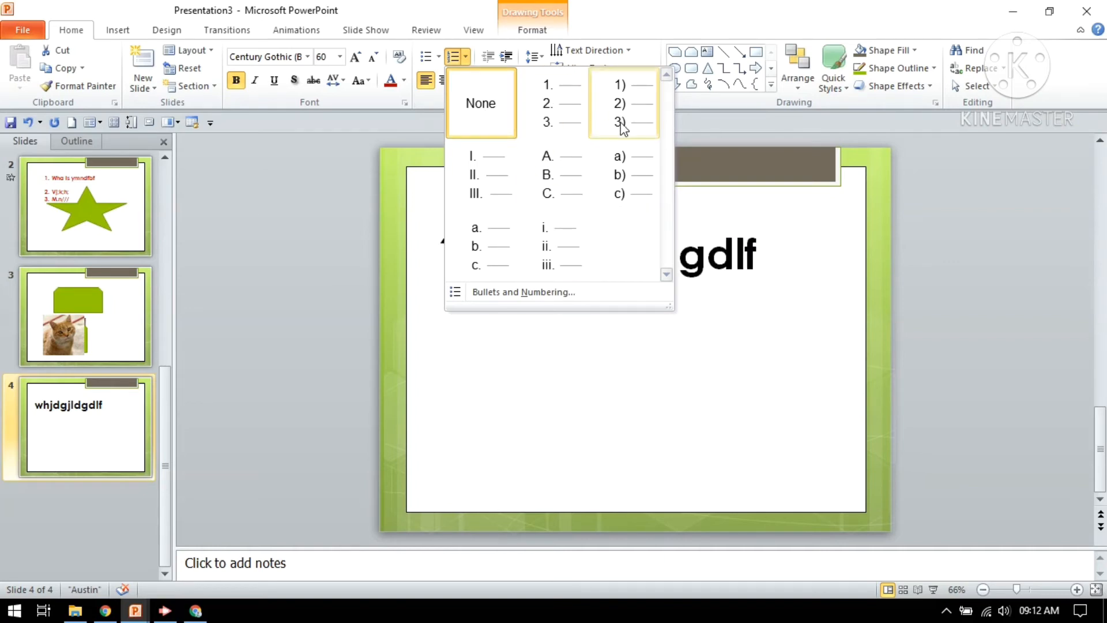
{"action": "left_click", "coordinate": [619, 85]}
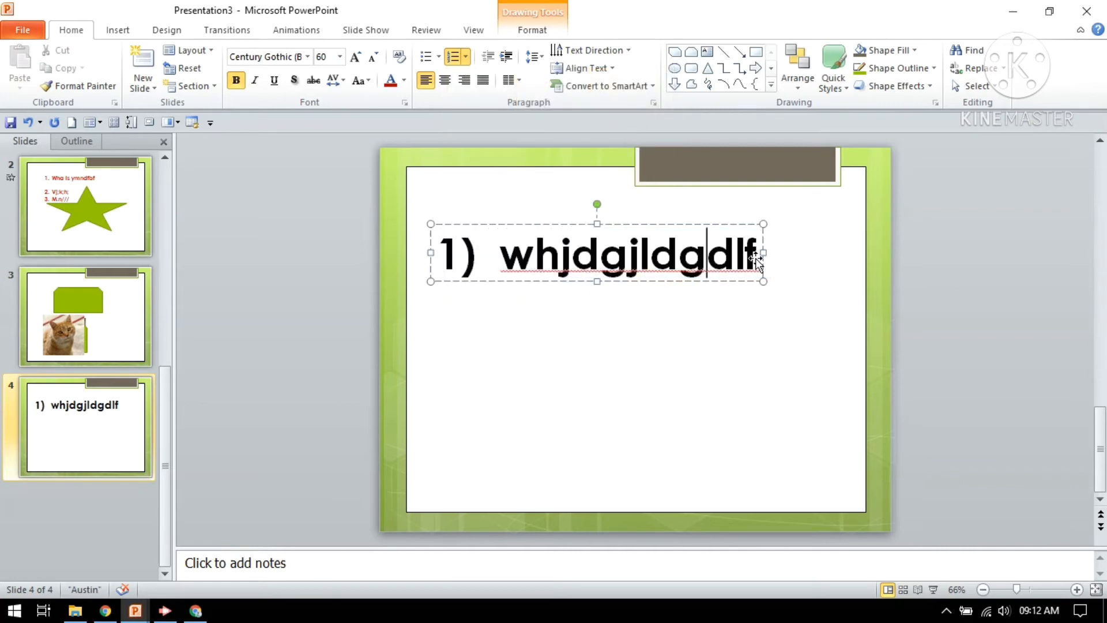
{"action": "left_click", "coordinate": [755, 258]}
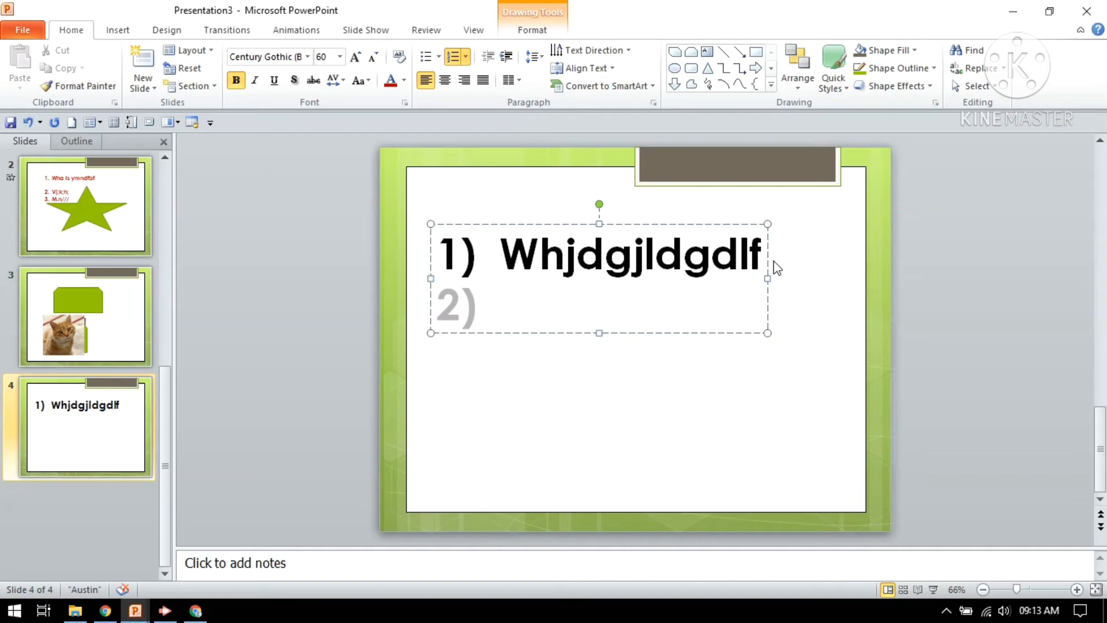
{"action": "type", "text": "dfglfj"}
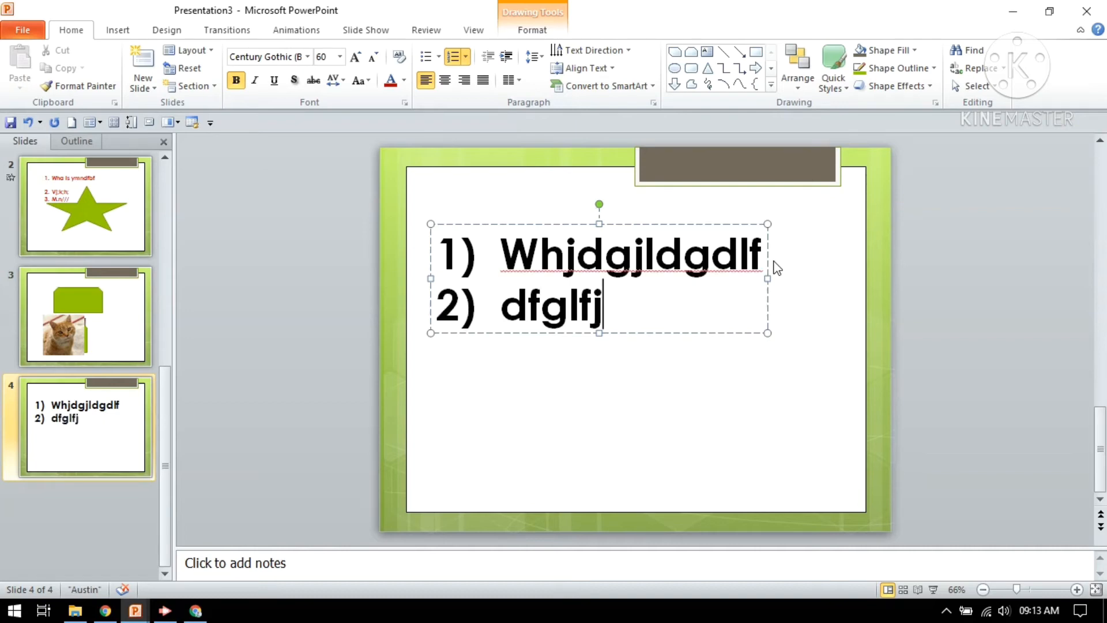
{"action": "type", "text": "jfdl"}
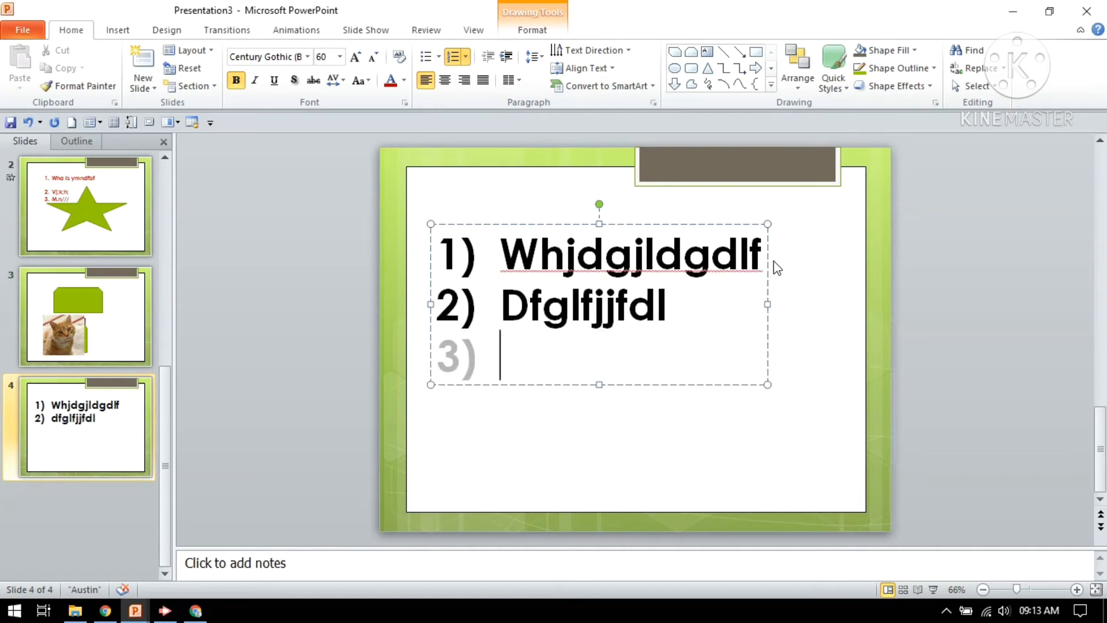
{"action": "type", "text": "Dfg;g"}
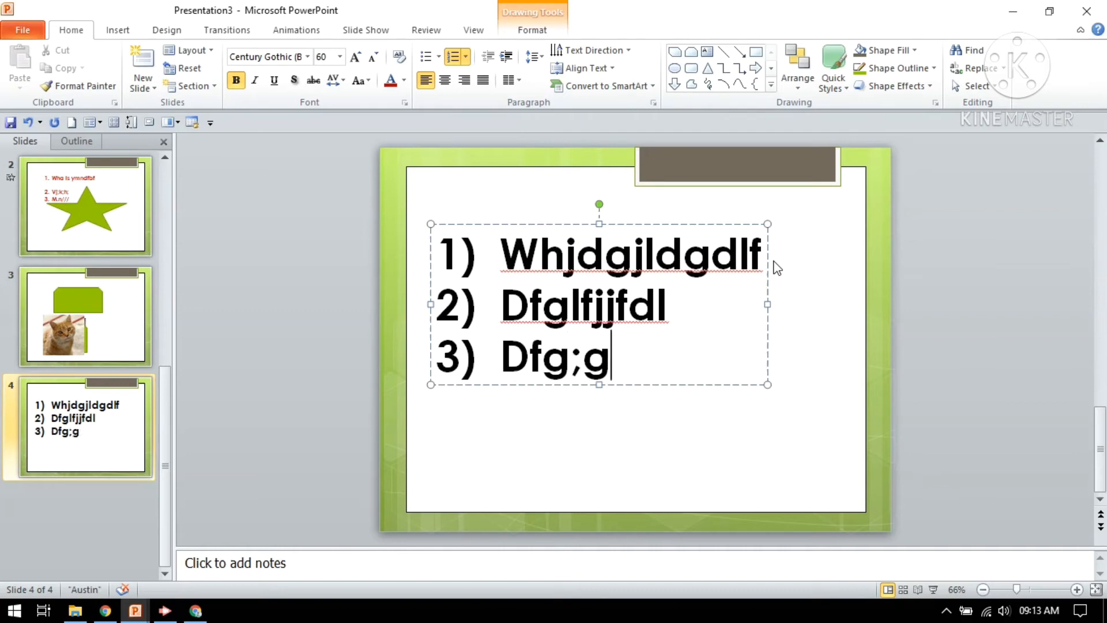
{"action": "type", "text": "fkg/fg"}
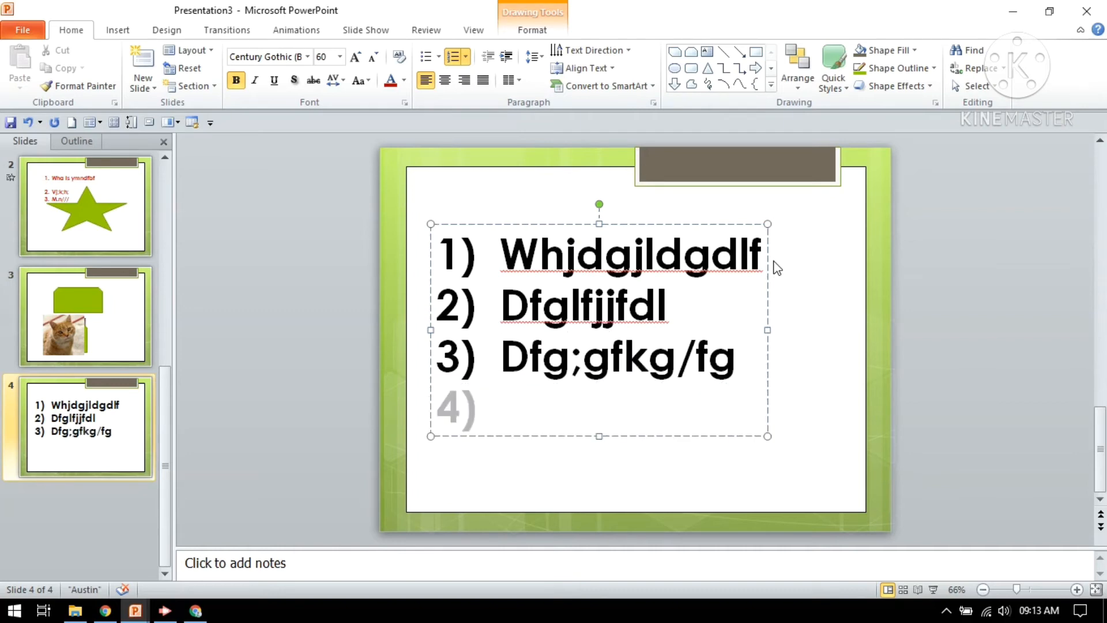
{"action": "mouse_move", "coordinate": [460, 113]}
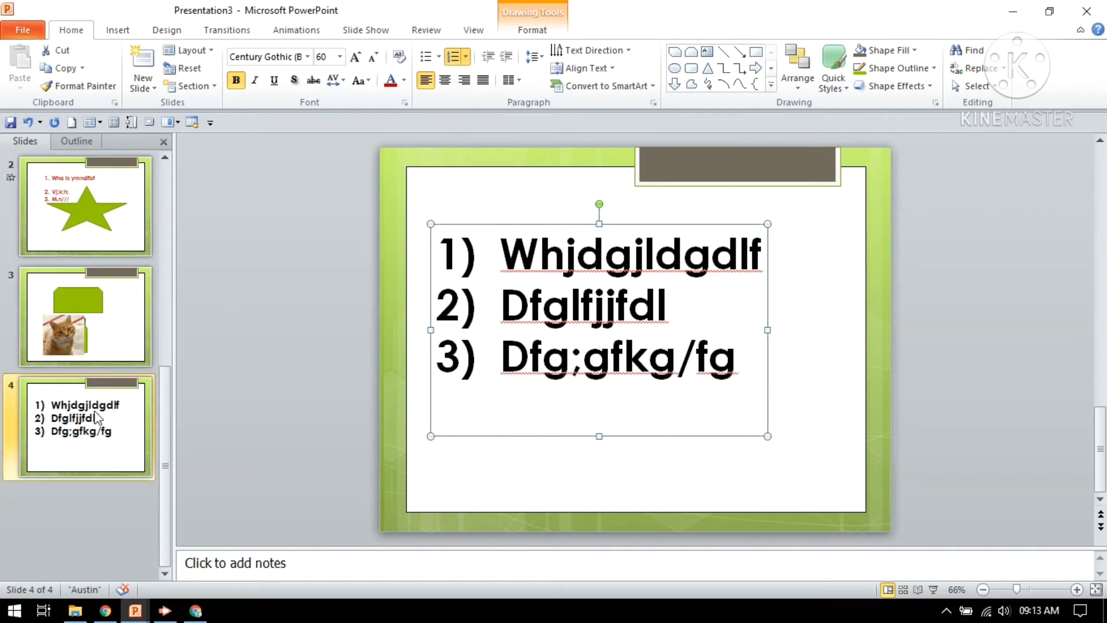
{"action": "left_click", "coordinate": [141, 60]}
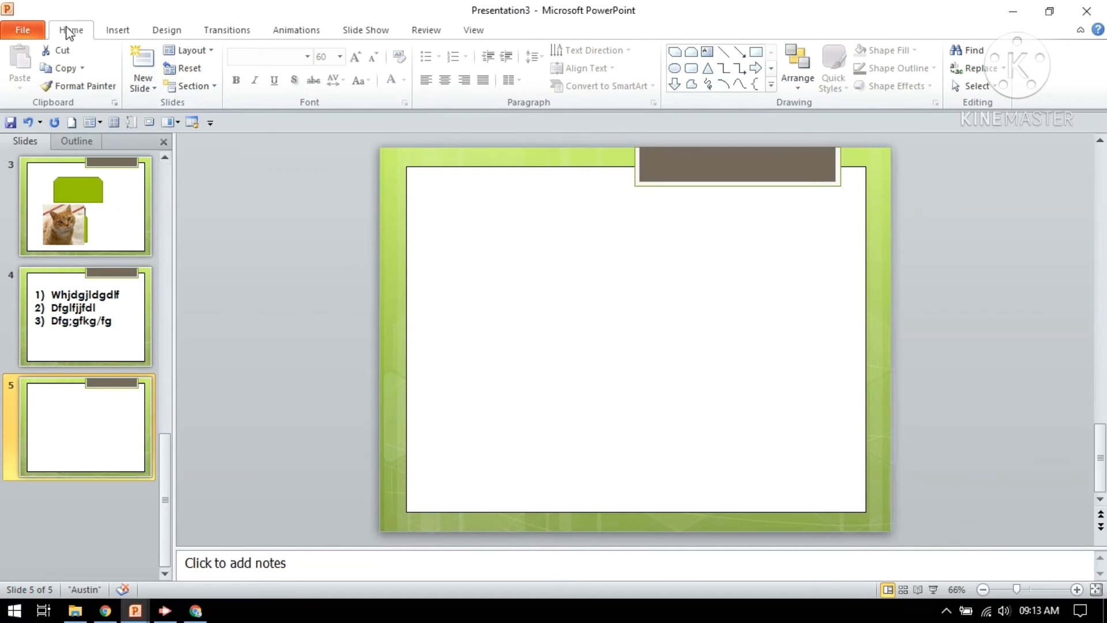
{"action": "mouse_move", "coordinate": [578, 350]}
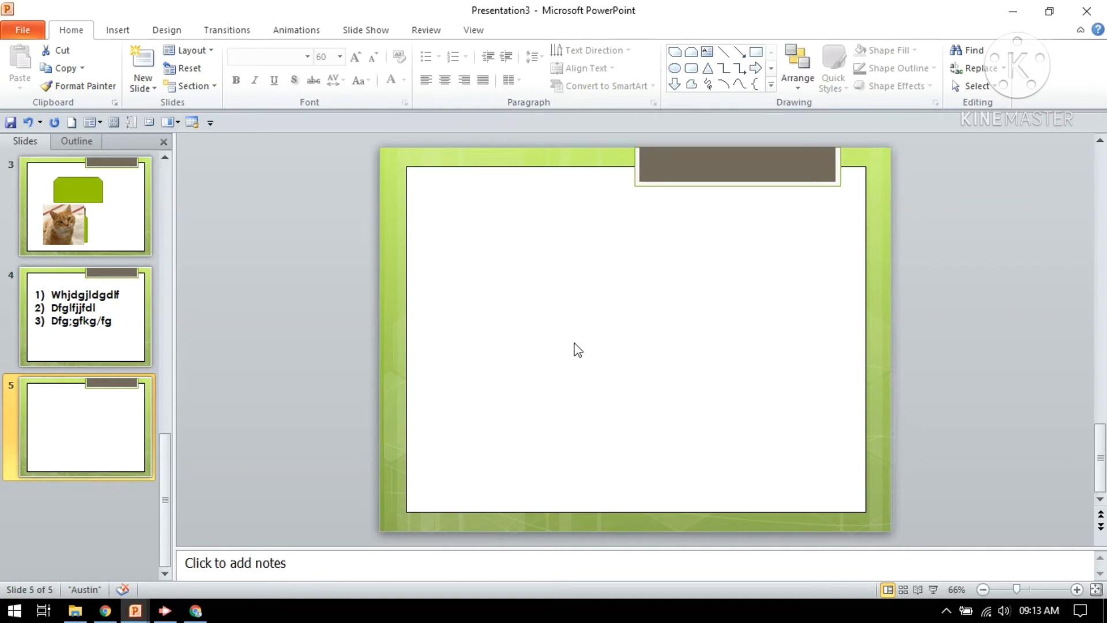
{"action": "mouse_move", "coordinate": [123, 58]}
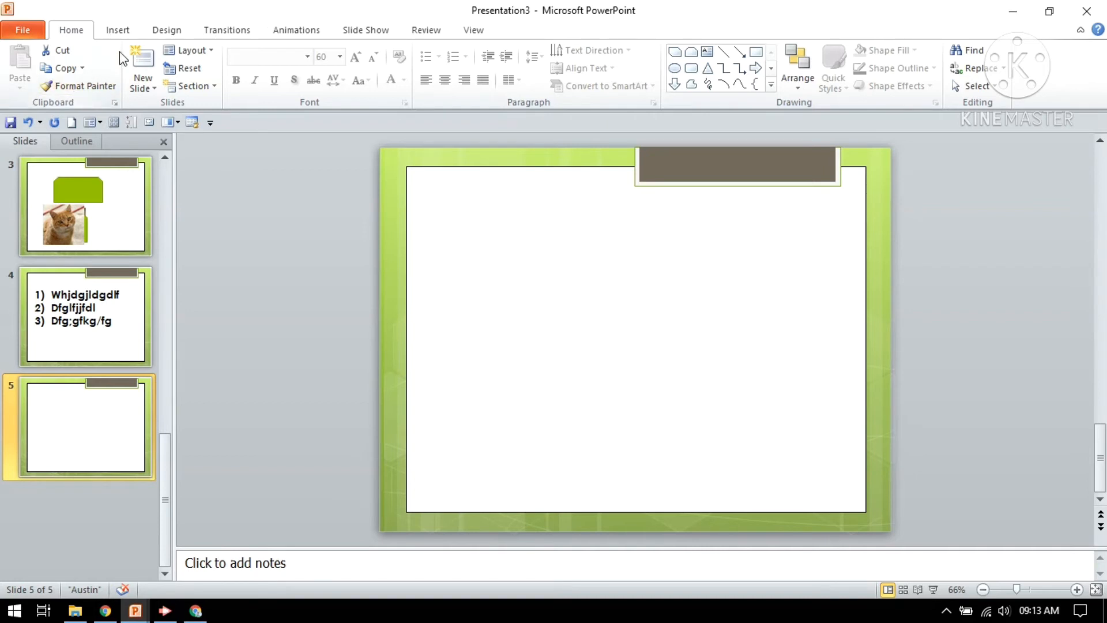
Step: Insert the cat picture from file onto slide 5
{"action": "left_click", "coordinate": [117, 30]}
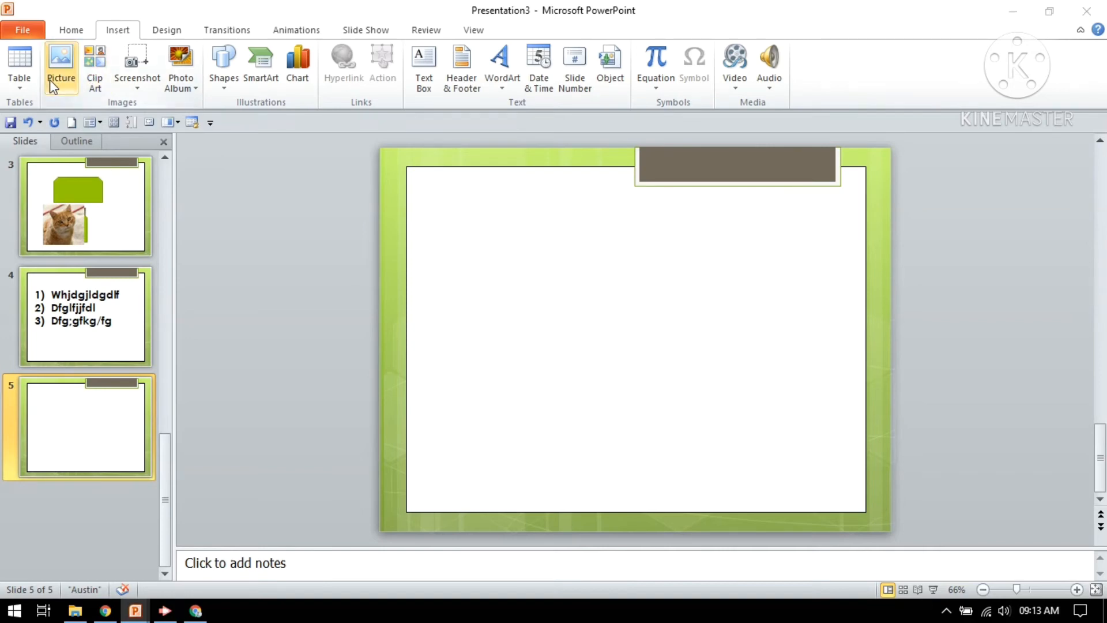
{"action": "left_click", "coordinate": [61, 62]}
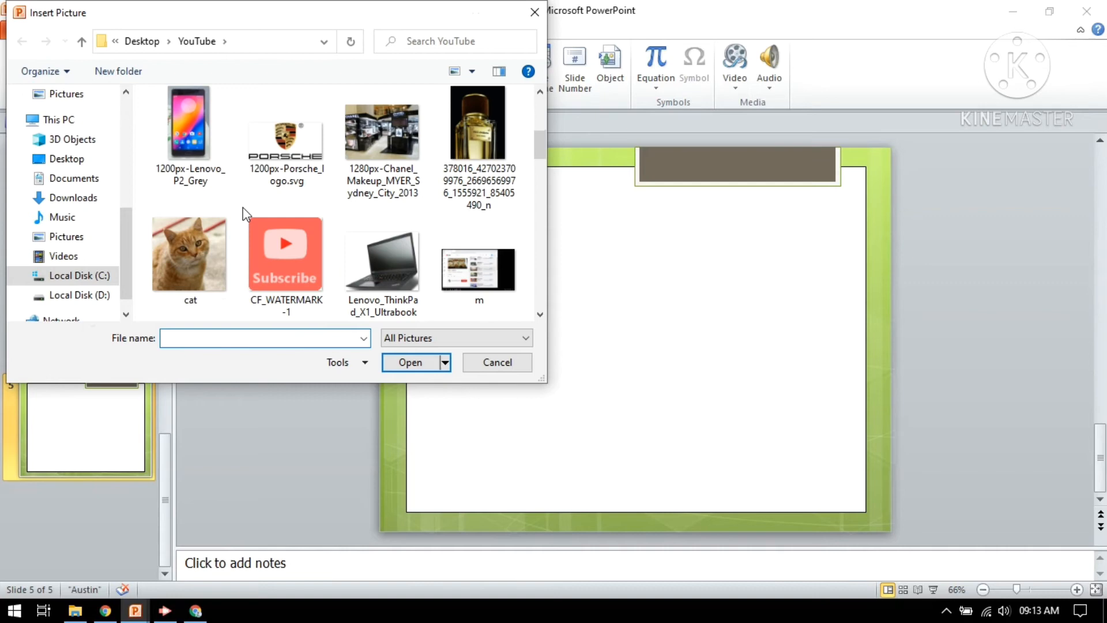
{"action": "mouse_move", "coordinate": [242, 157]}
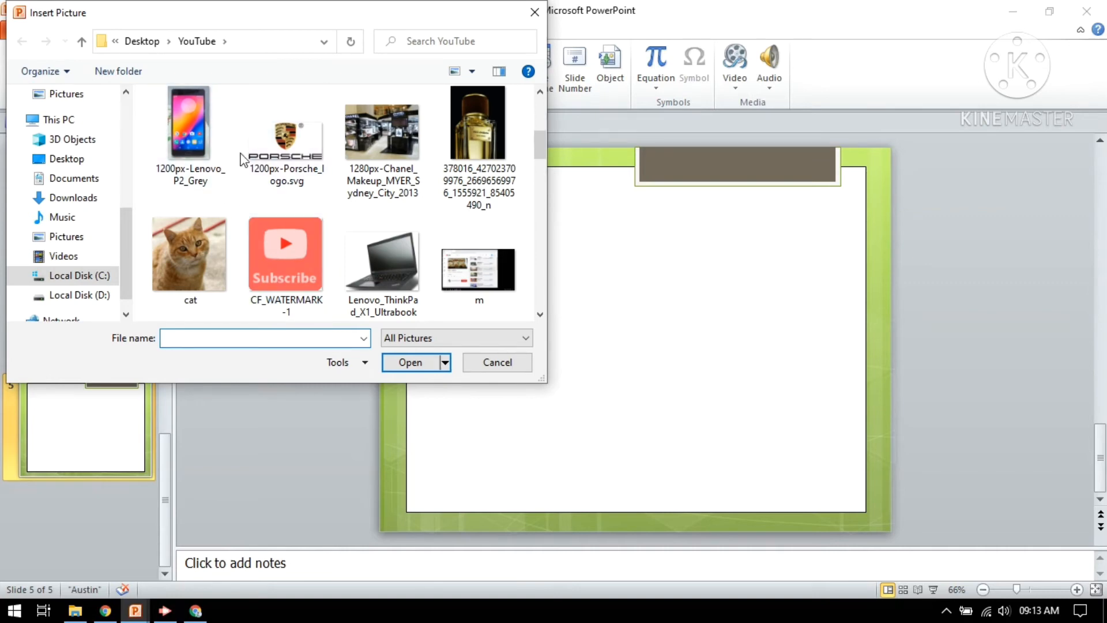
{"action": "scroll", "scroll_direction": "up", "scroll_amount": 3}
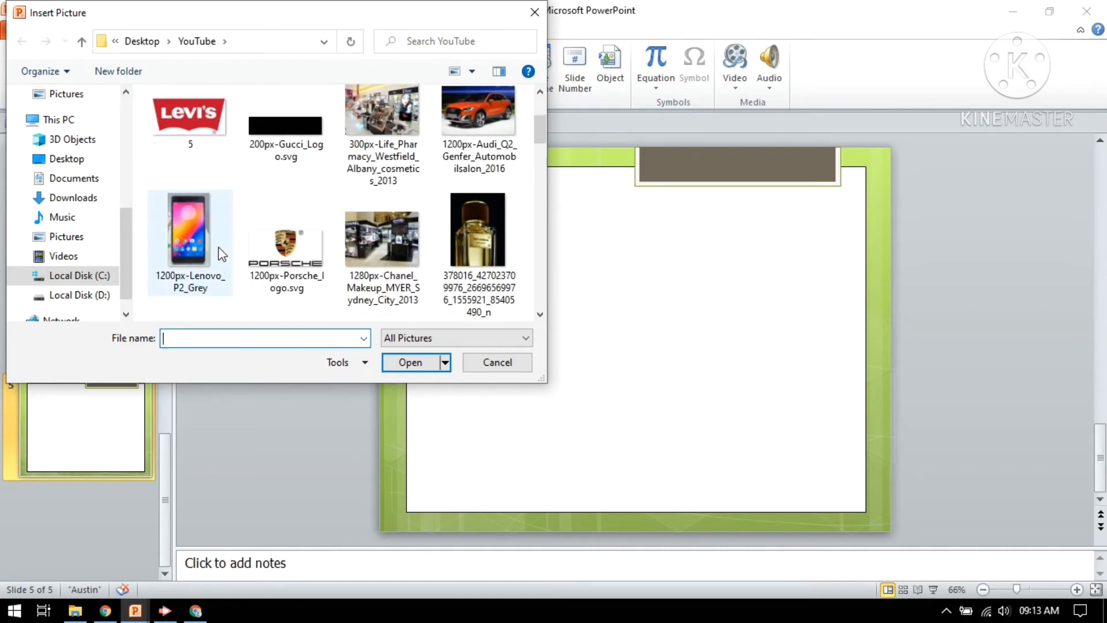
{"action": "left_click", "coordinate": [189, 123]}
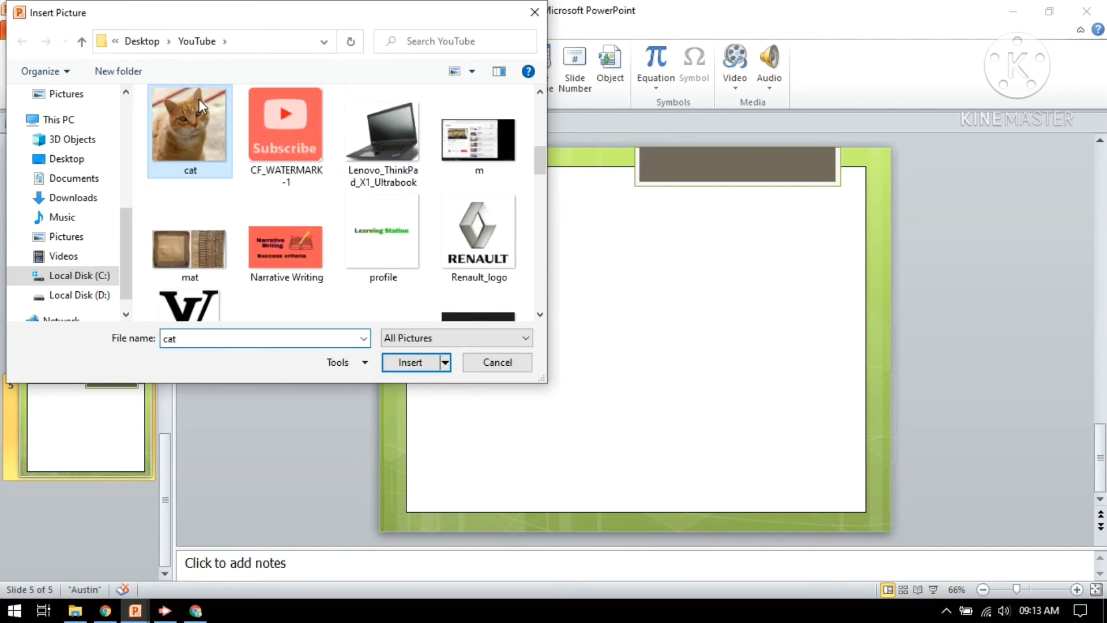
{"action": "left_click", "coordinate": [410, 362]}
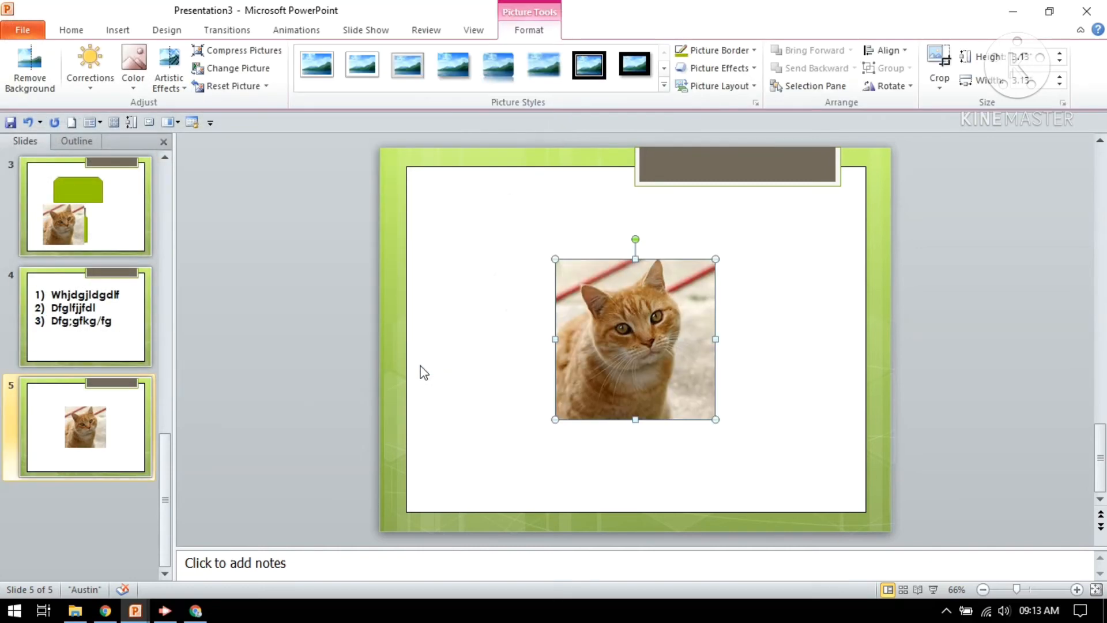
{"action": "mouse_move", "coordinate": [117, 29]}
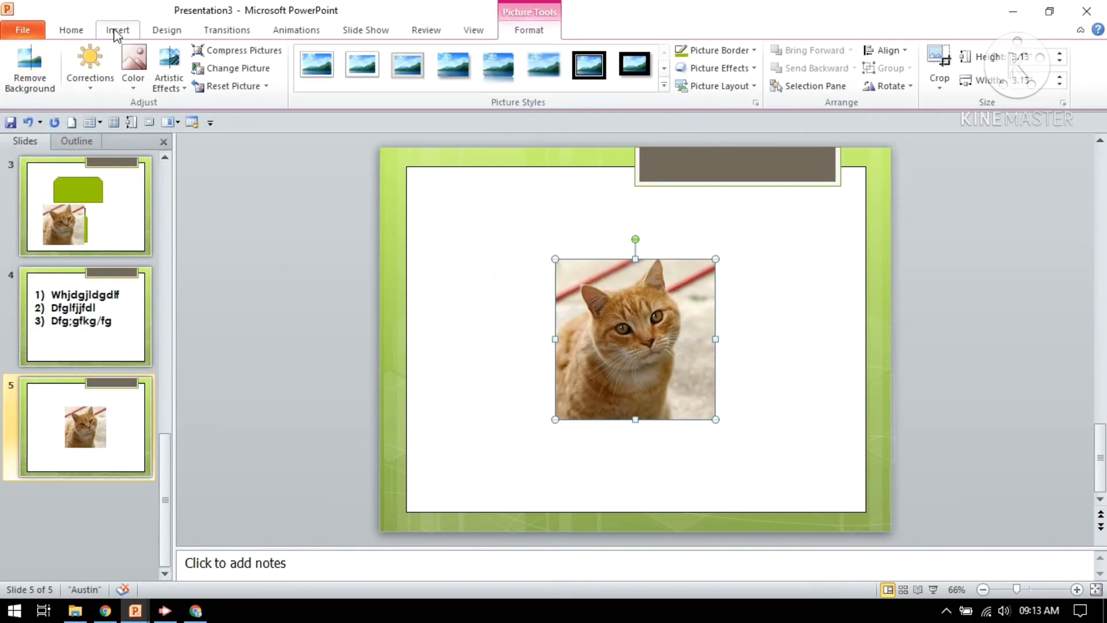
{"action": "left_click", "coordinate": [118, 29]}
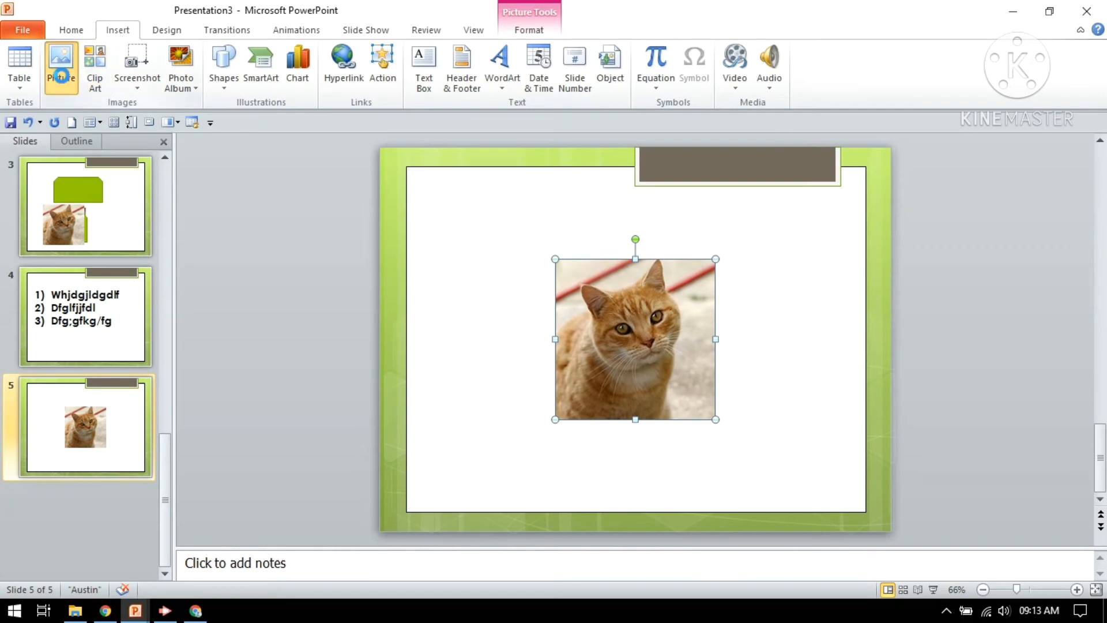
{"action": "left_click", "coordinate": [60, 63]}
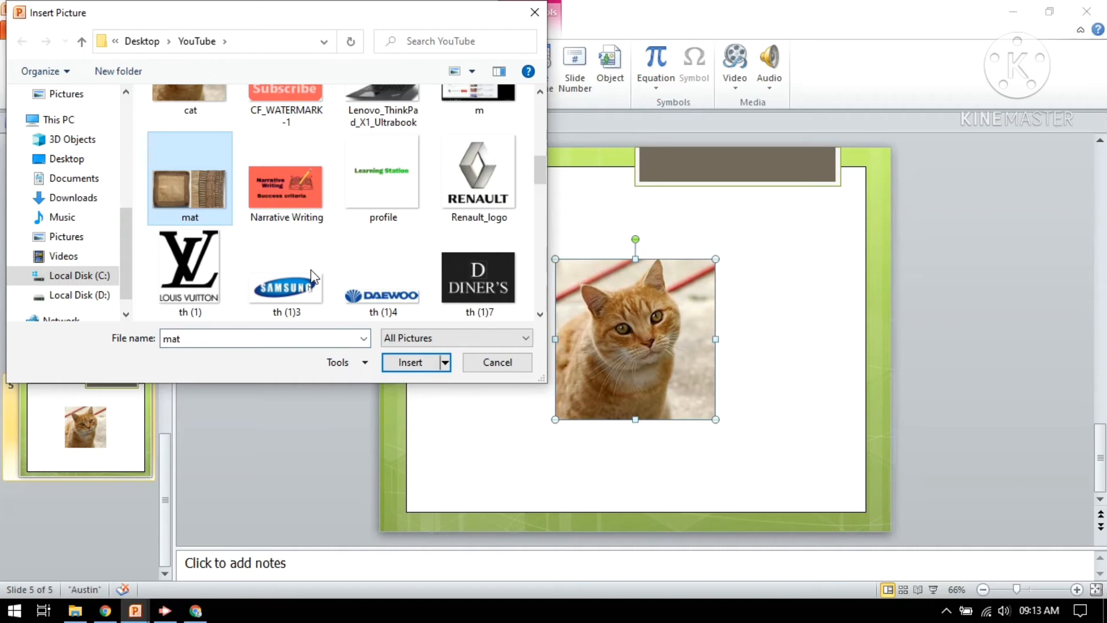
{"action": "left_click", "coordinate": [410, 362]}
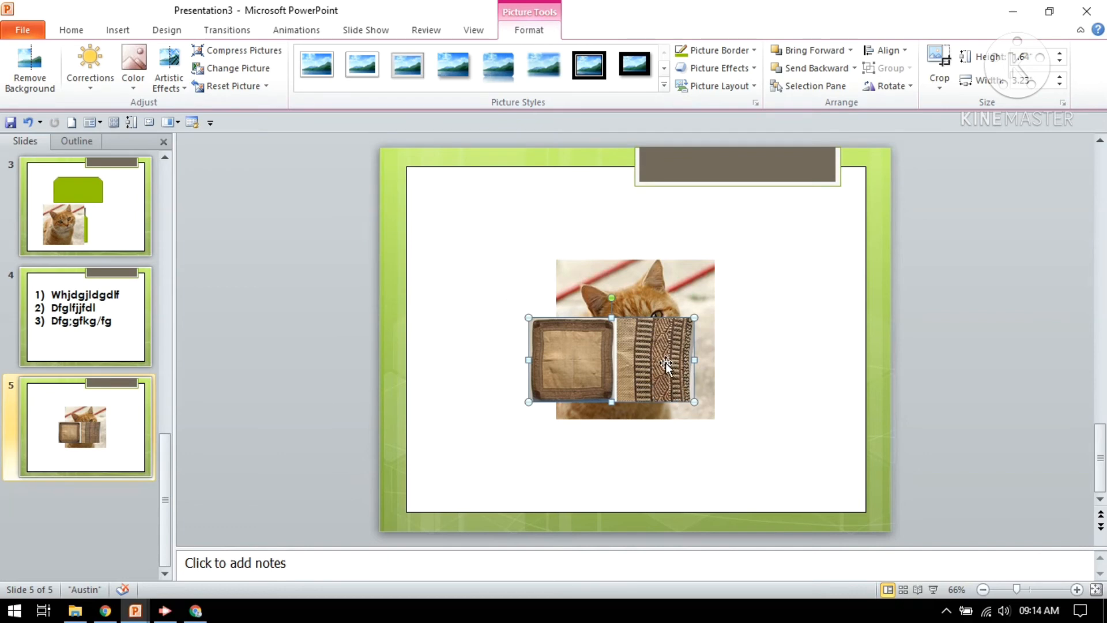
{"action": "mouse_move", "coordinate": [664, 304]}
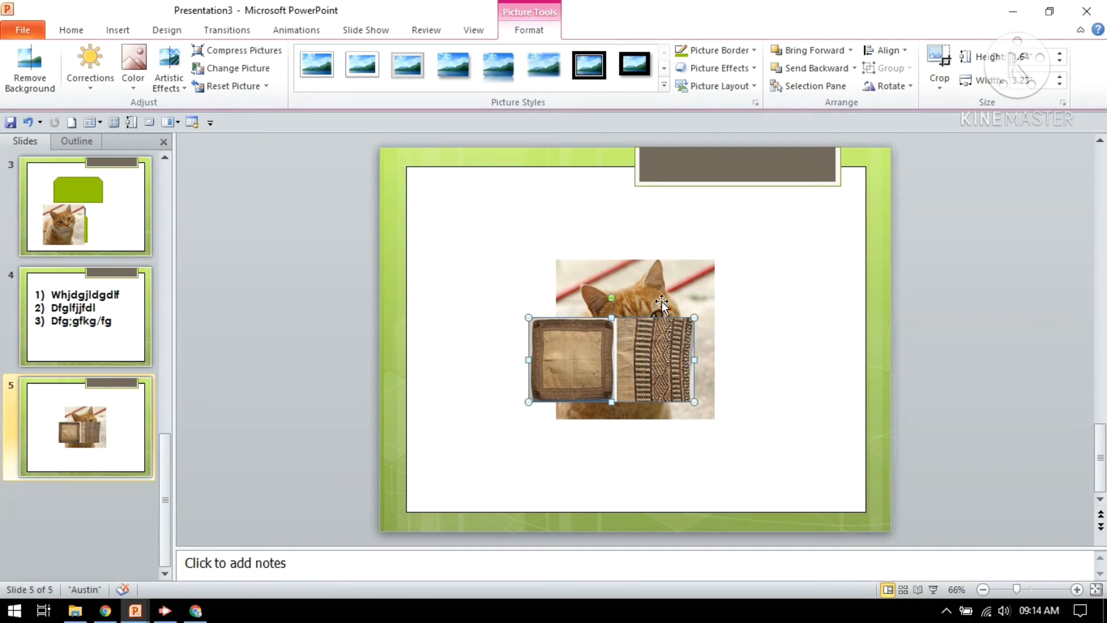
{"action": "mouse_move", "coordinate": [642, 406]}
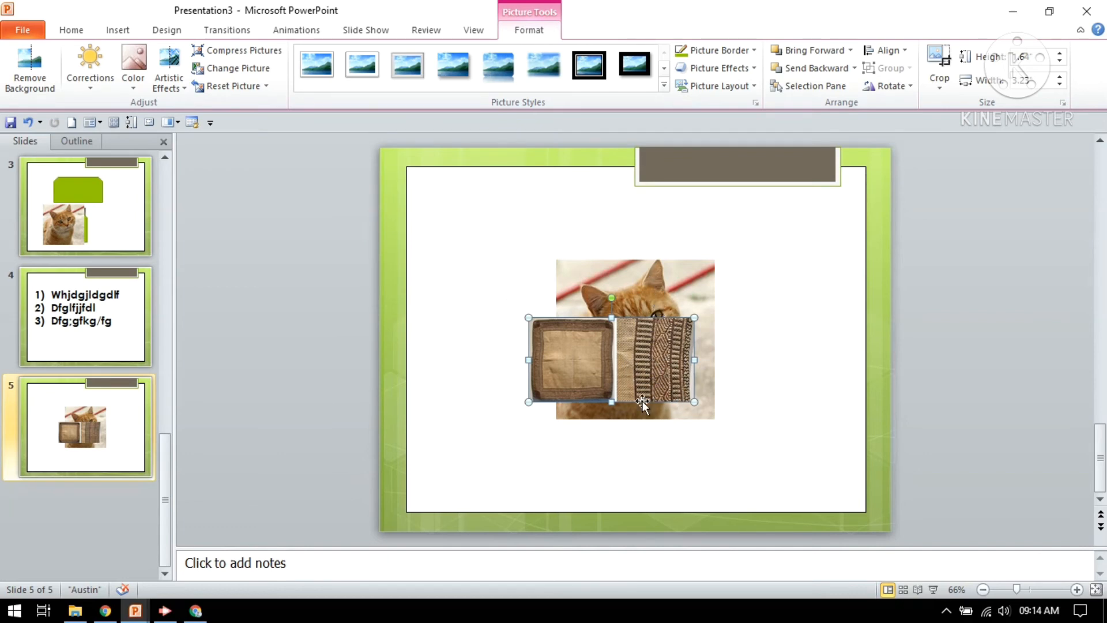
{"action": "mouse_move", "coordinate": [786, 305]}
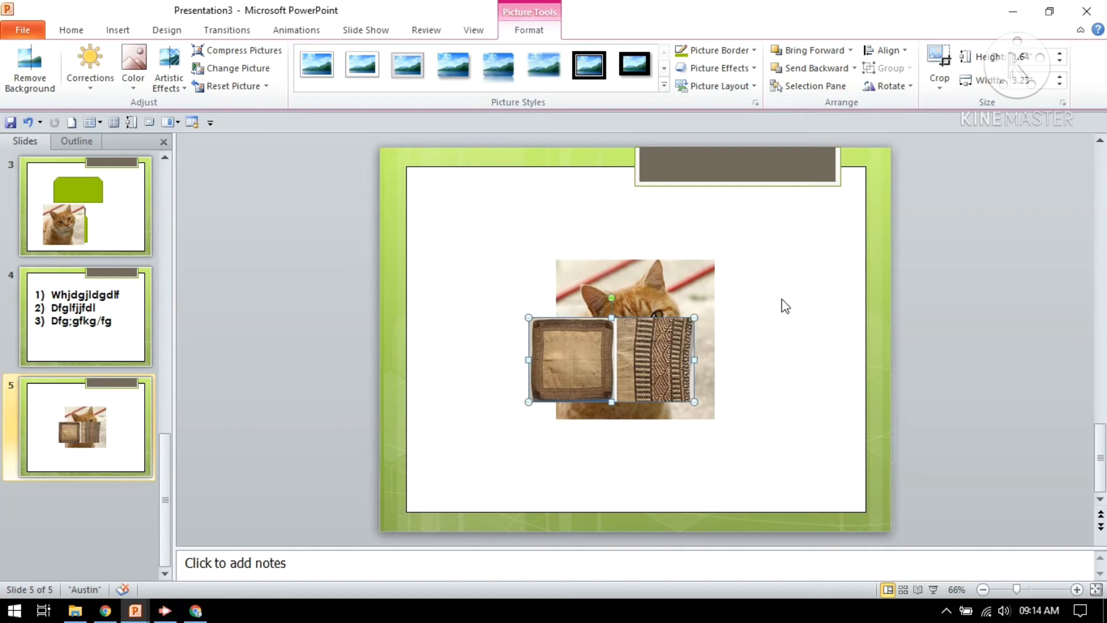
{"action": "mouse_move", "coordinate": [653, 372]}
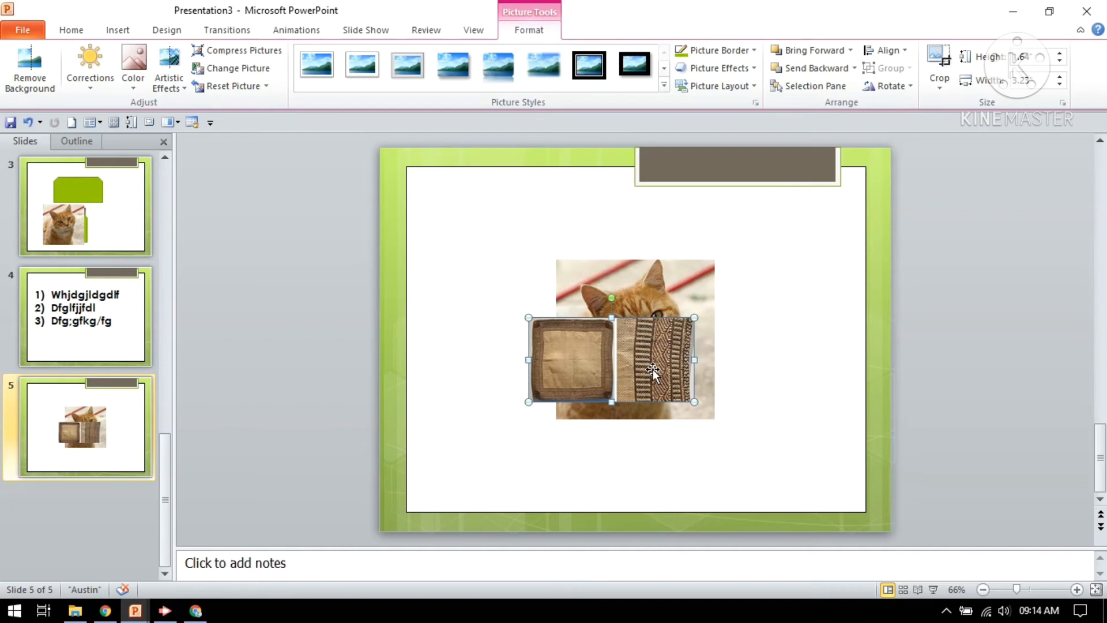
Step: Send the woven mat picture to the back, behind the cat photo
{"action": "right_click", "coordinate": [654, 371]}
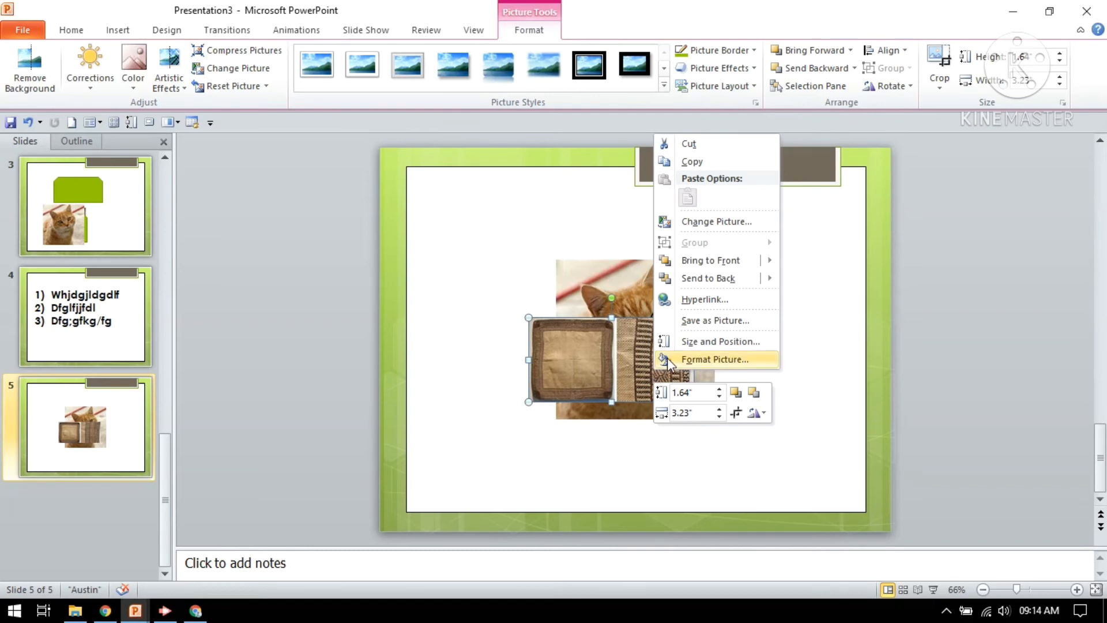
{"action": "mouse_move", "coordinate": [717, 165]}
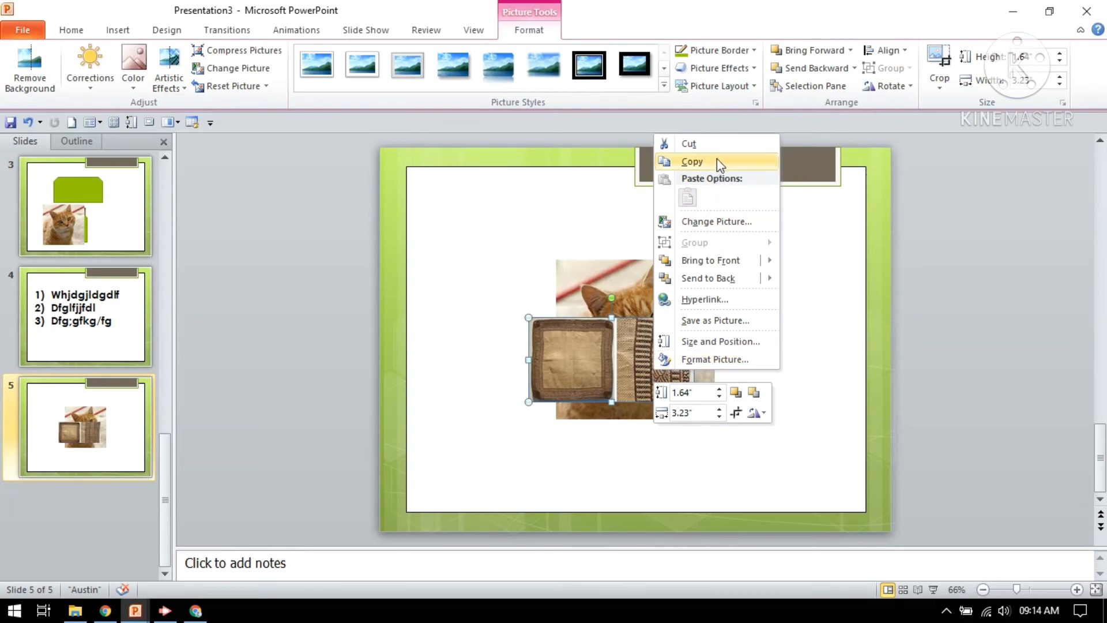
{"action": "mouse_move", "coordinate": [739, 195]}
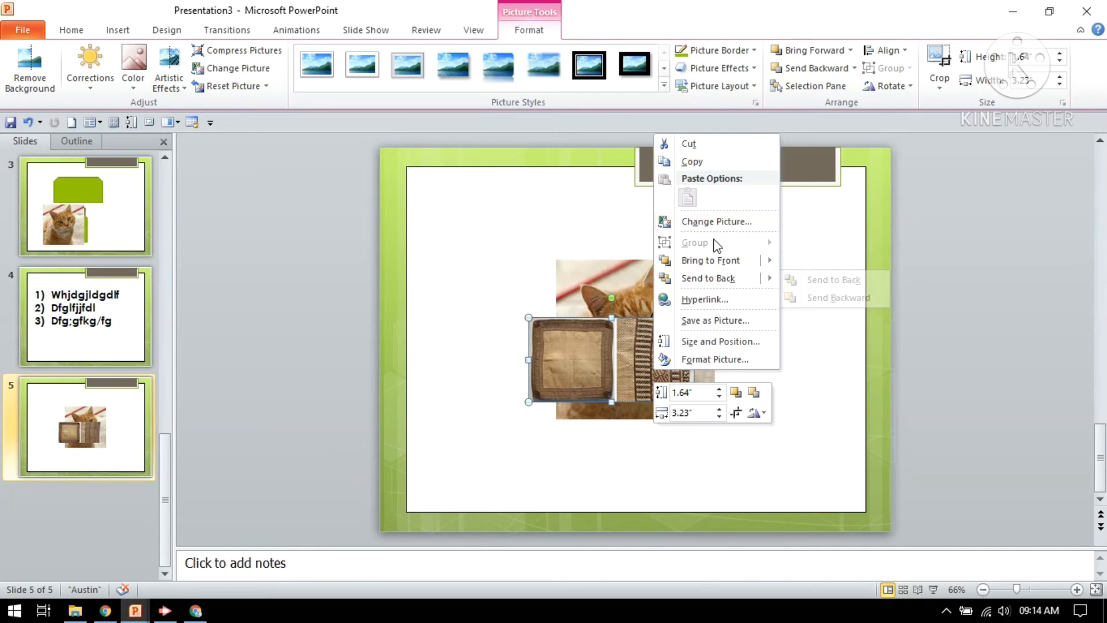
{"action": "mouse_move", "coordinate": [710, 260]}
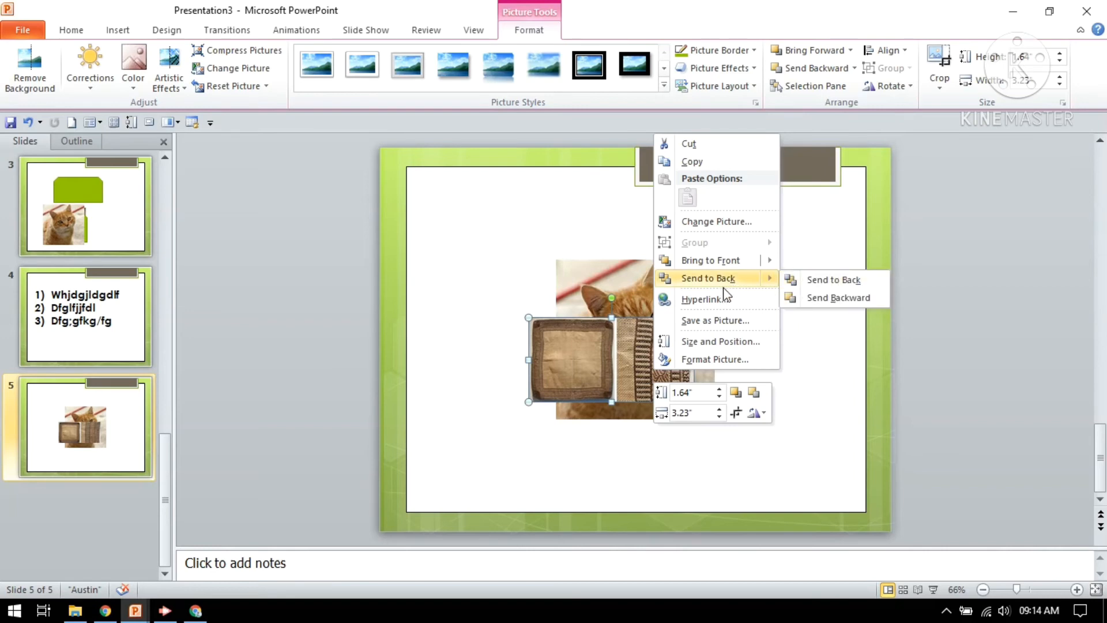
{"action": "mouse_move", "coordinate": [834, 279]}
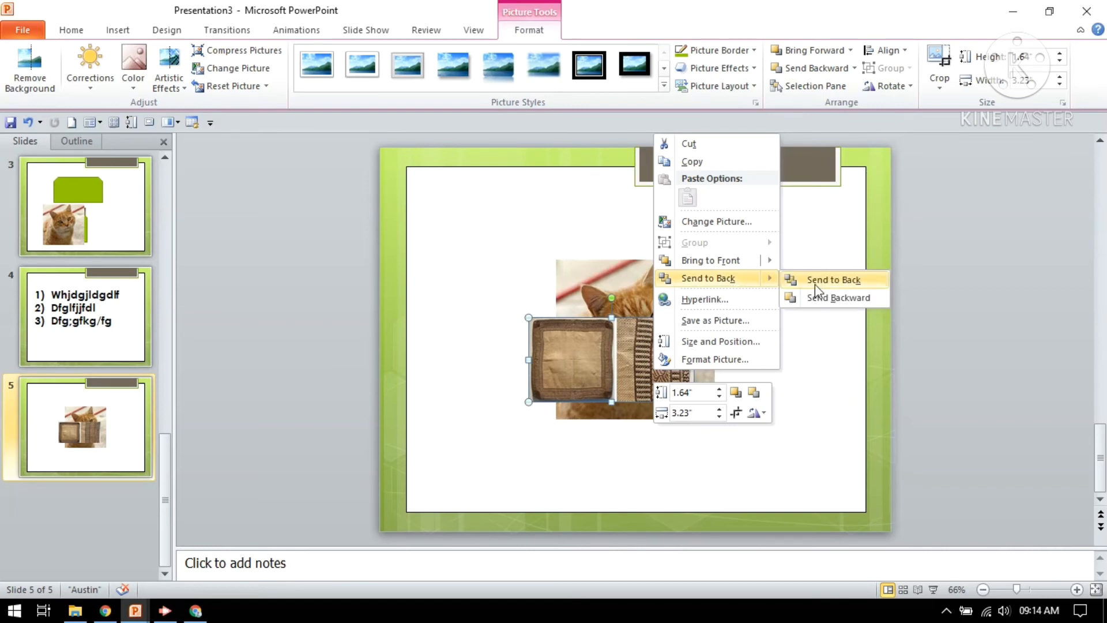
{"action": "left_click", "coordinate": [832, 279]}
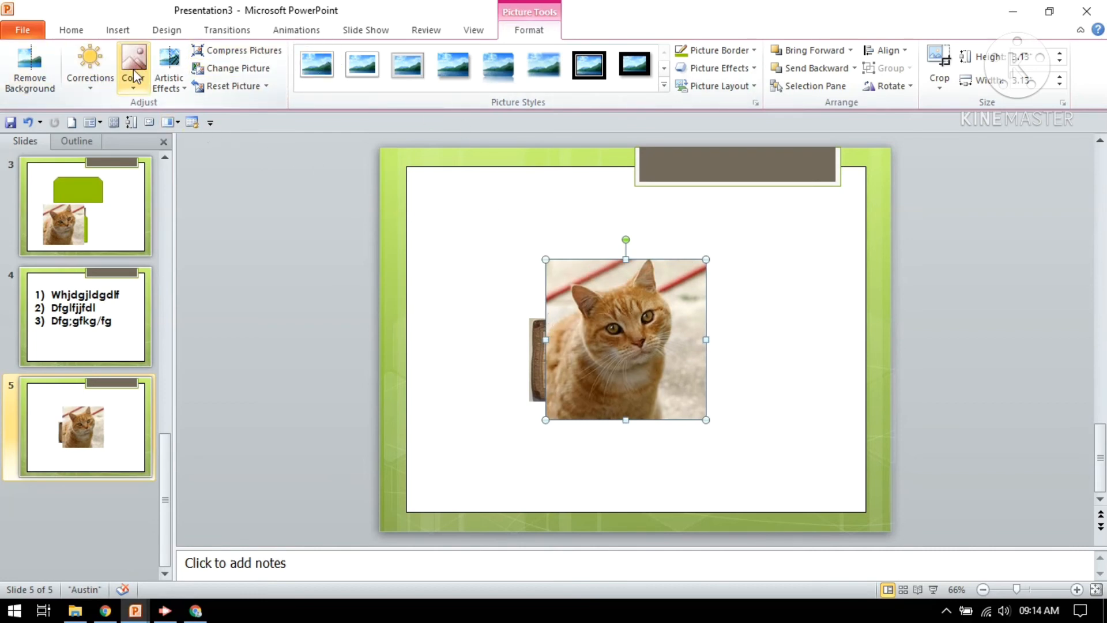
Step: Recolor the cat photo on slide 5 to Grayscale
{"action": "left_click", "coordinate": [133, 63]}
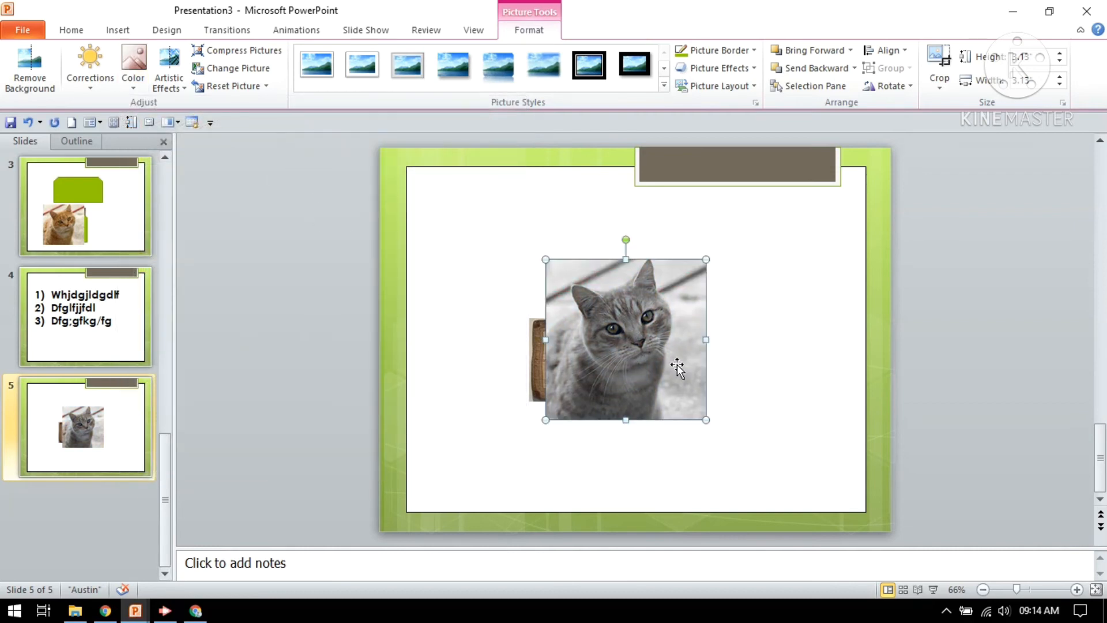
{"action": "mouse_move", "coordinate": [657, 373]}
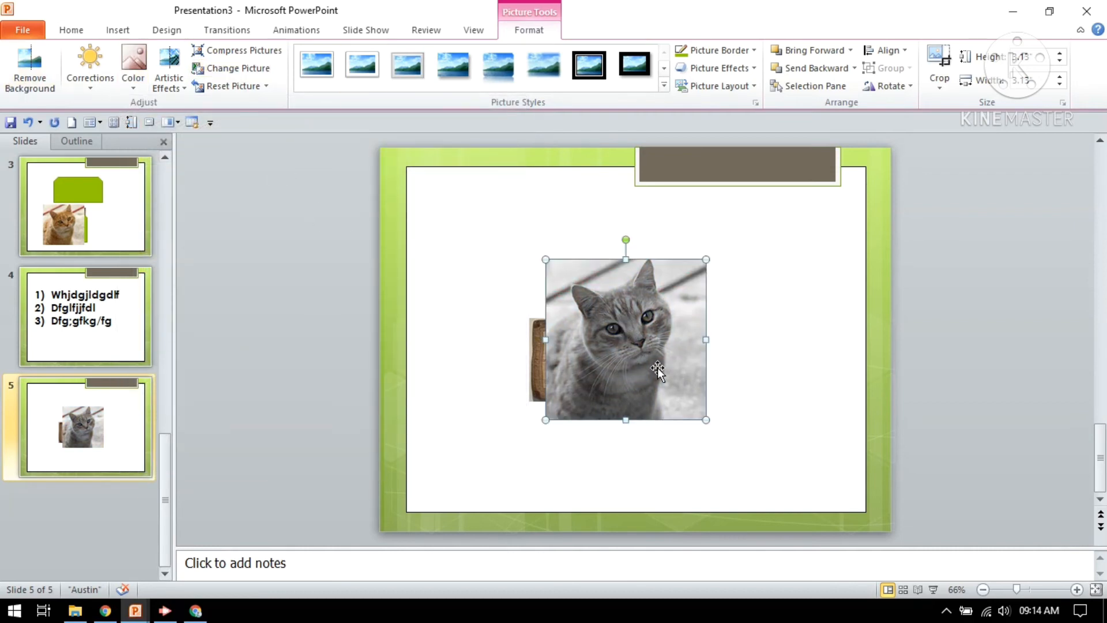
{"action": "left_click", "coordinate": [233, 85]}
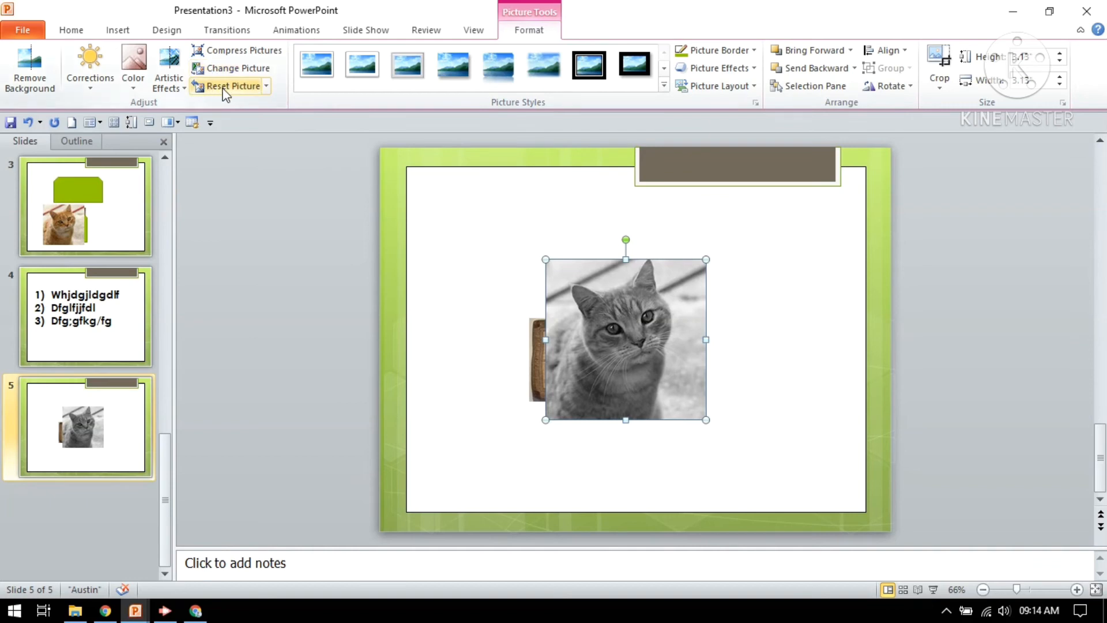
{"action": "mouse_move", "coordinate": [408, 65]}
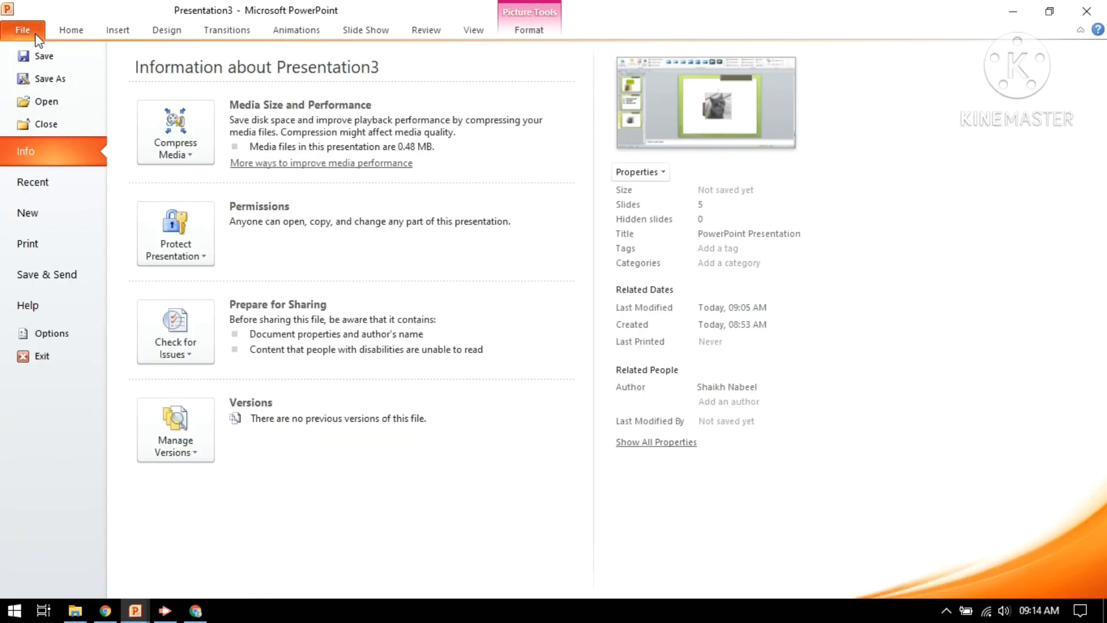
{"action": "mouse_move", "coordinate": [51, 78]}
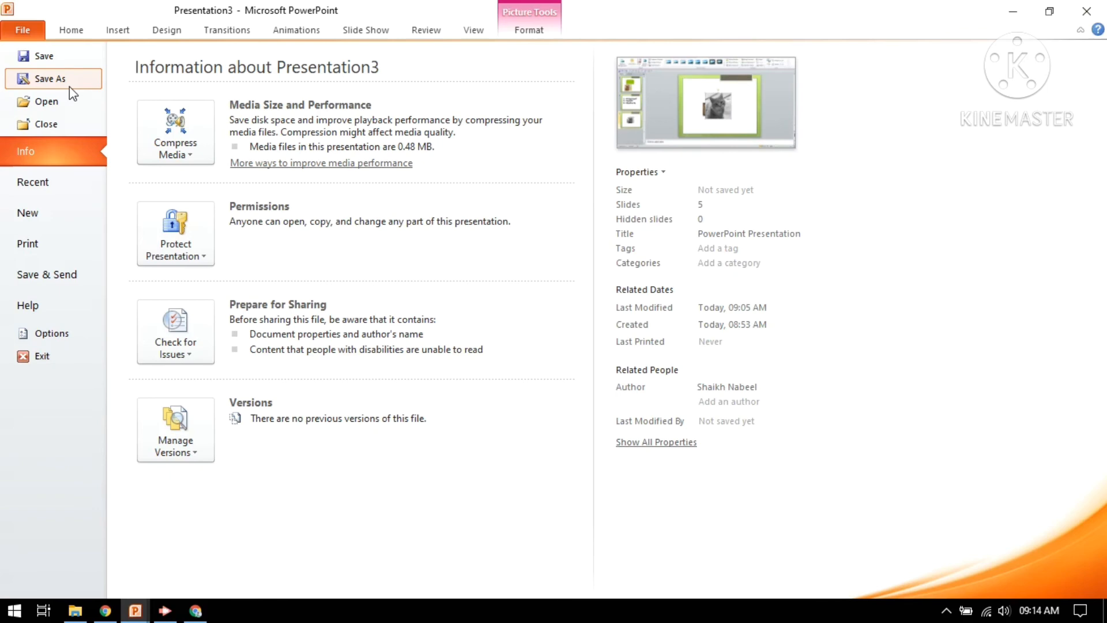
Step: Open Save As, proposing Presentation3 in the Documents folder
{"action": "left_click", "coordinate": [50, 79]}
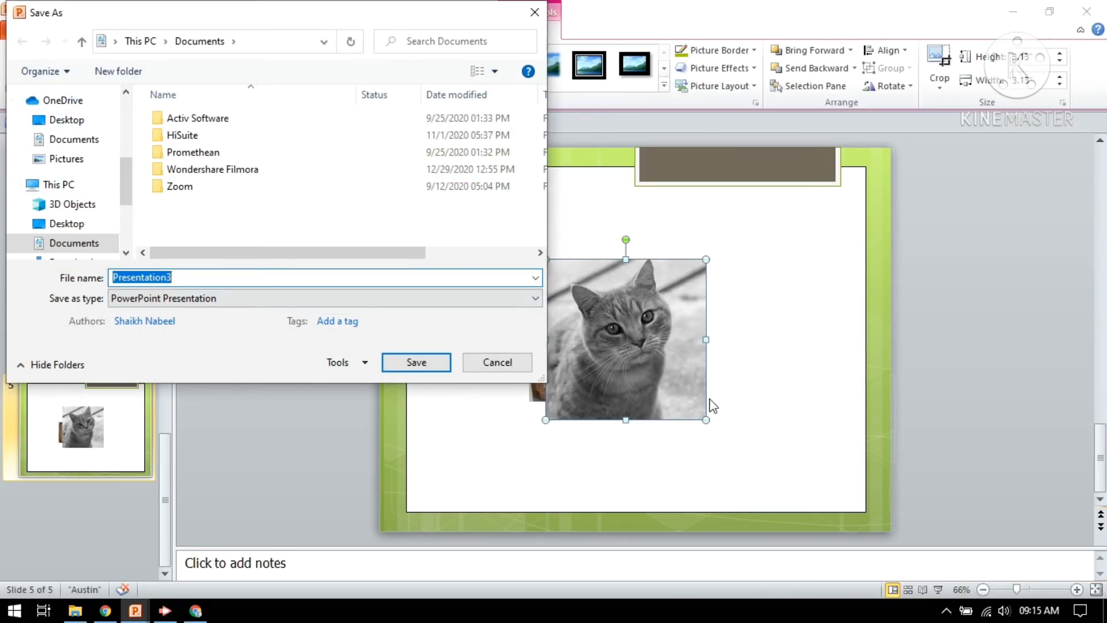
{"action": "mouse_move", "coordinate": [744, 343]}
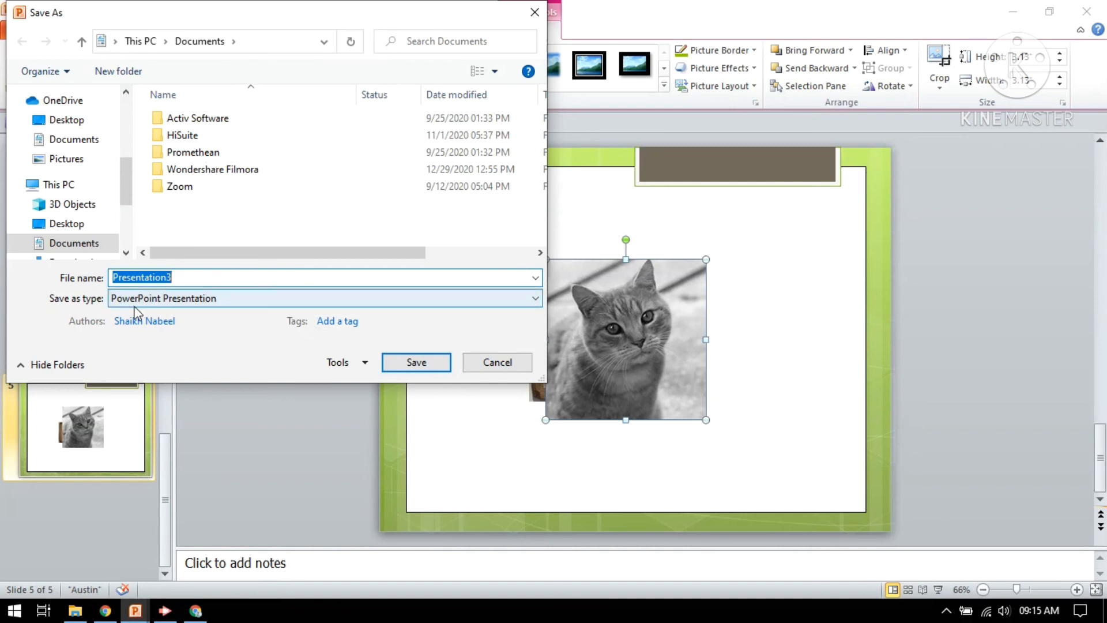
{"action": "mouse_move", "coordinate": [110, 314]}
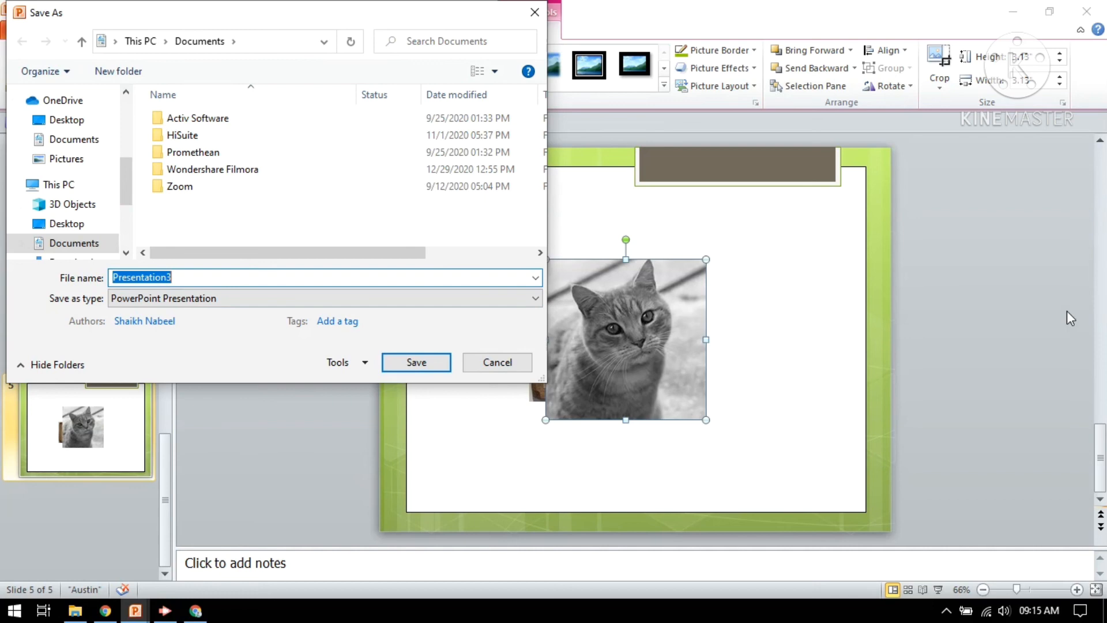
{"action": "mouse_move", "coordinate": [685, 438]}
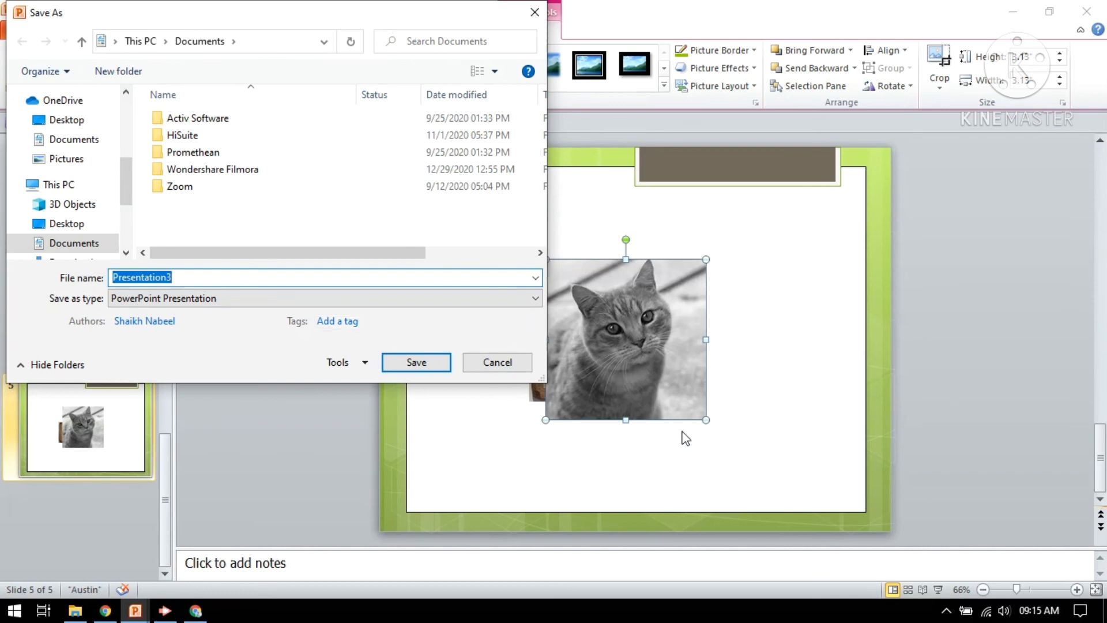
{"action": "mouse_move", "coordinate": [692, 373]}
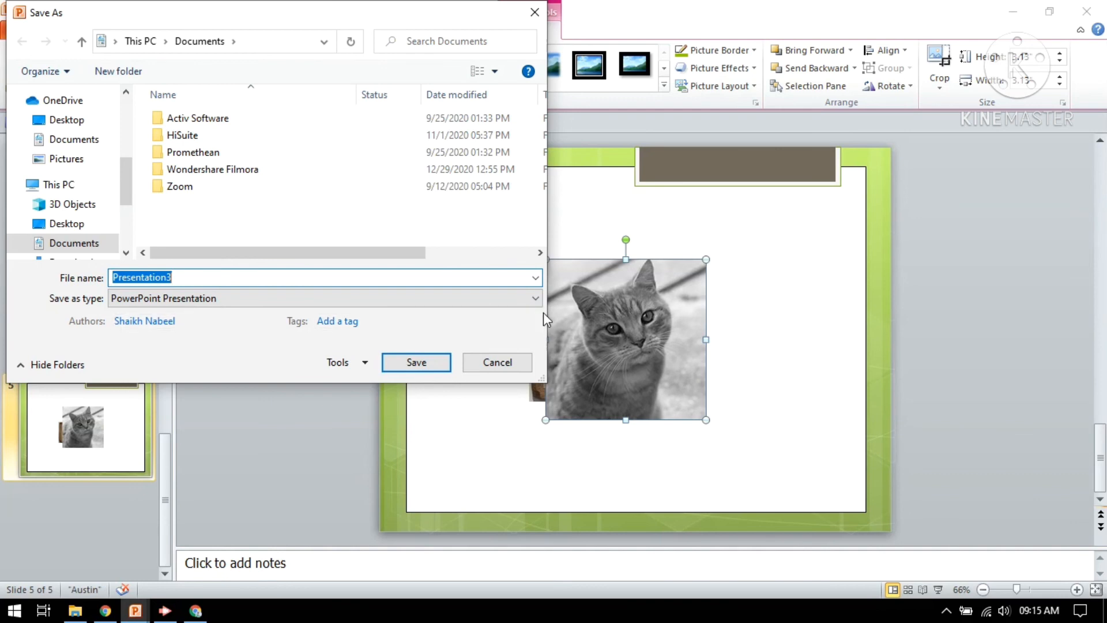
Step: Save Presentation3 to Documents as a Windows Media Video file
{"action": "left_click", "coordinate": [535, 298]}
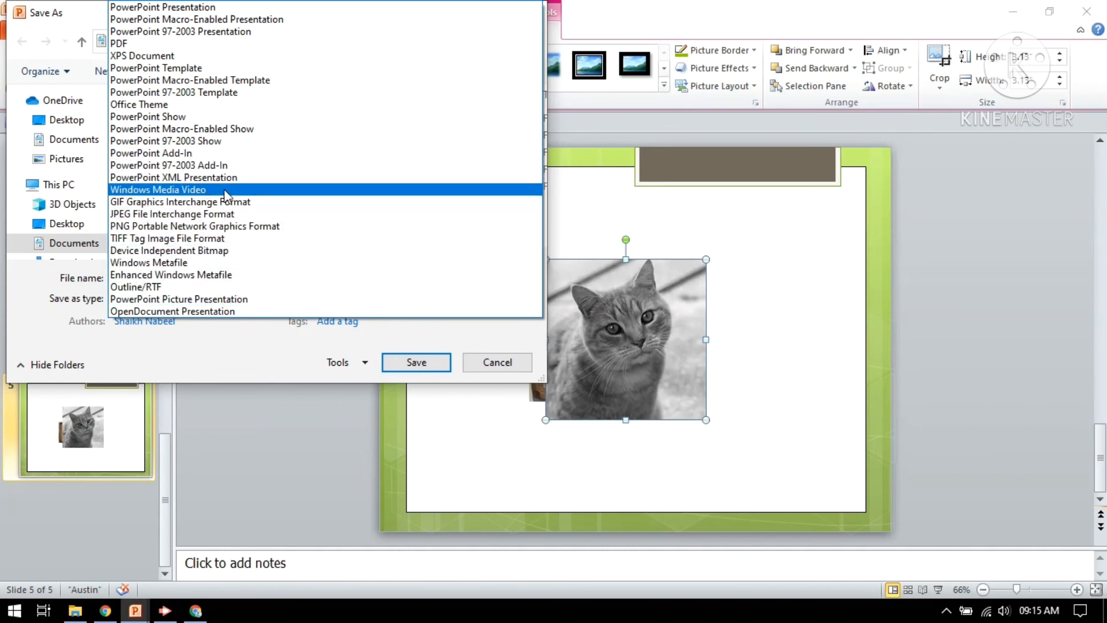
{"action": "left_click", "coordinate": [157, 189]}
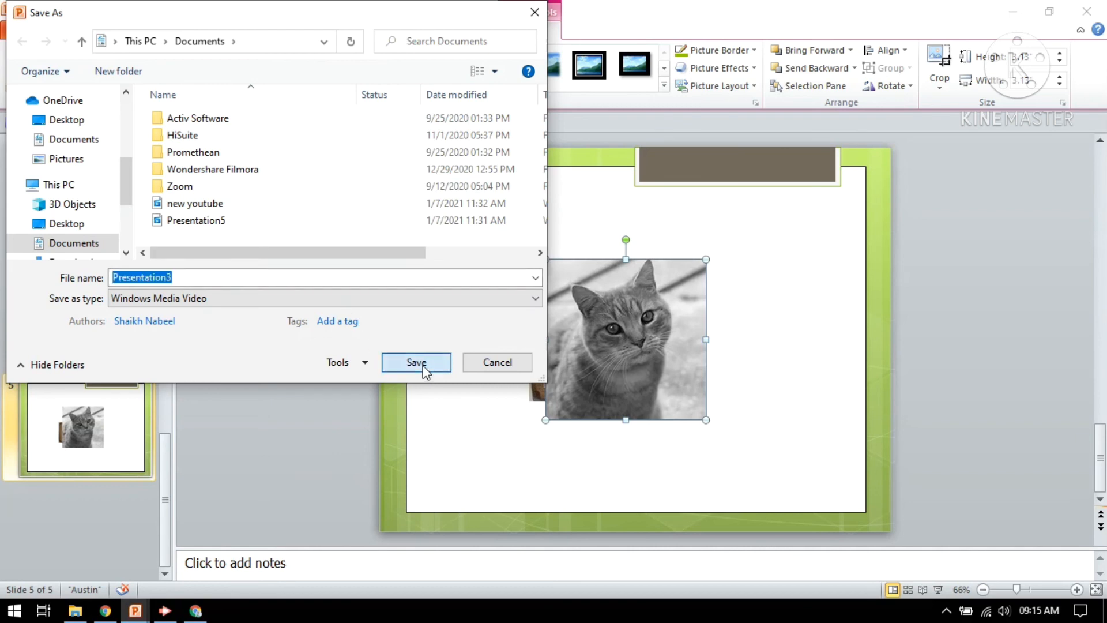
{"action": "left_click", "coordinate": [416, 363]}
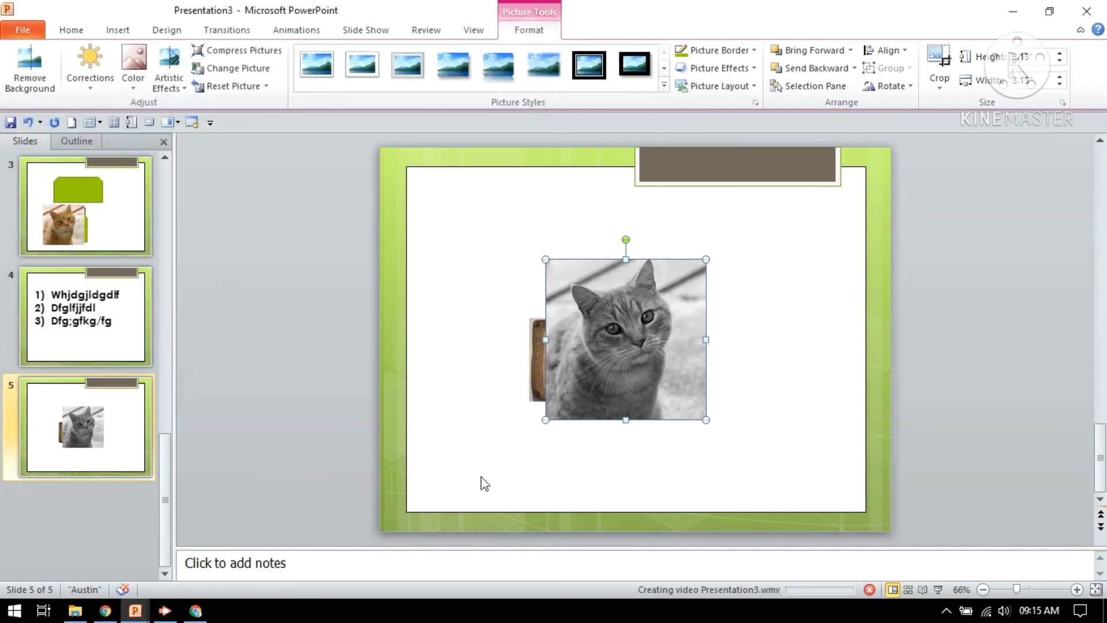
{"action": "mouse_move", "coordinate": [762, 352]}
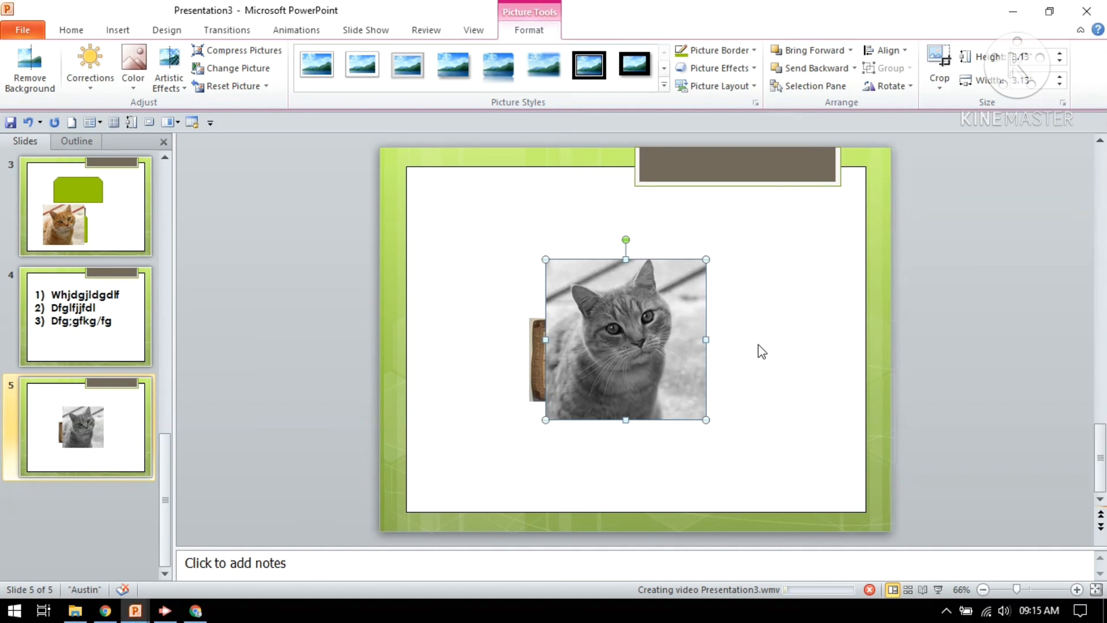
{"action": "mouse_move", "coordinate": [526, 411]}
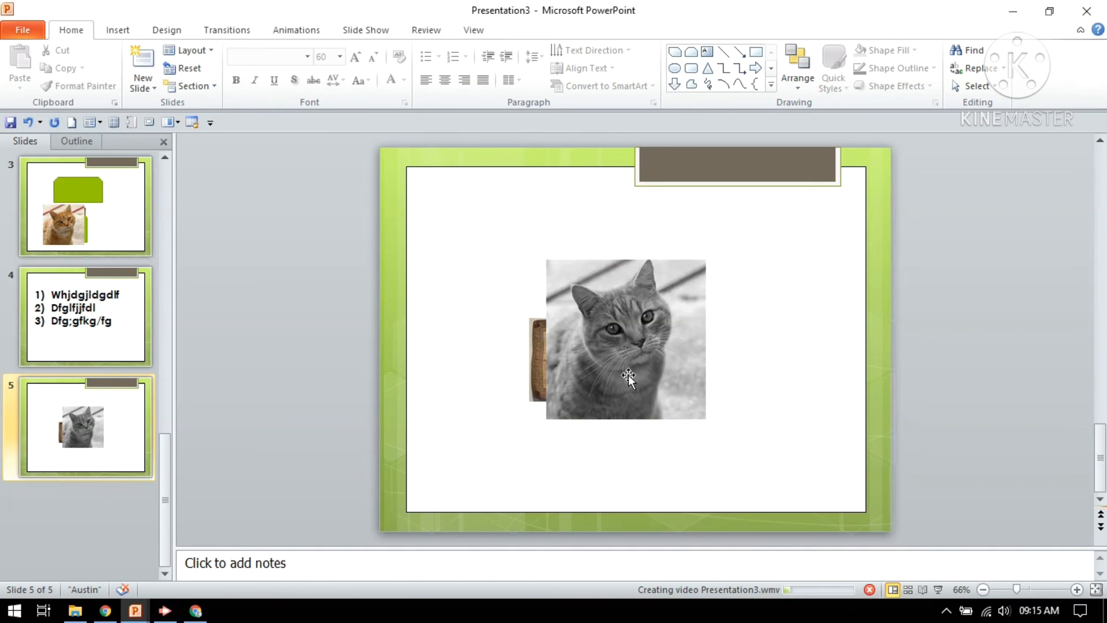
{"action": "mouse_move", "coordinate": [709, 326]}
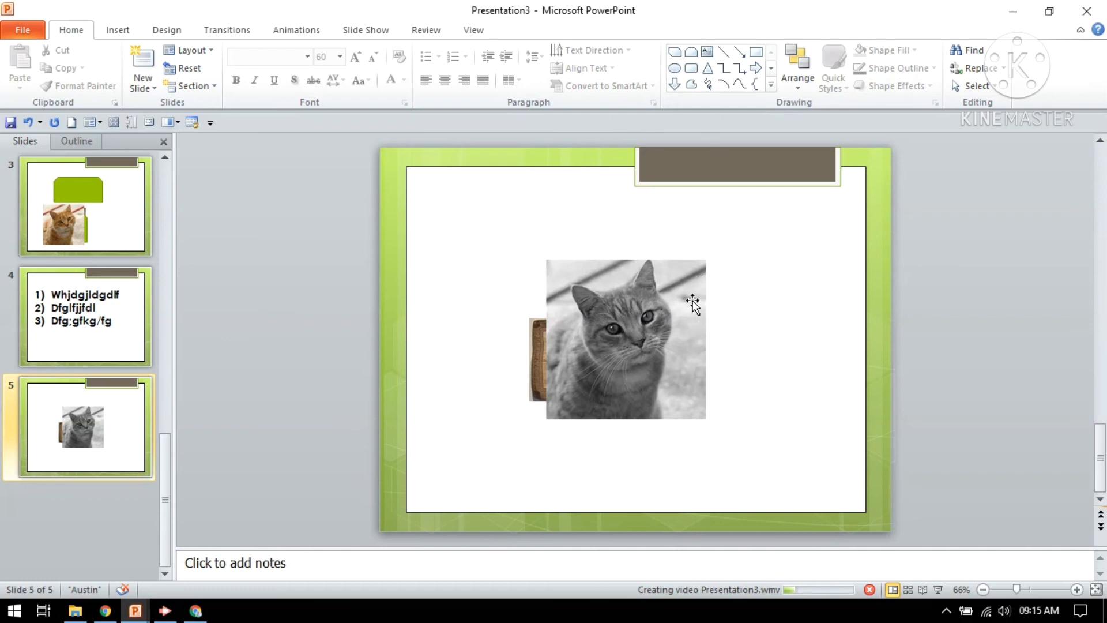
{"action": "mouse_move", "coordinate": [682, 374]}
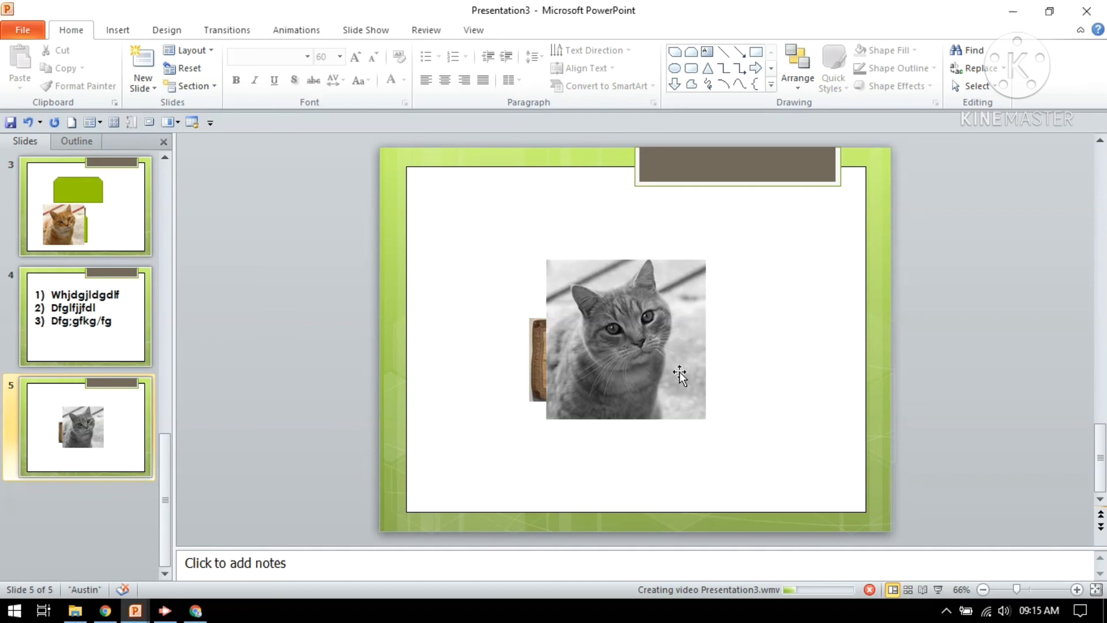
{"action": "mouse_move", "coordinate": [680, 372]}
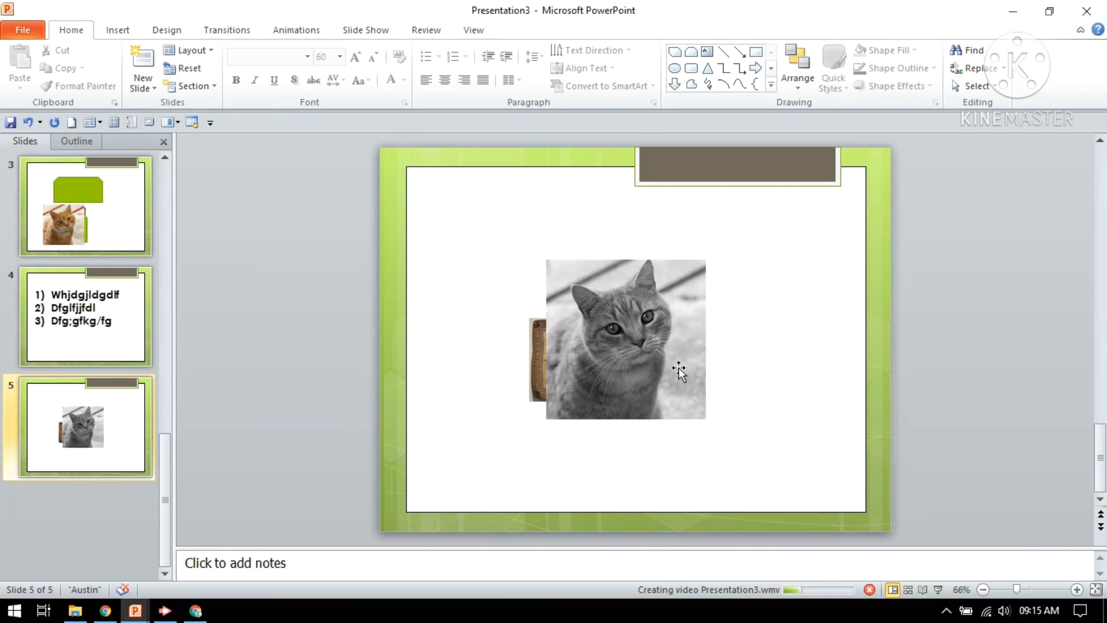